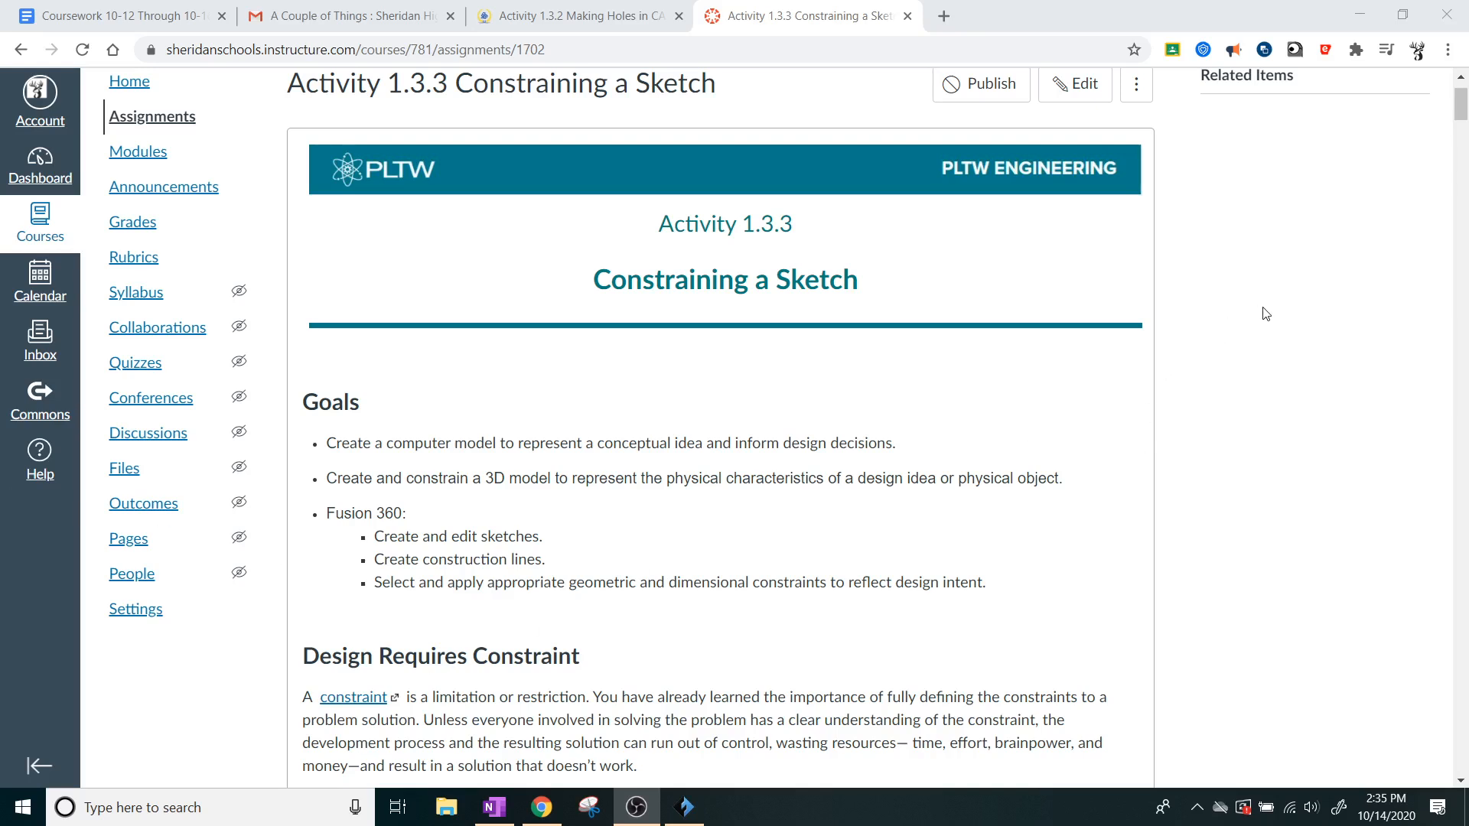
pyautogui.moveTo(1253, 308)
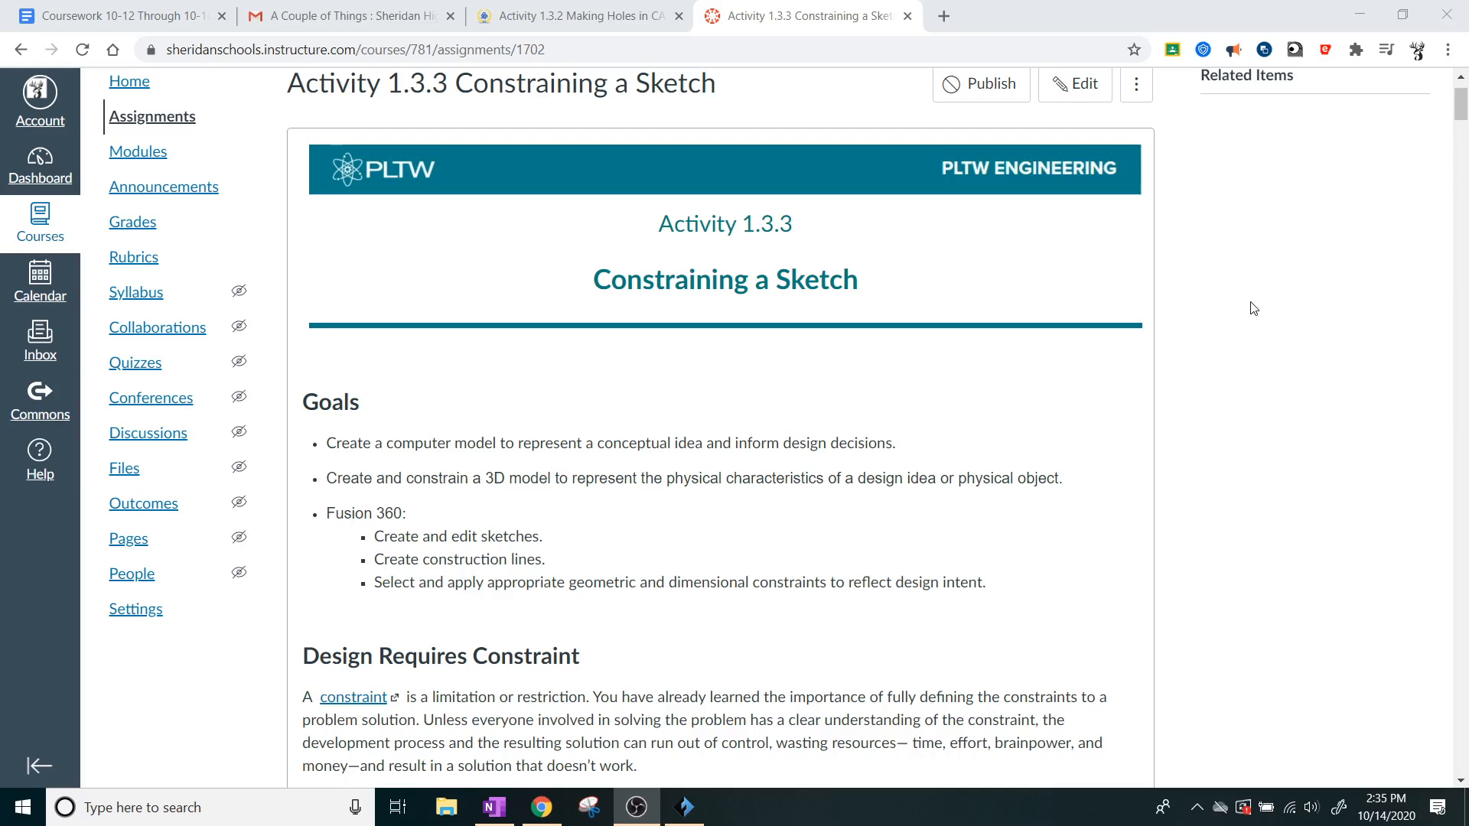
pyautogui.moveTo(1260, 297)
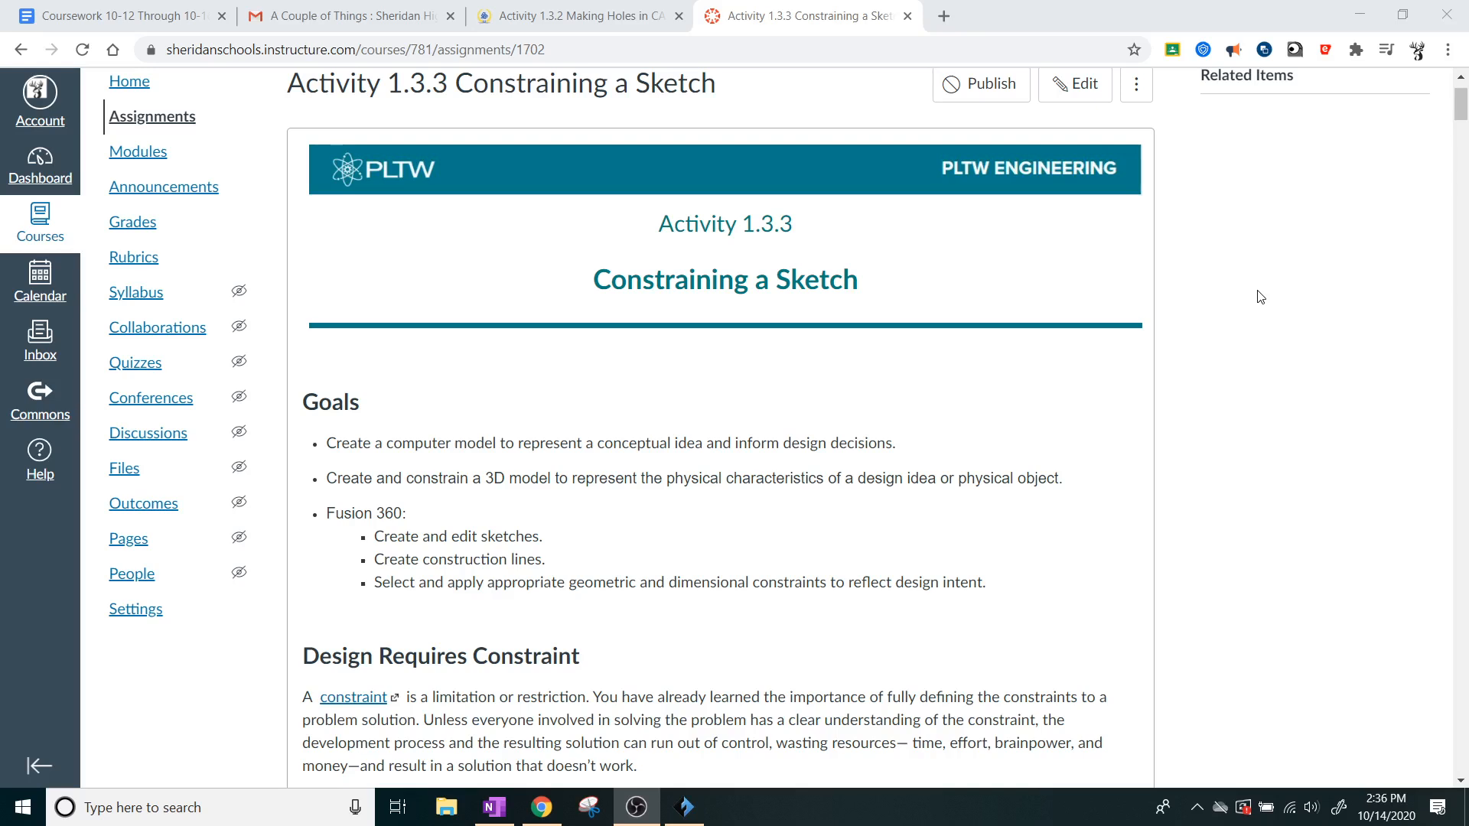
pyautogui.moveTo(1215, 312)
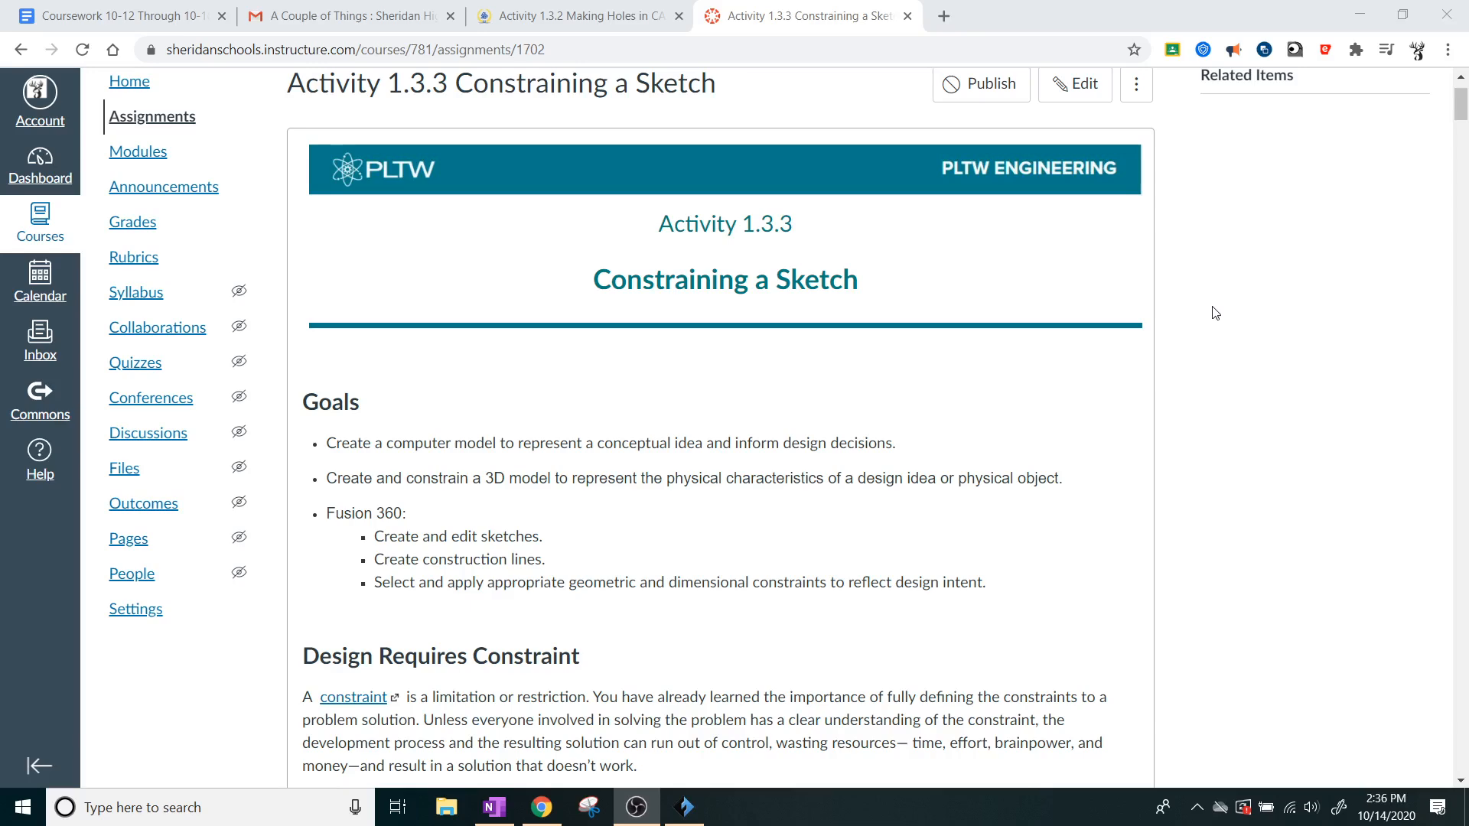
# Step: Scroll the assignment page down to the Sketch Constraints section and step 1's Fusion 360 instructions
pyautogui.scroll(-3)
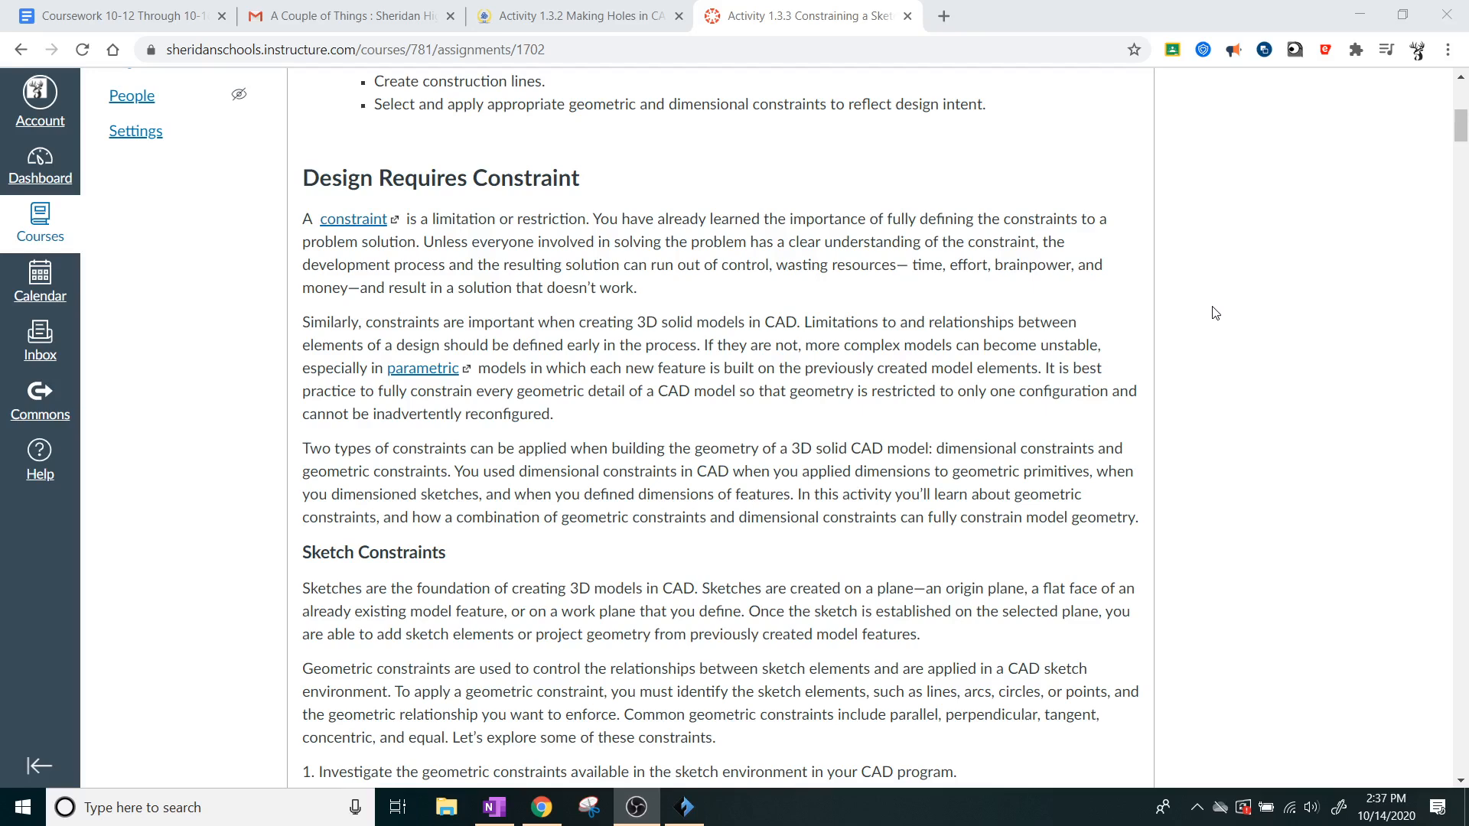
pyautogui.moveTo(1262, 119)
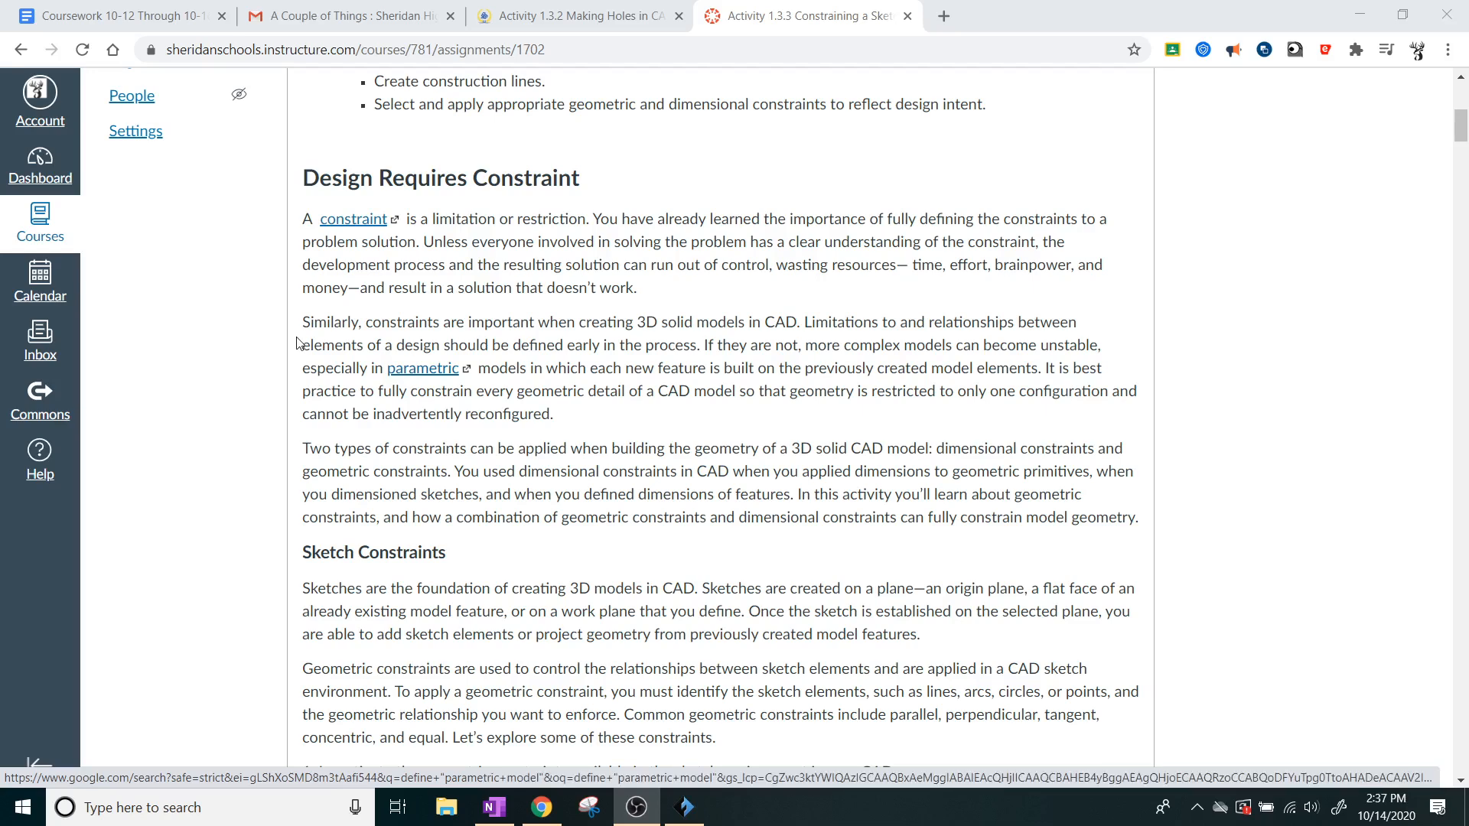
pyautogui.scroll(-3)
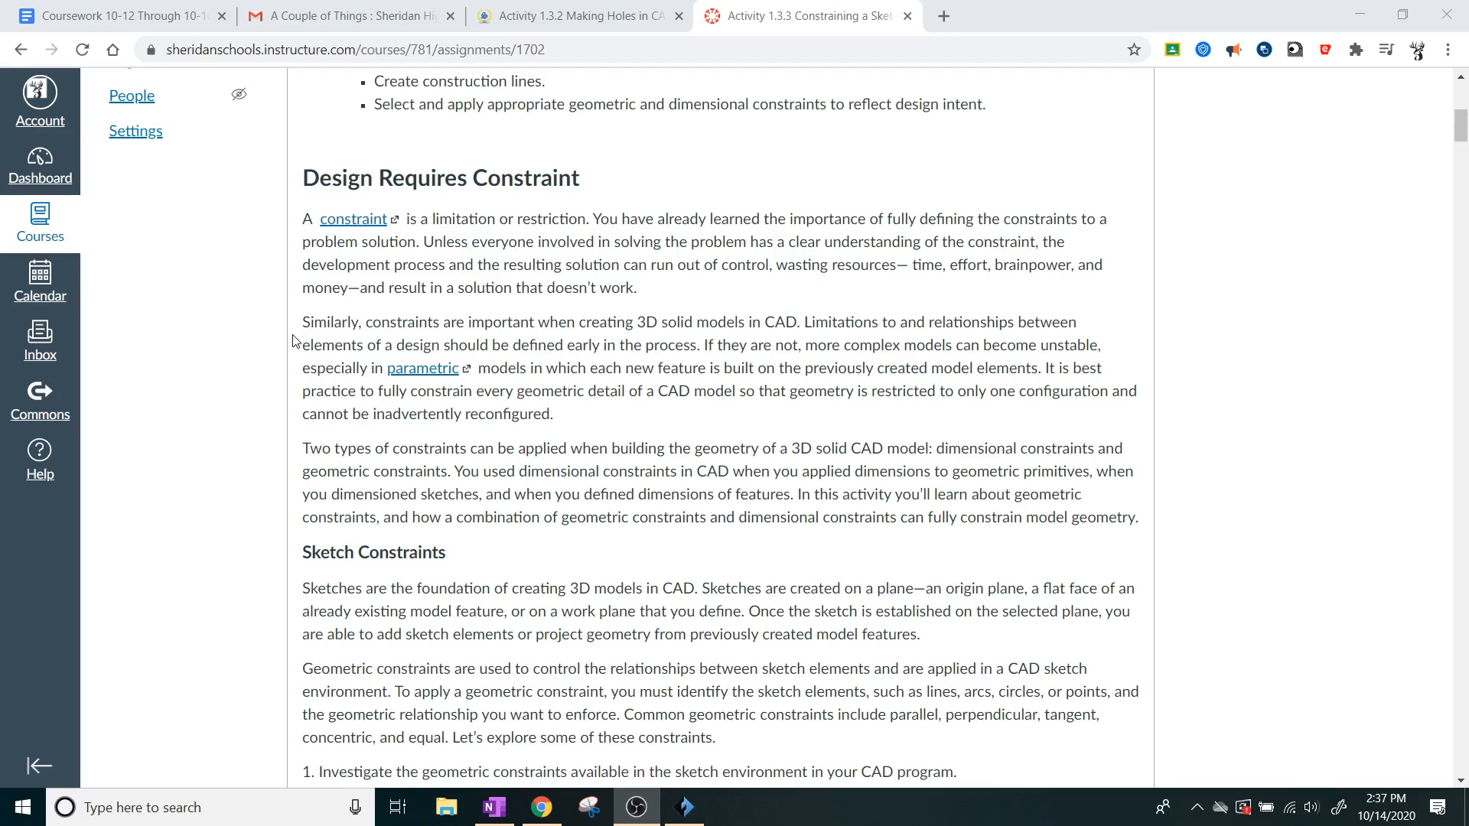
pyautogui.moveTo(273, 225)
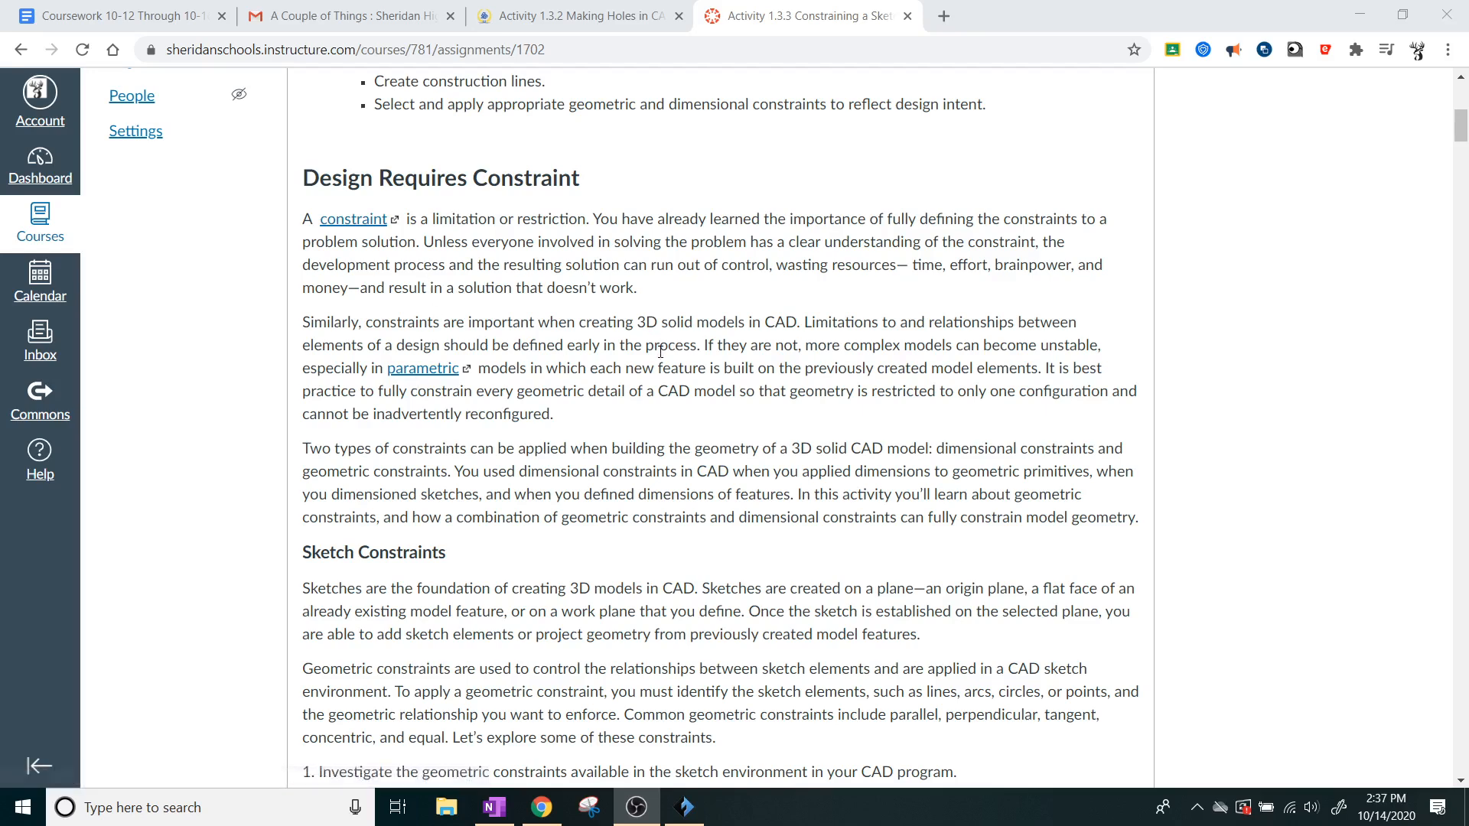
pyautogui.scroll(-3)
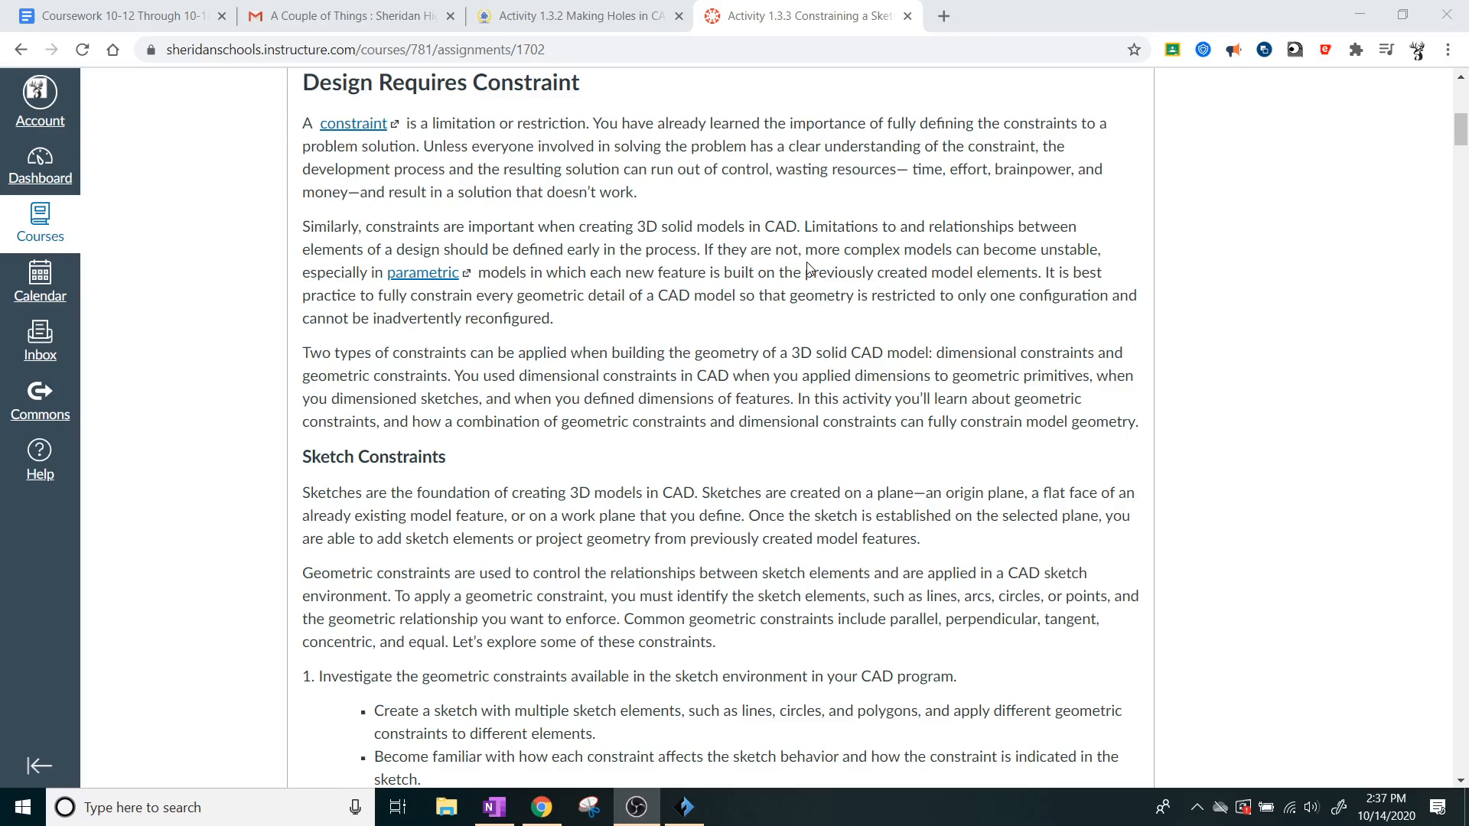
pyautogui.moveTo(941, 265)
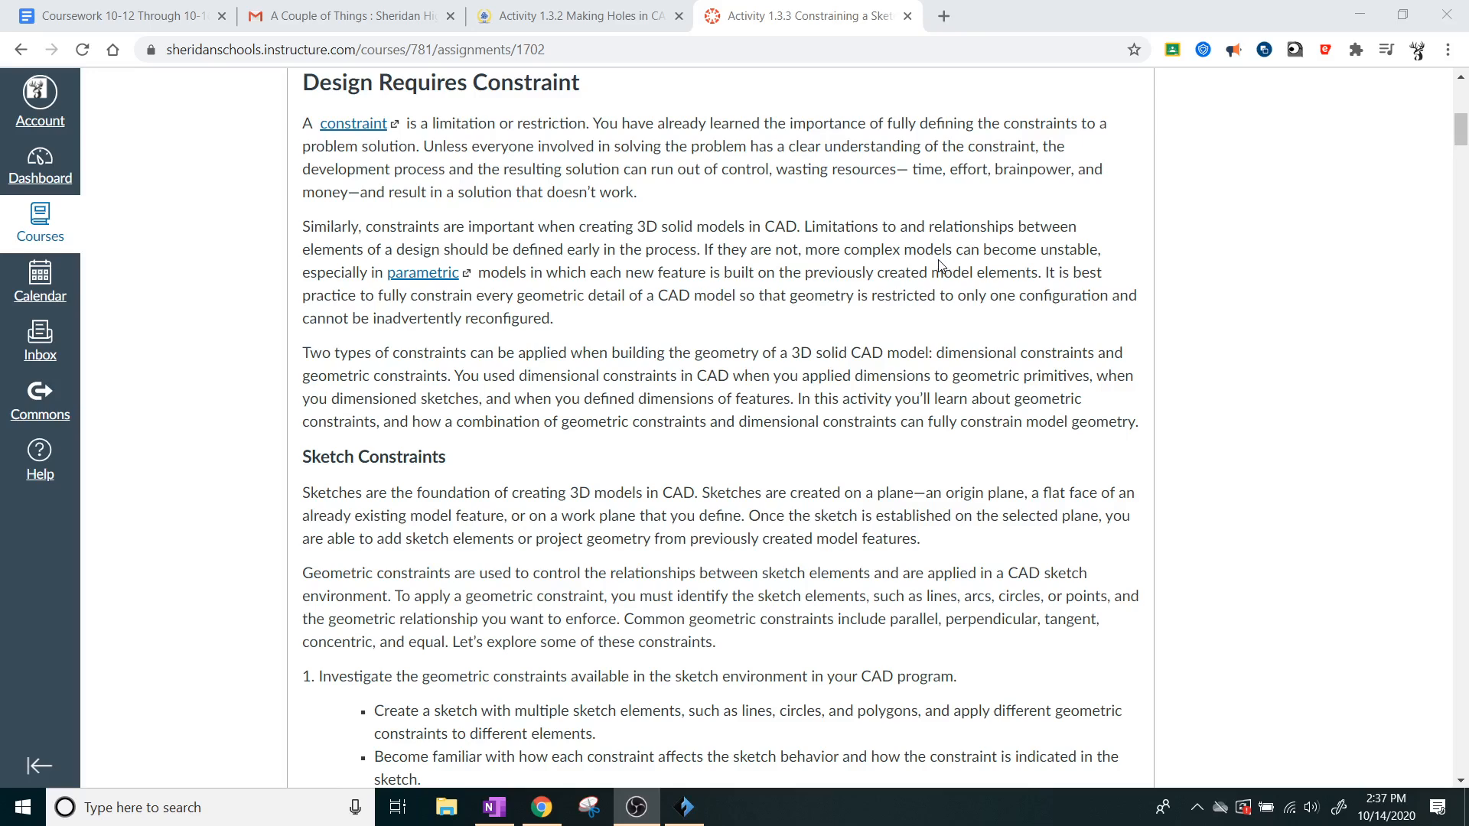
pyautogui.moveTo(690, 361)
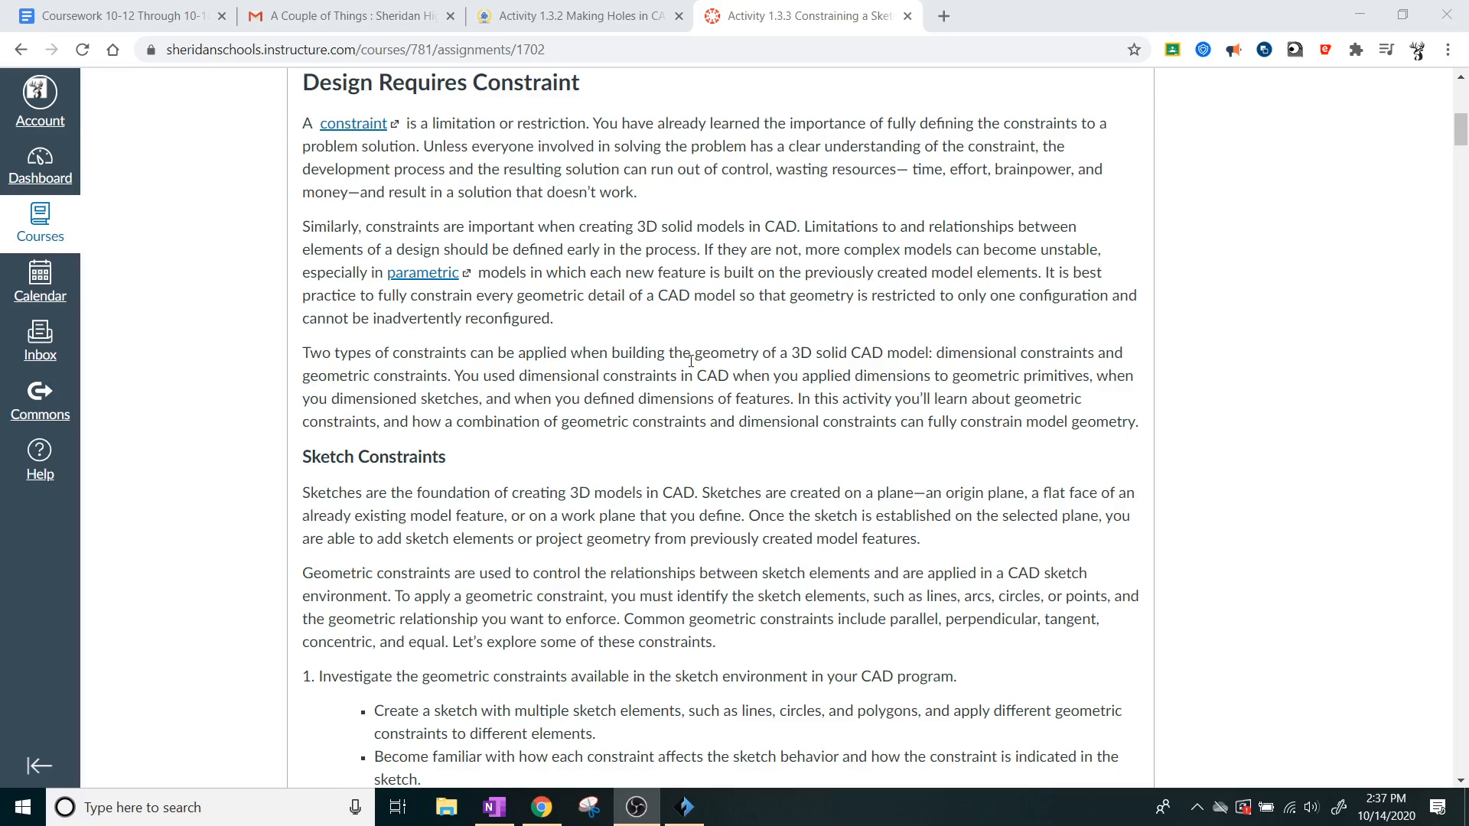
pyautogui.moveTo(949, 332)
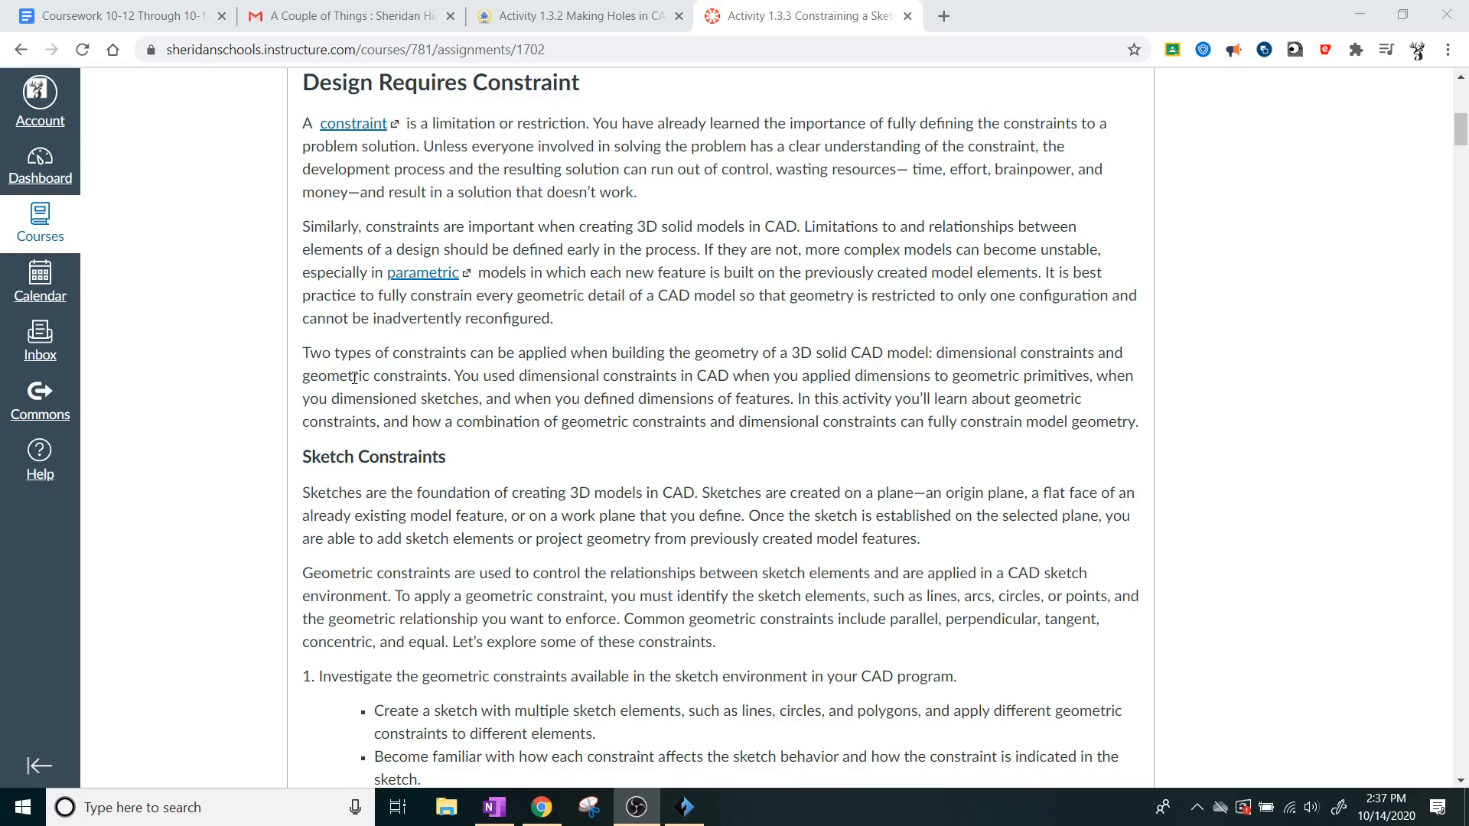
pyautogui.moveTo(478, 372)
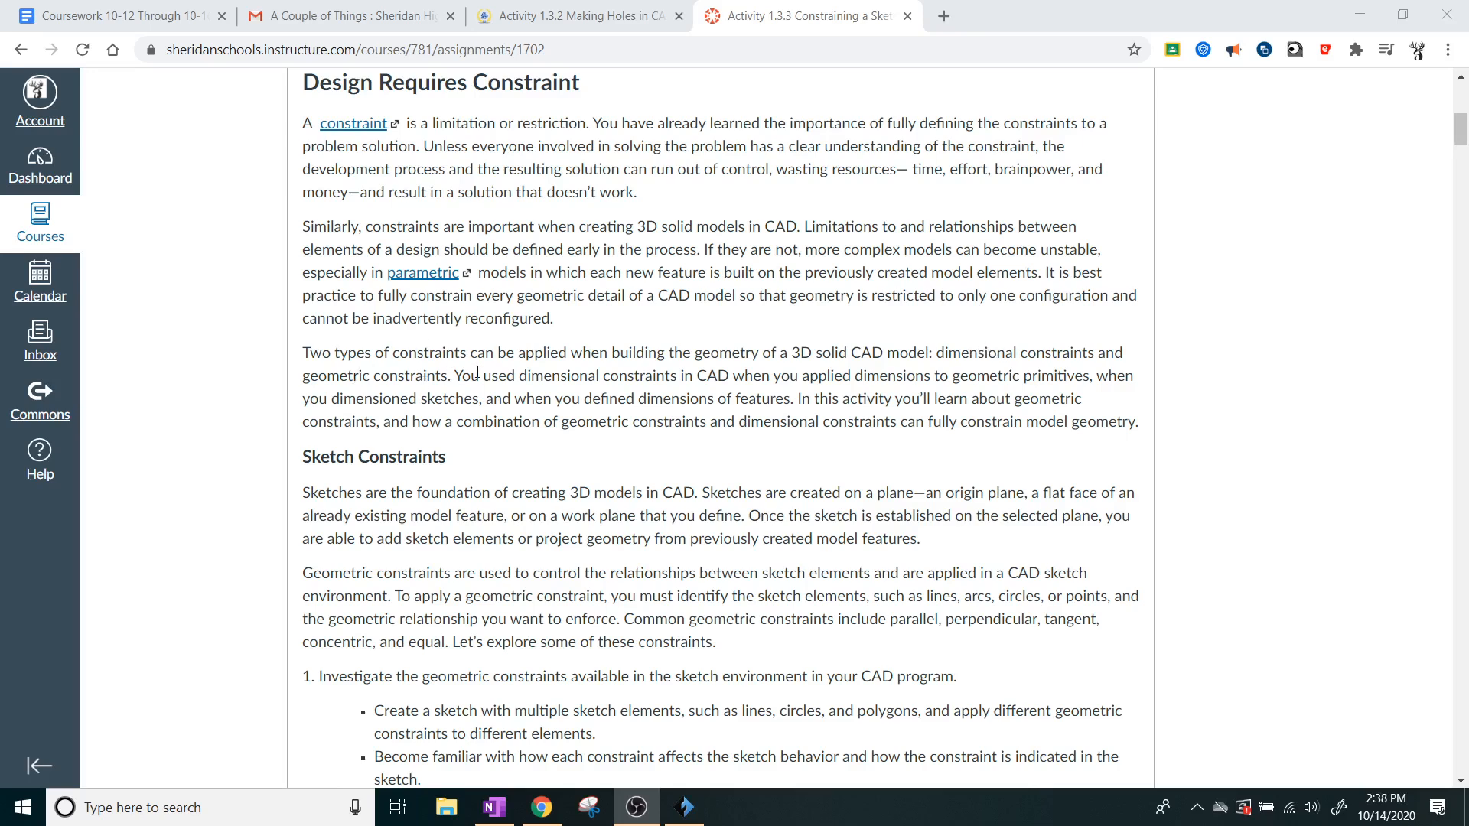
pyautogui.moveTo(523, 336)
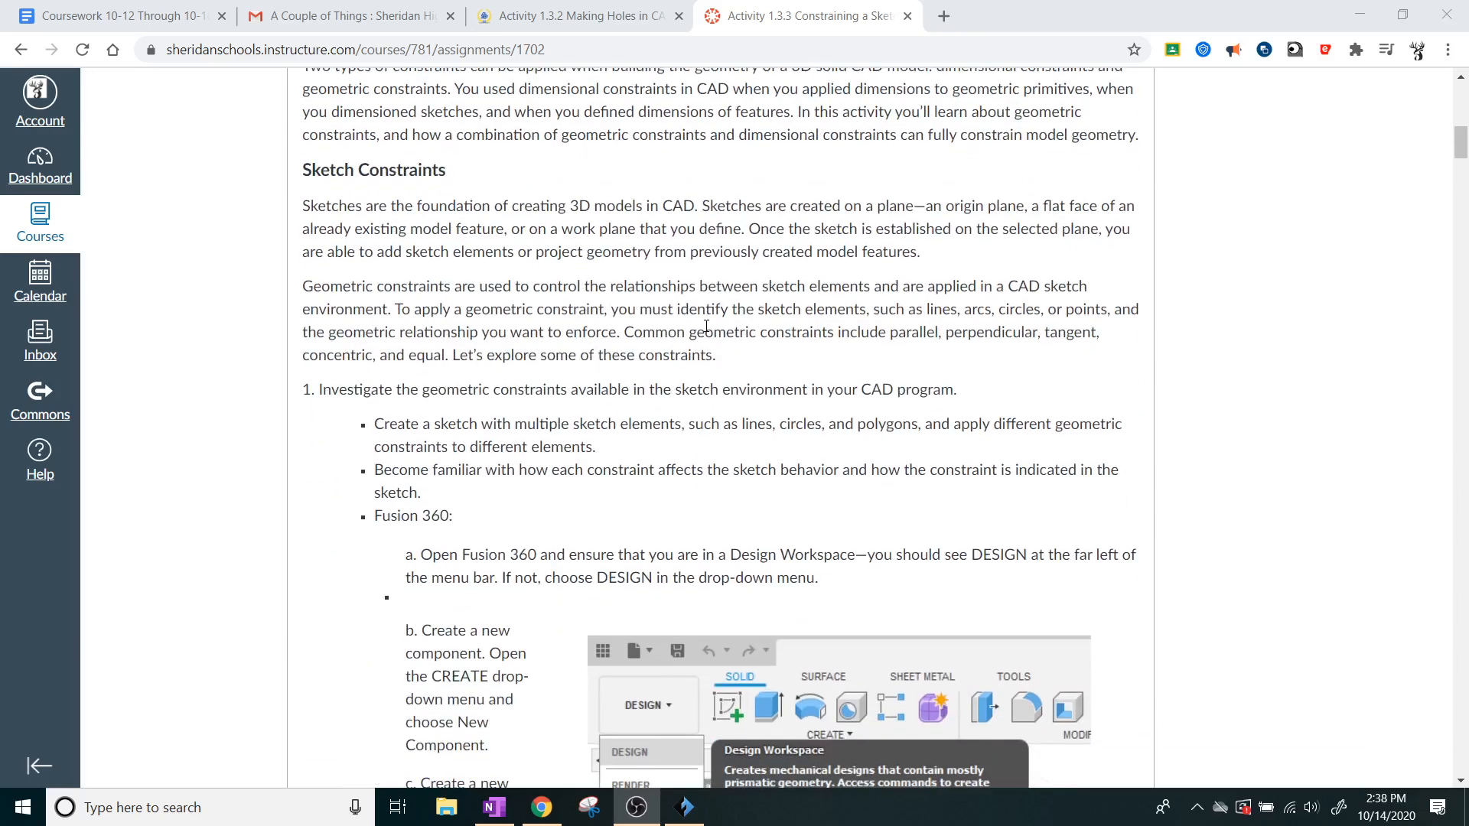
# Step: Scroll past the Fusion 360 steps and research questions until step 3 and Figure 1, Concave Polygon, are visible
pyautogui.scroll(-3)
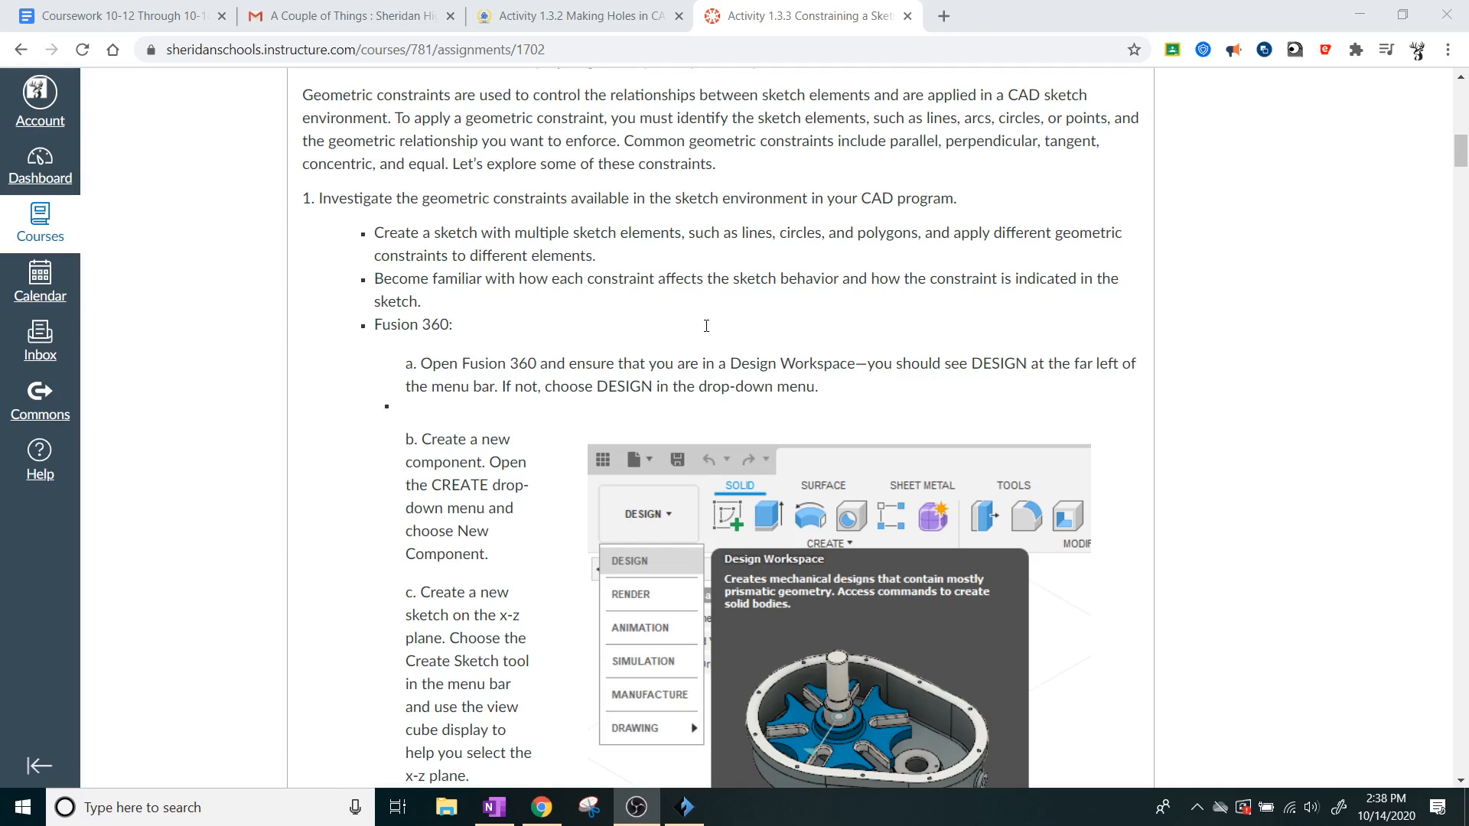
pyautogui.moveTo(596, 323)
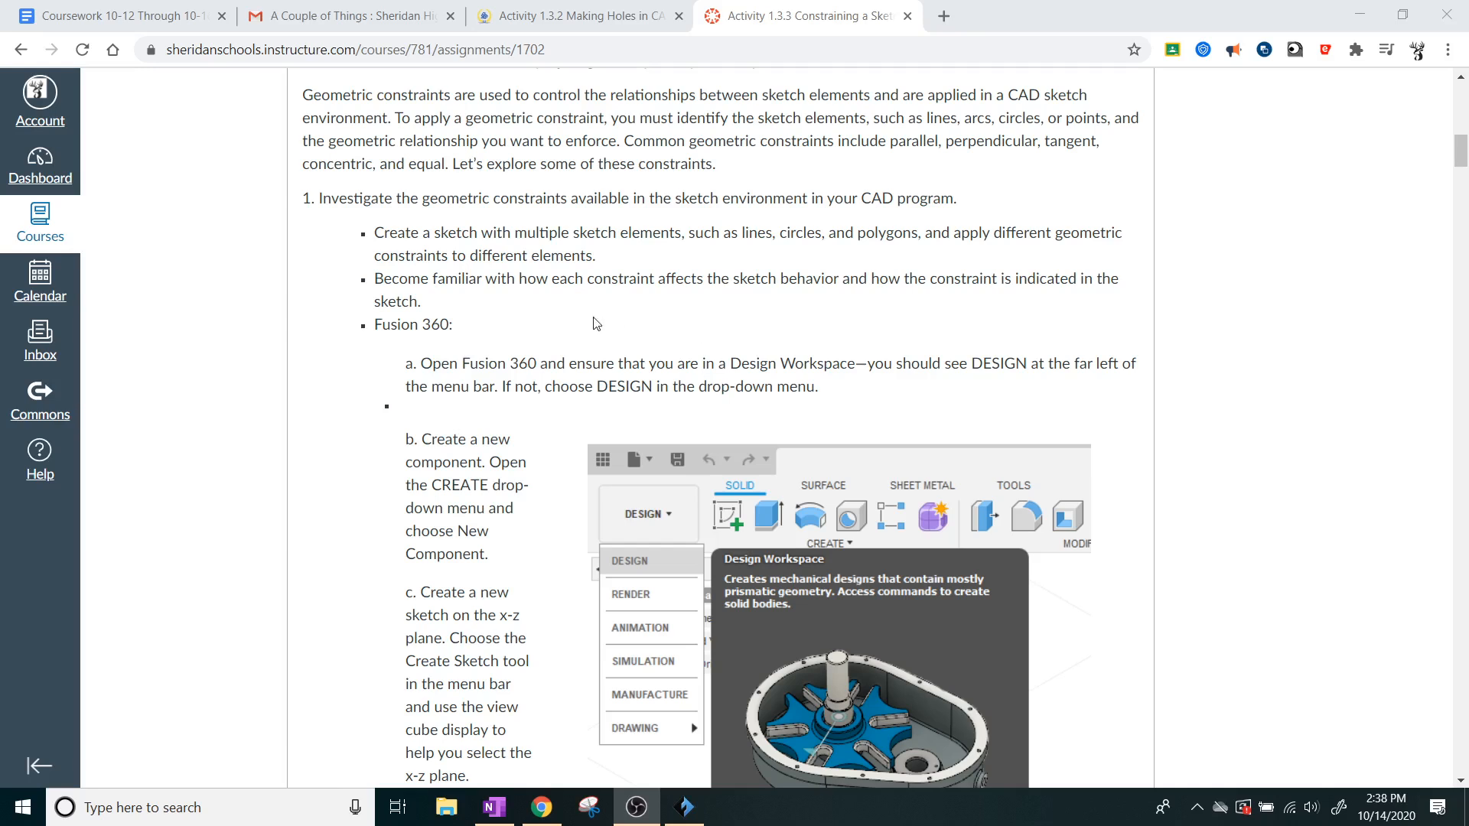
pyautogui.moveTo(373, 325); pyautogui.dragTo(515, 365)
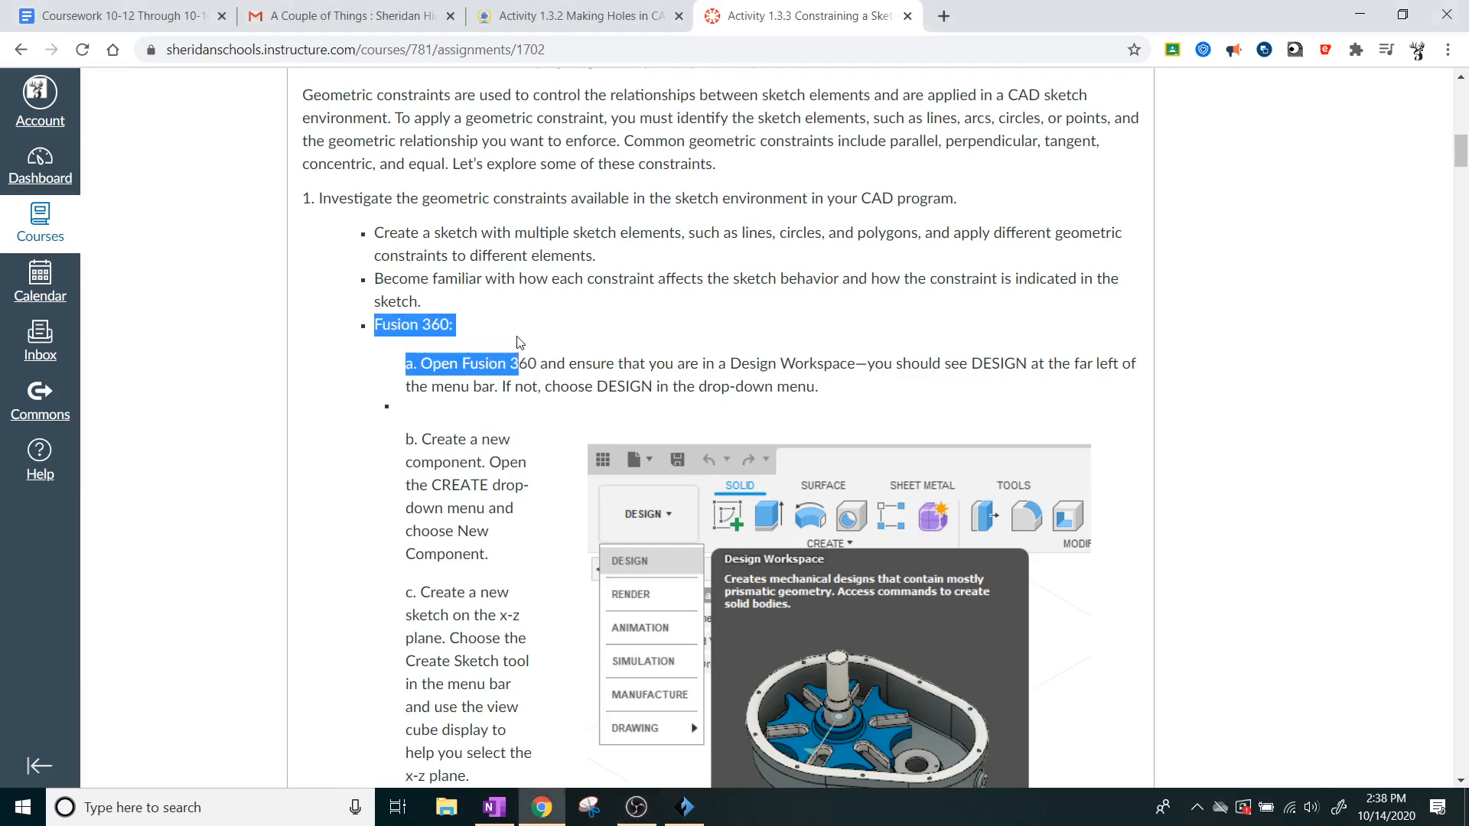
pyautogui.click(384, 287)
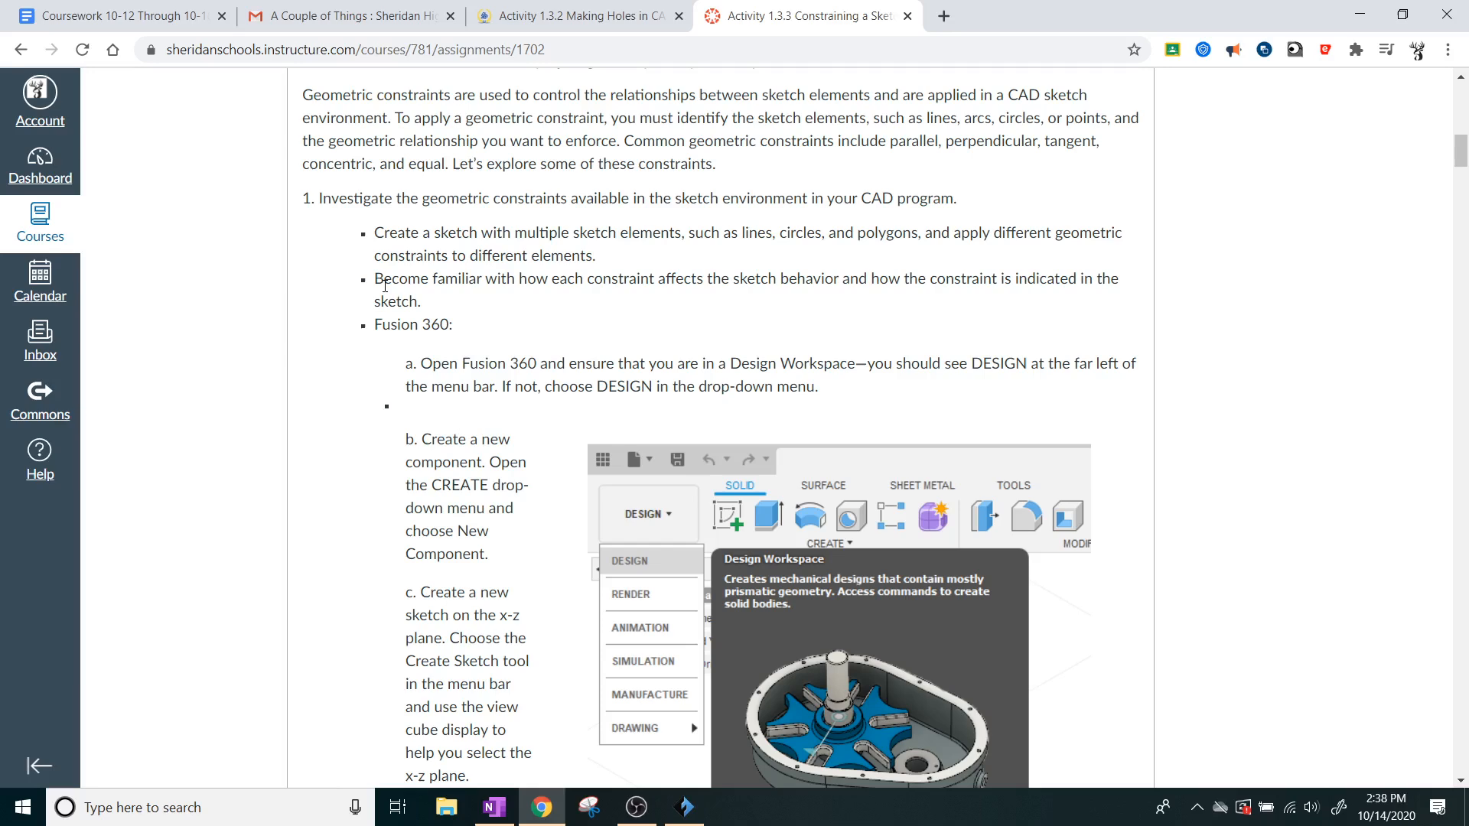
pyautogui.scroll(-3)
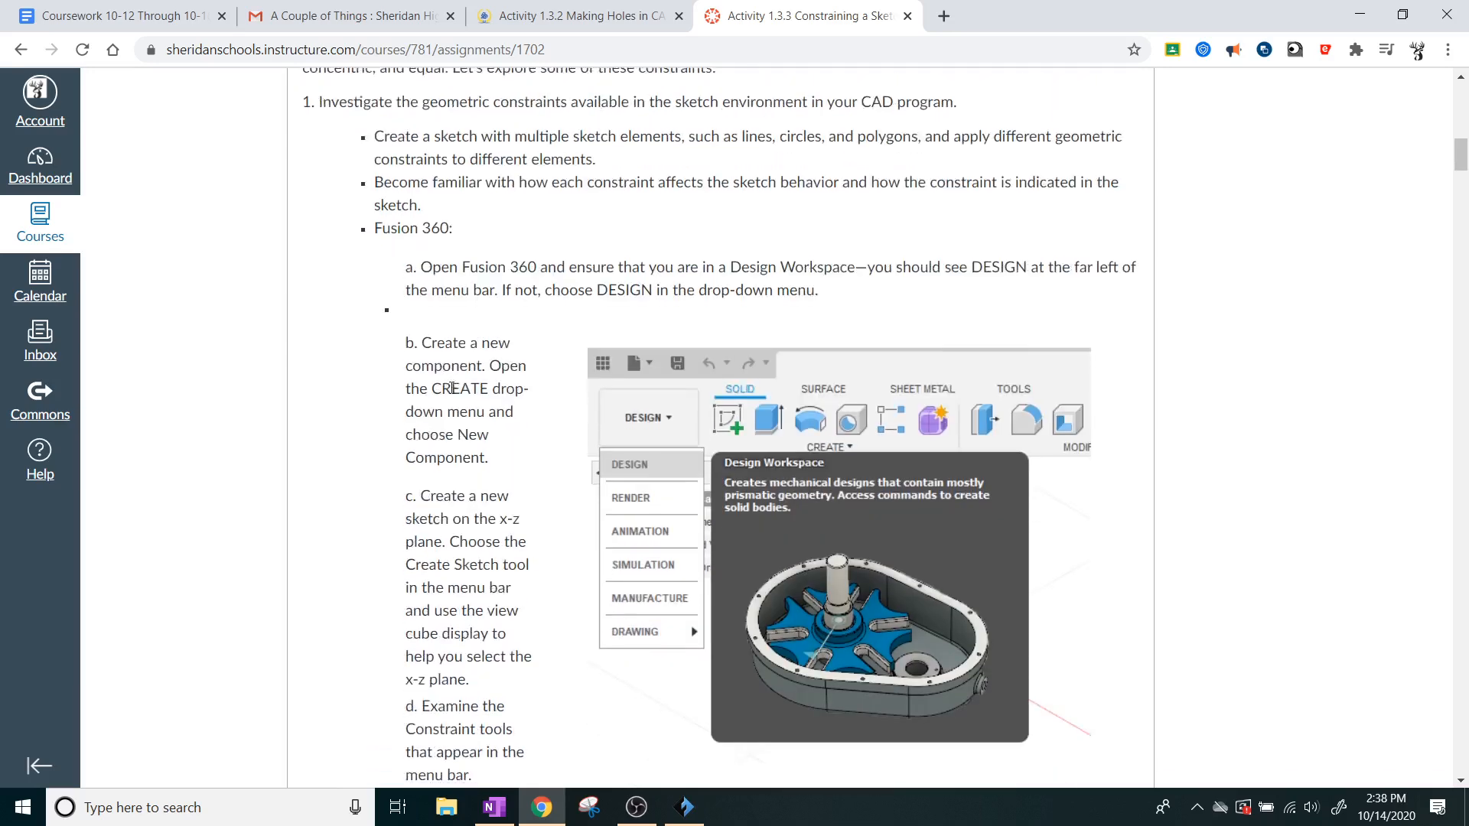
pyautogui.scroll(-3)
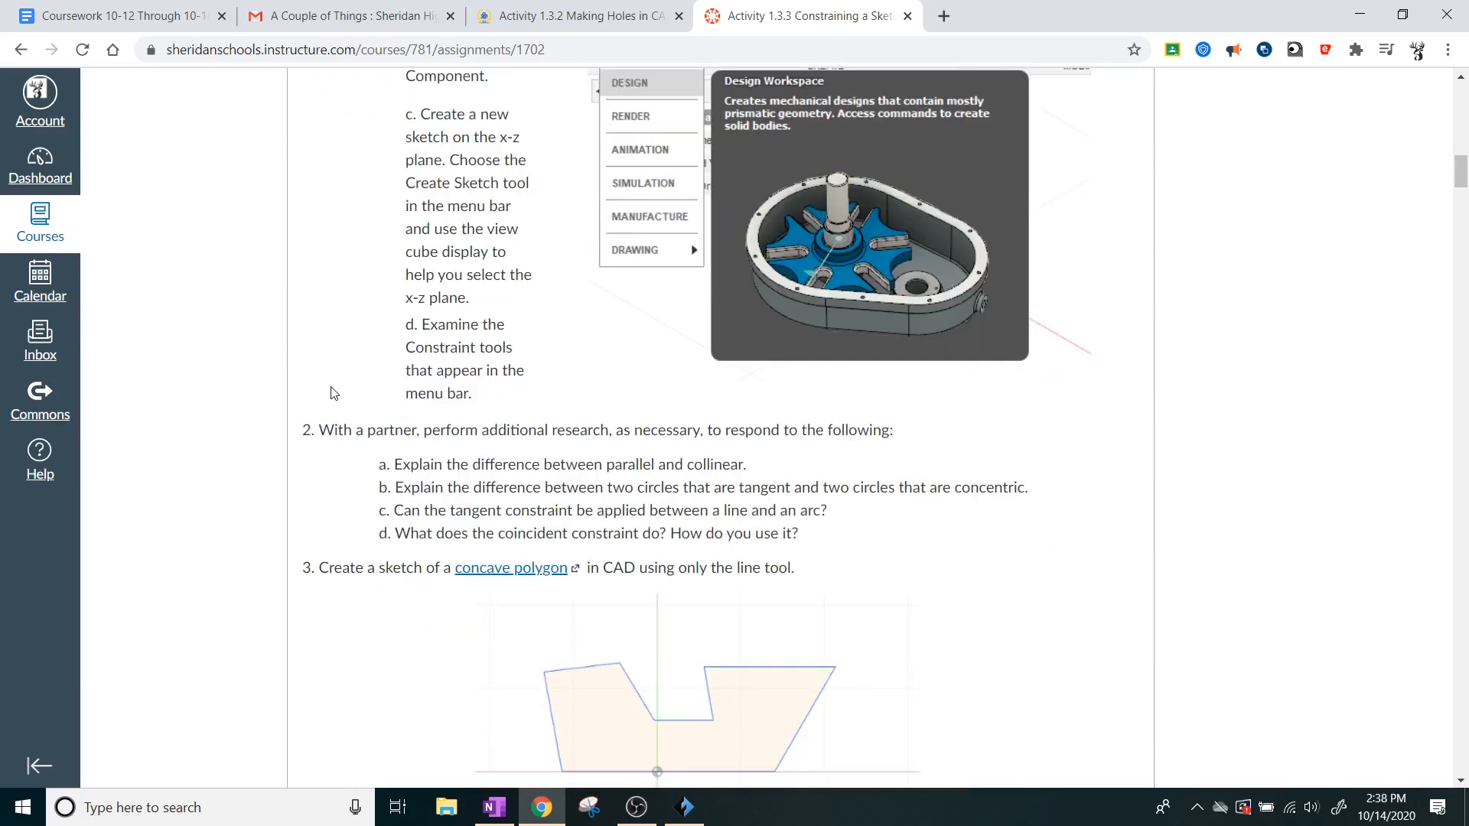
pyautogui.scroll(-3)
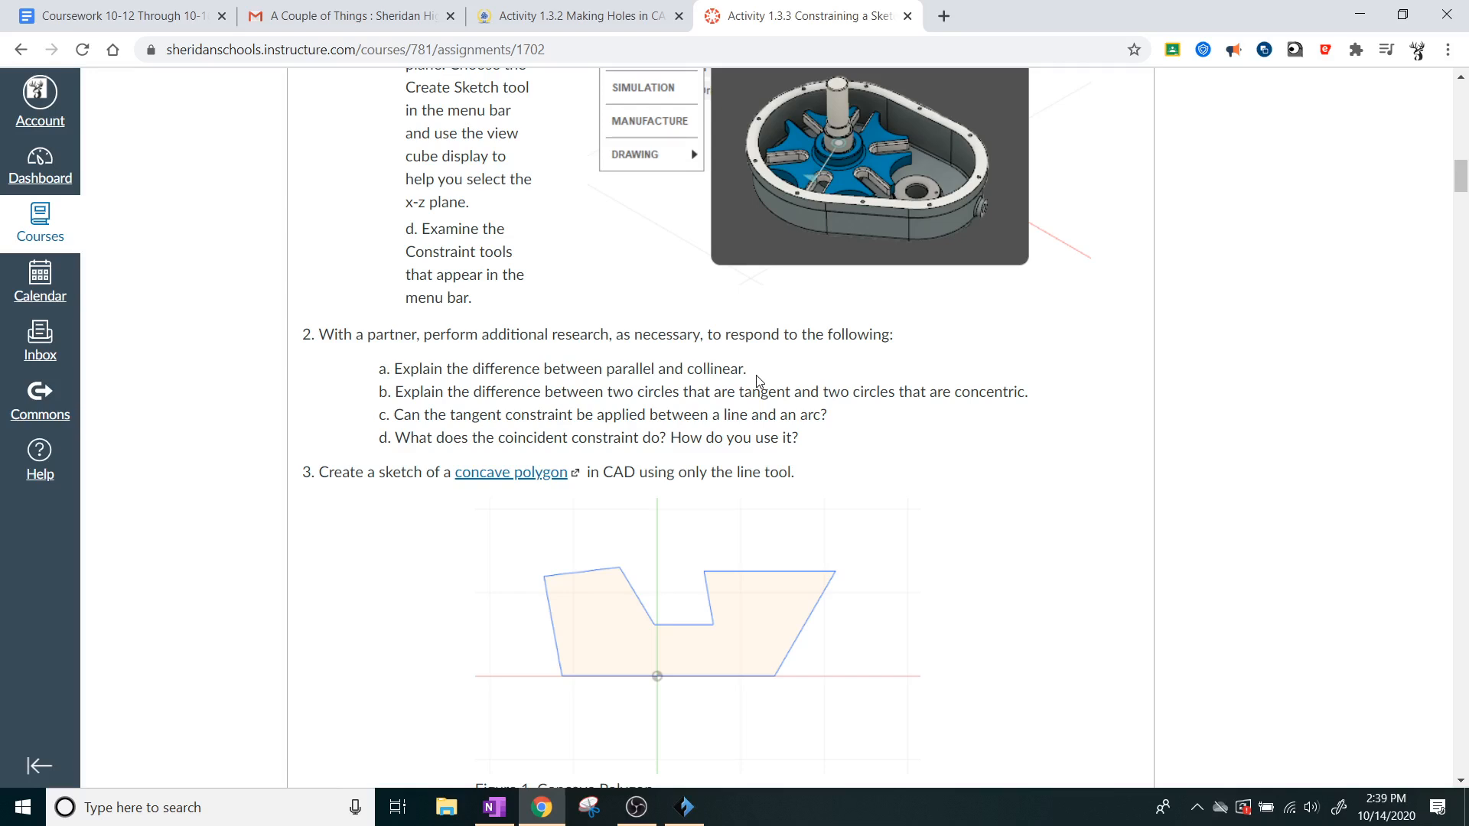
pyautogui.moveTo(587, 341)
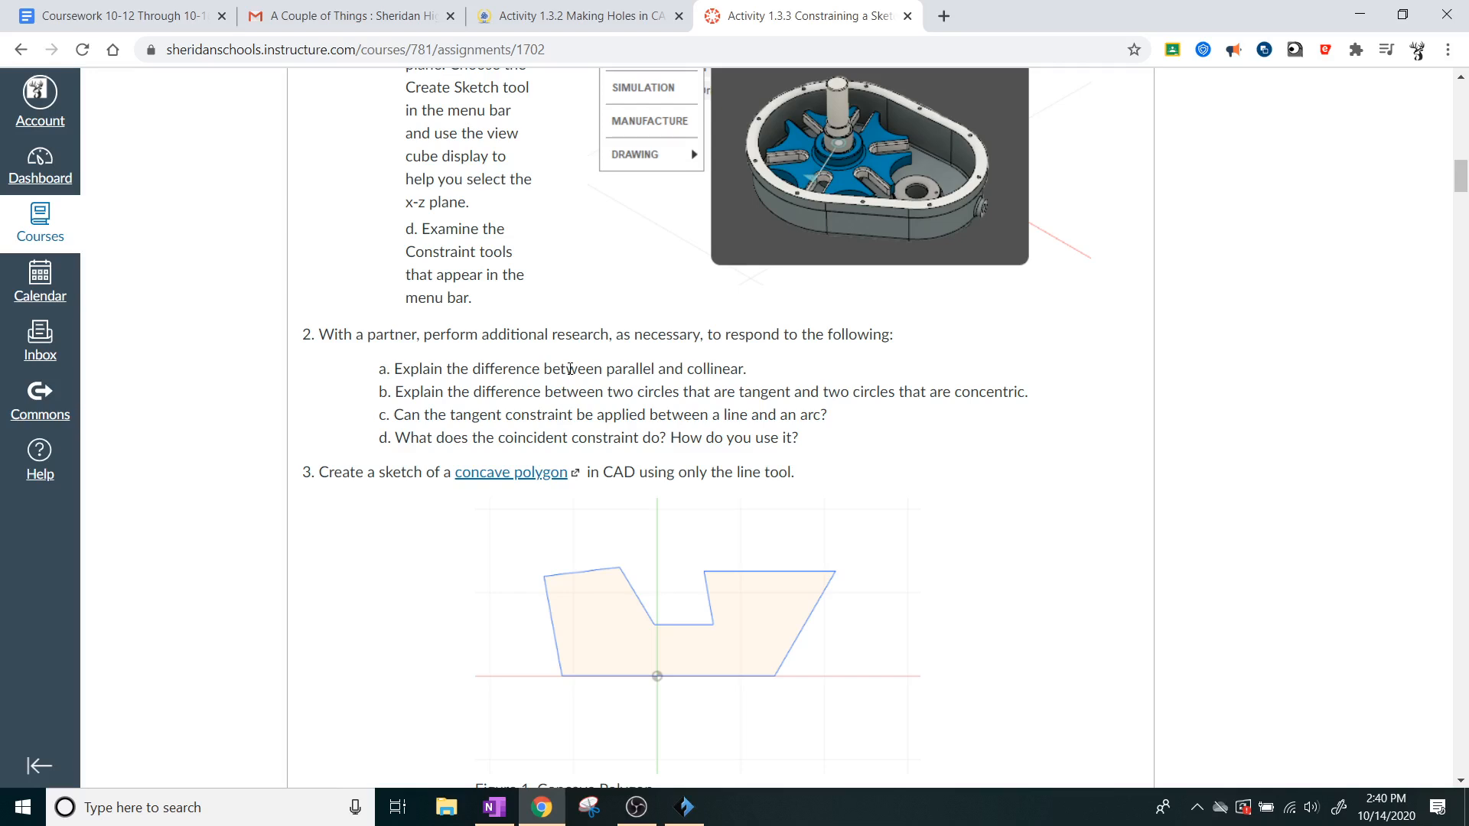
pyautogui.moveTo(1181, 113)
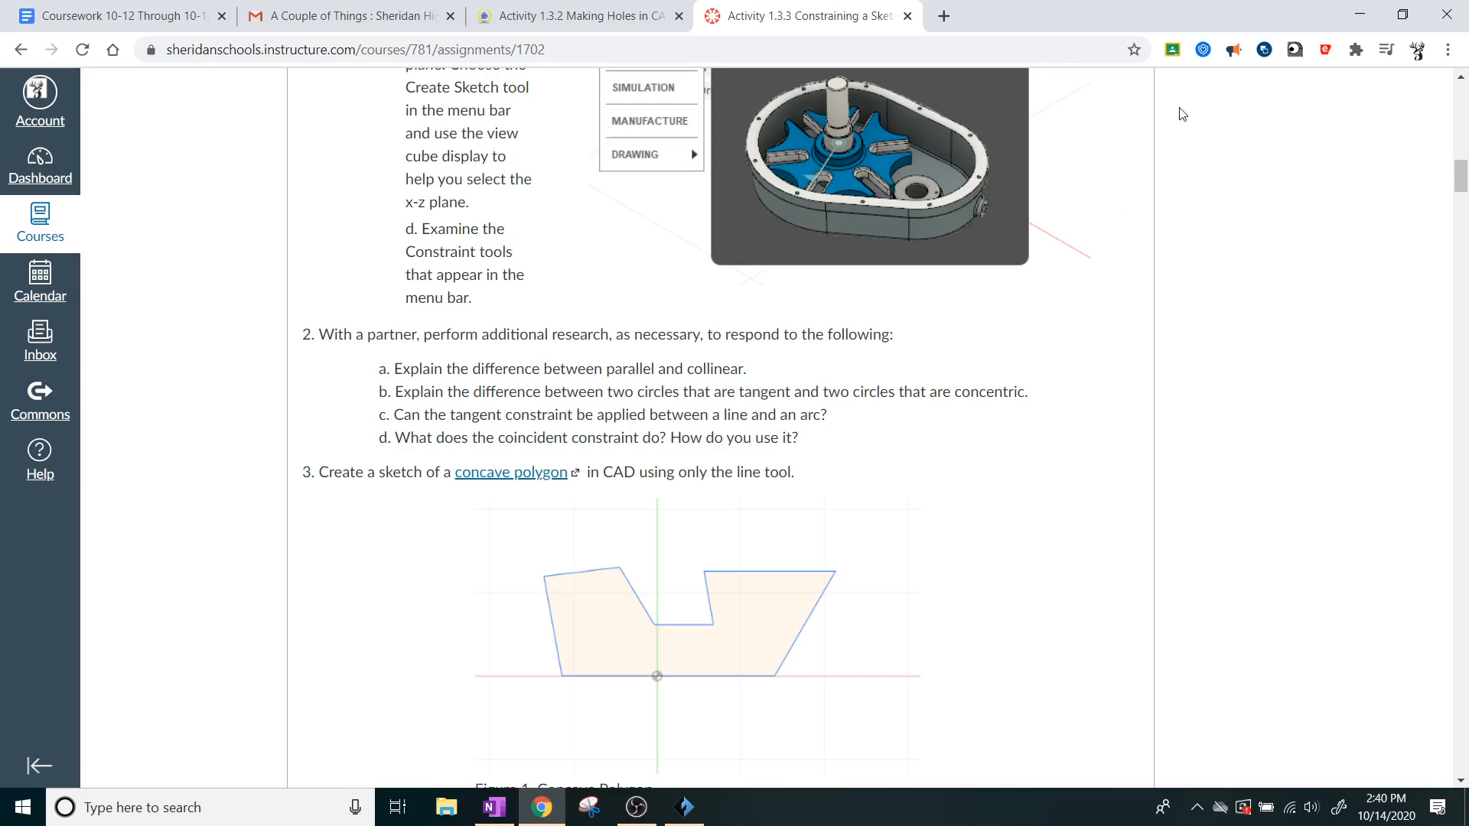
# Step: Open onshape.com in a new tab, with the Canvas page showing the concave polygon figure and constraint notes
pyautogui.click(944, 15)
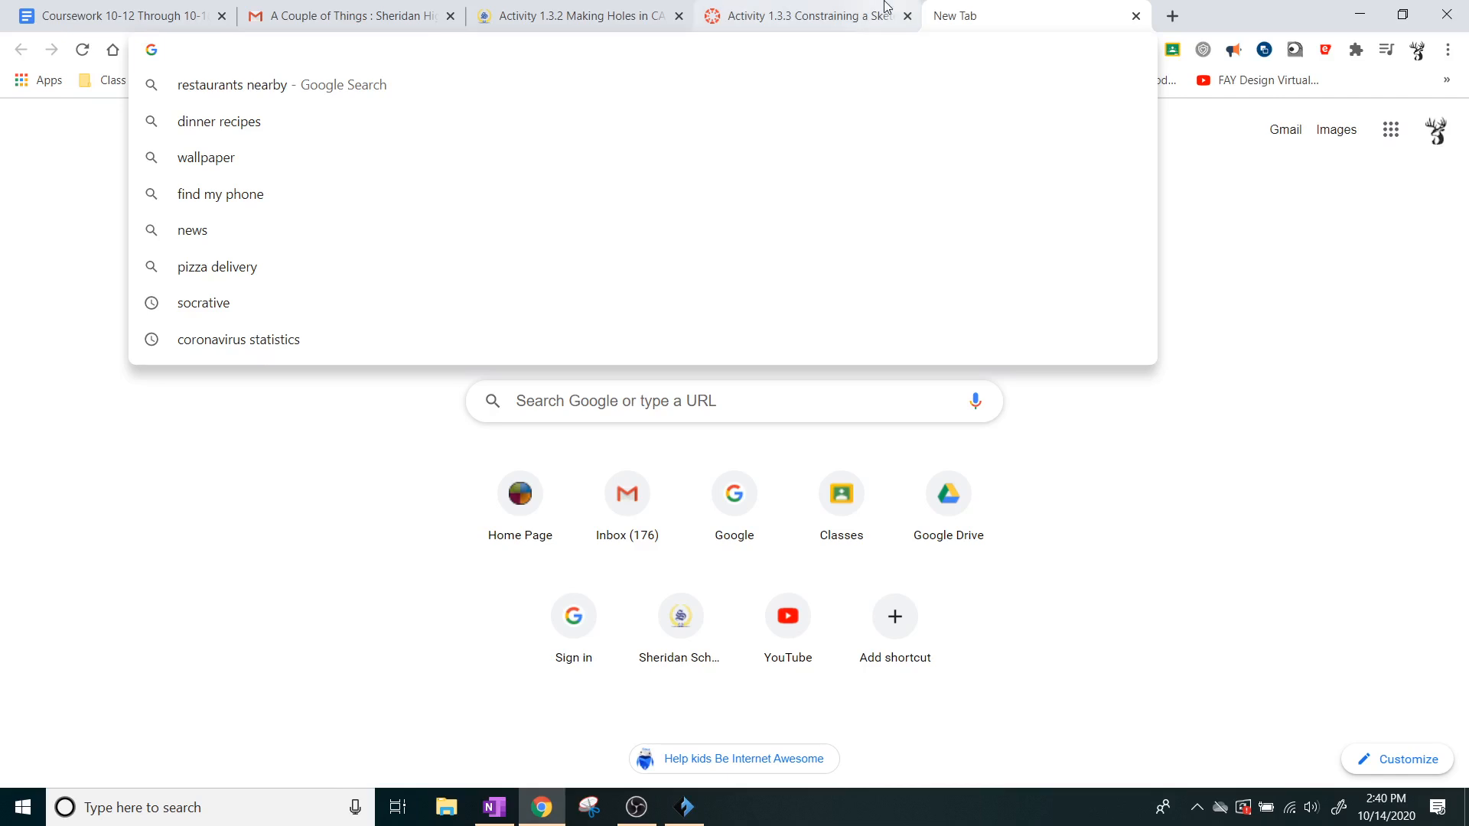
pyautogui.write('onshape.com')
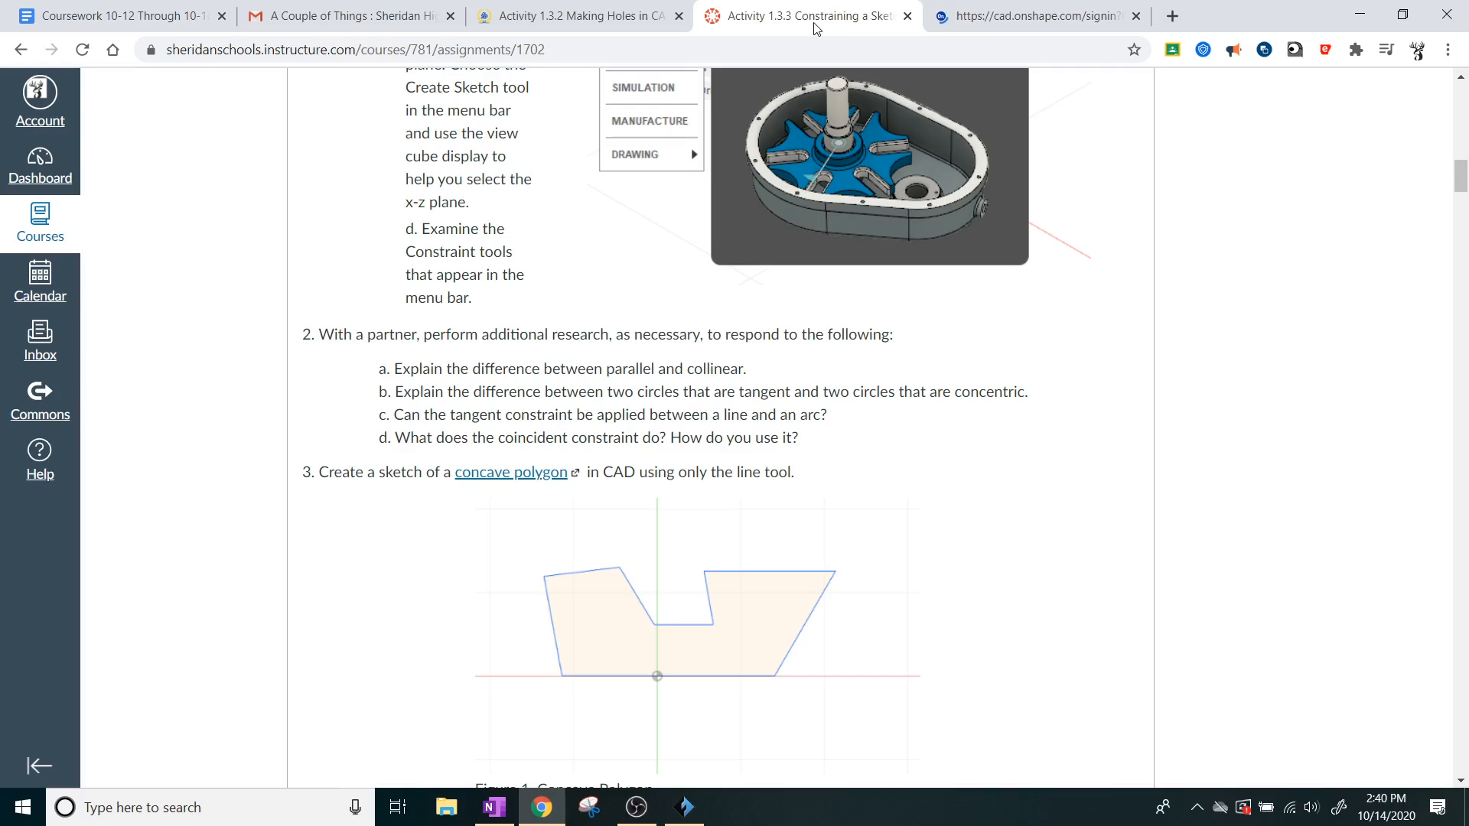
pyautogui.scroll(-3)
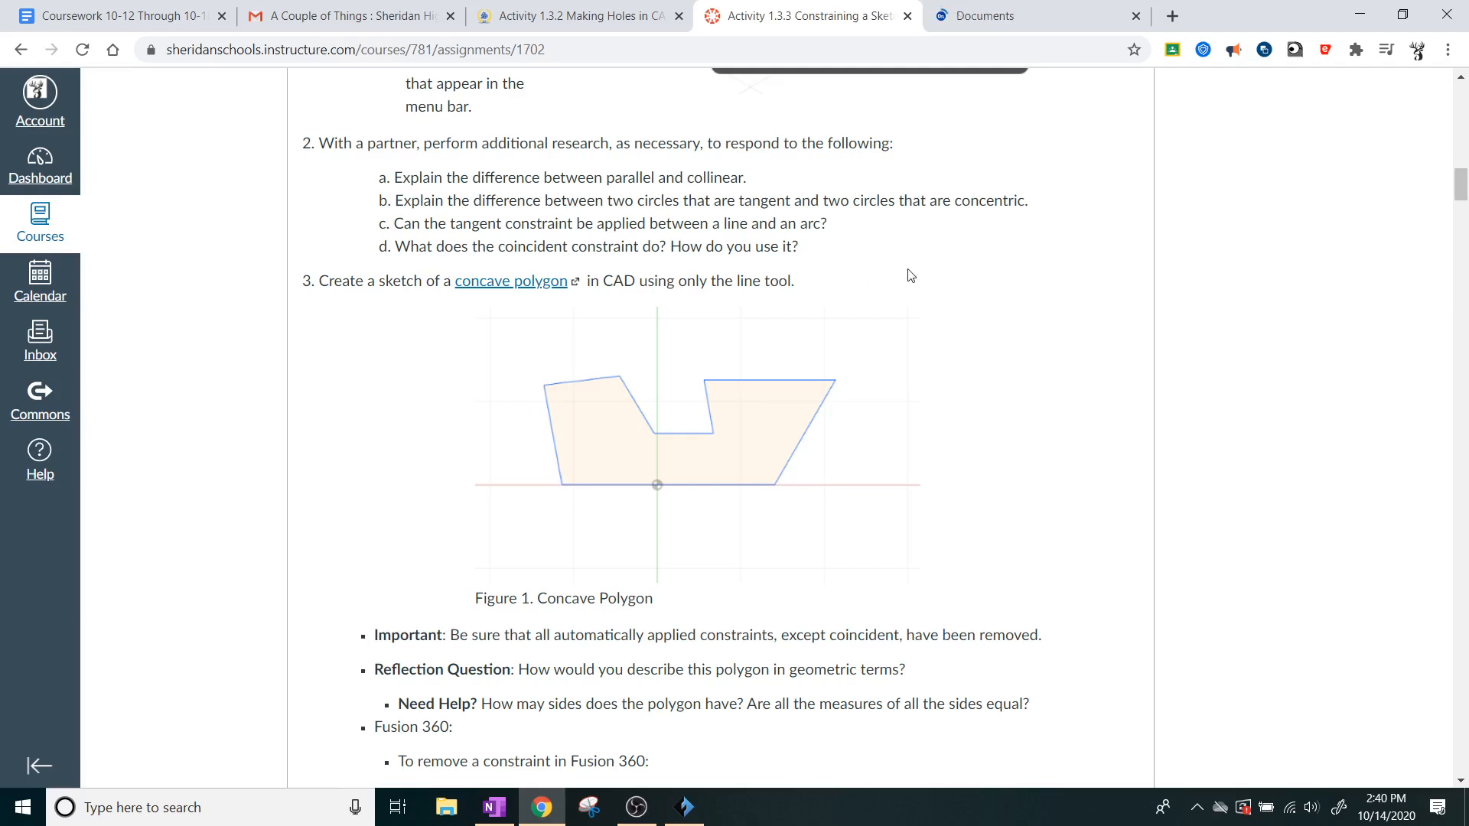
pyautogui.scroll(-3)
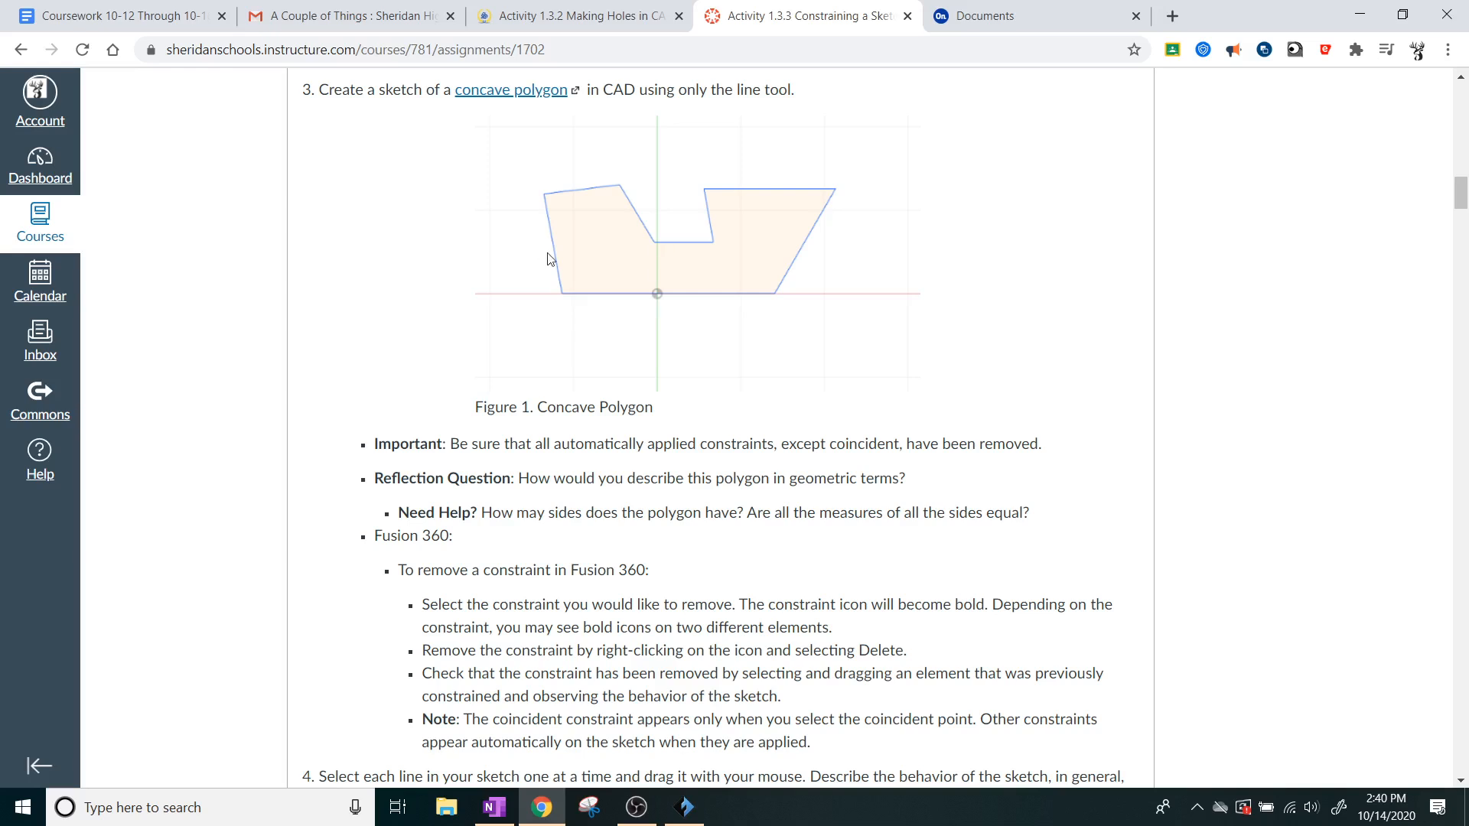
pyautogui.moveTo(641, 292)
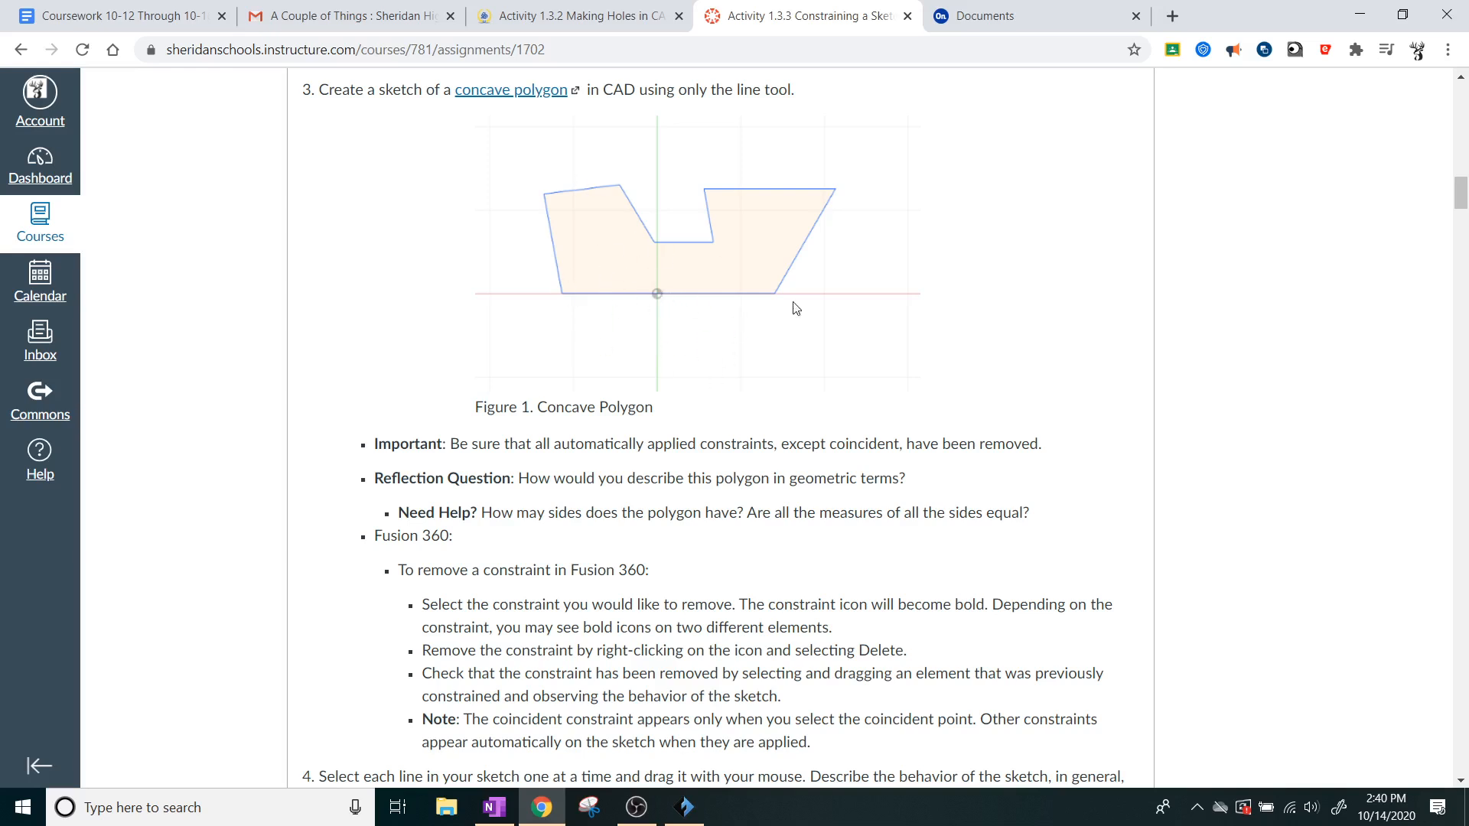
# Step: Create a new document named Constraint Practice inside the IED Practice folder
pyautogui.click(979, 15)
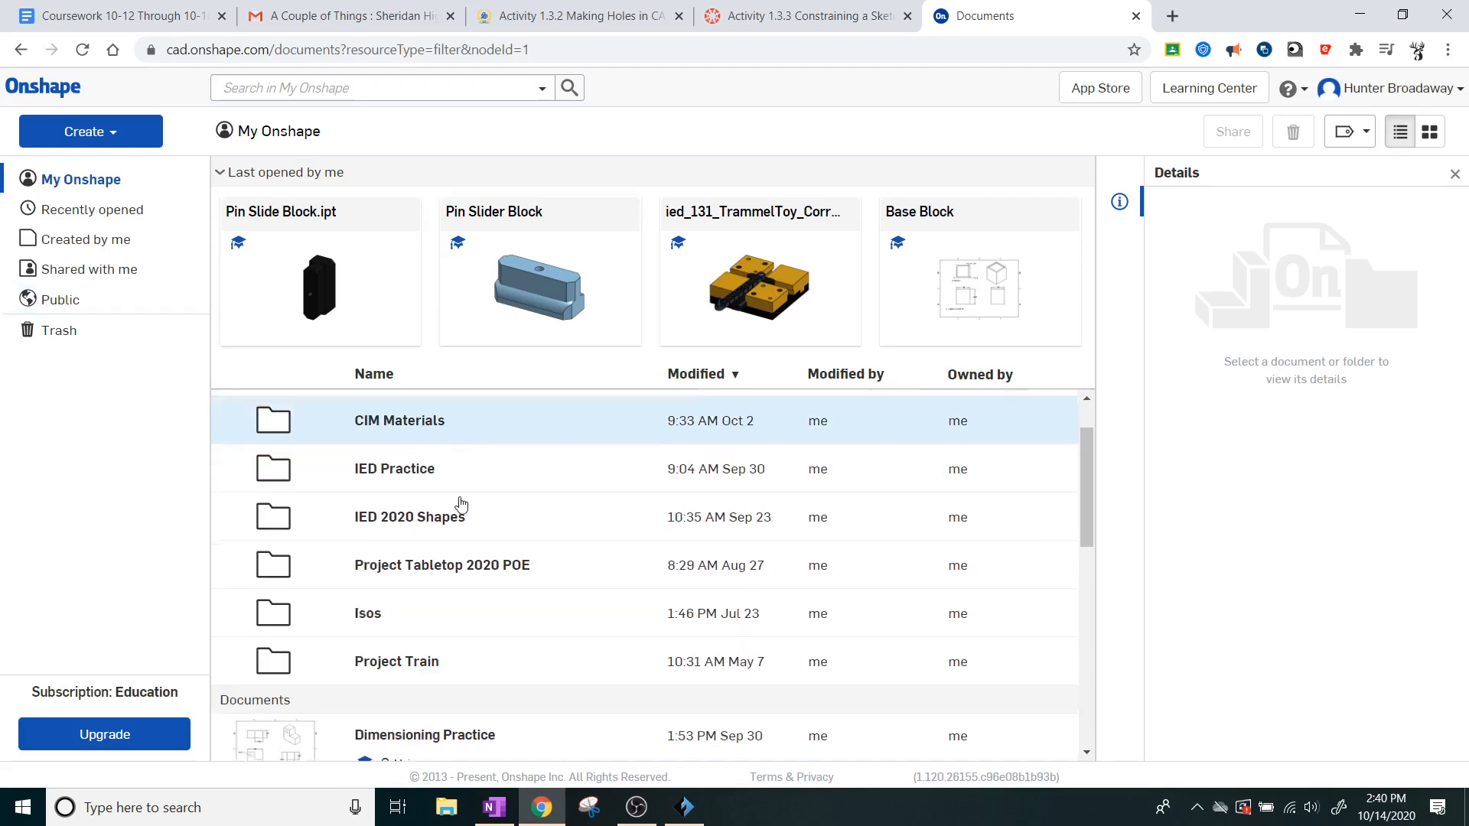
pyautogui.doubleClick(397, 420)
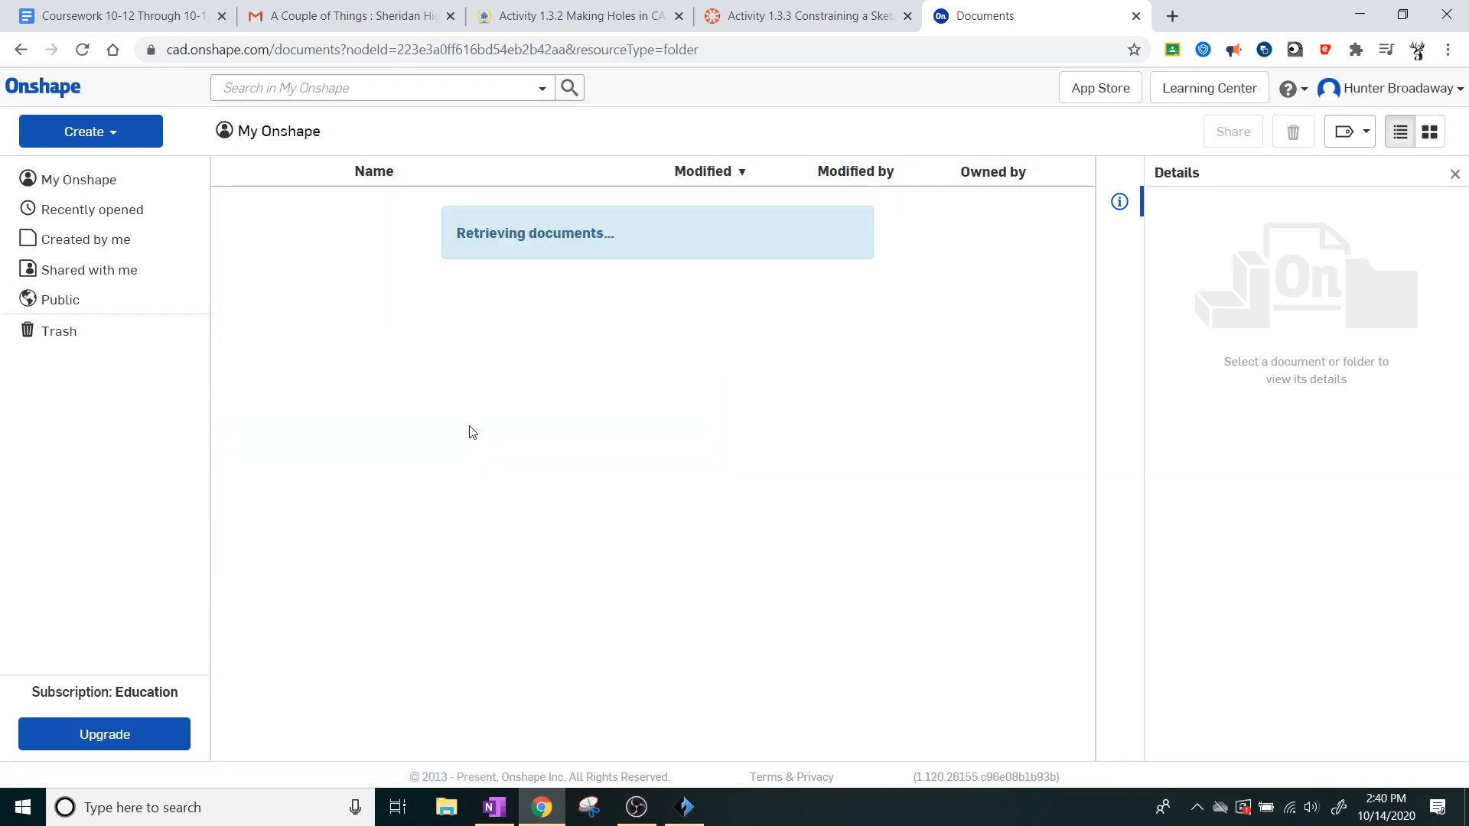
pyautogui.click(84, 131)
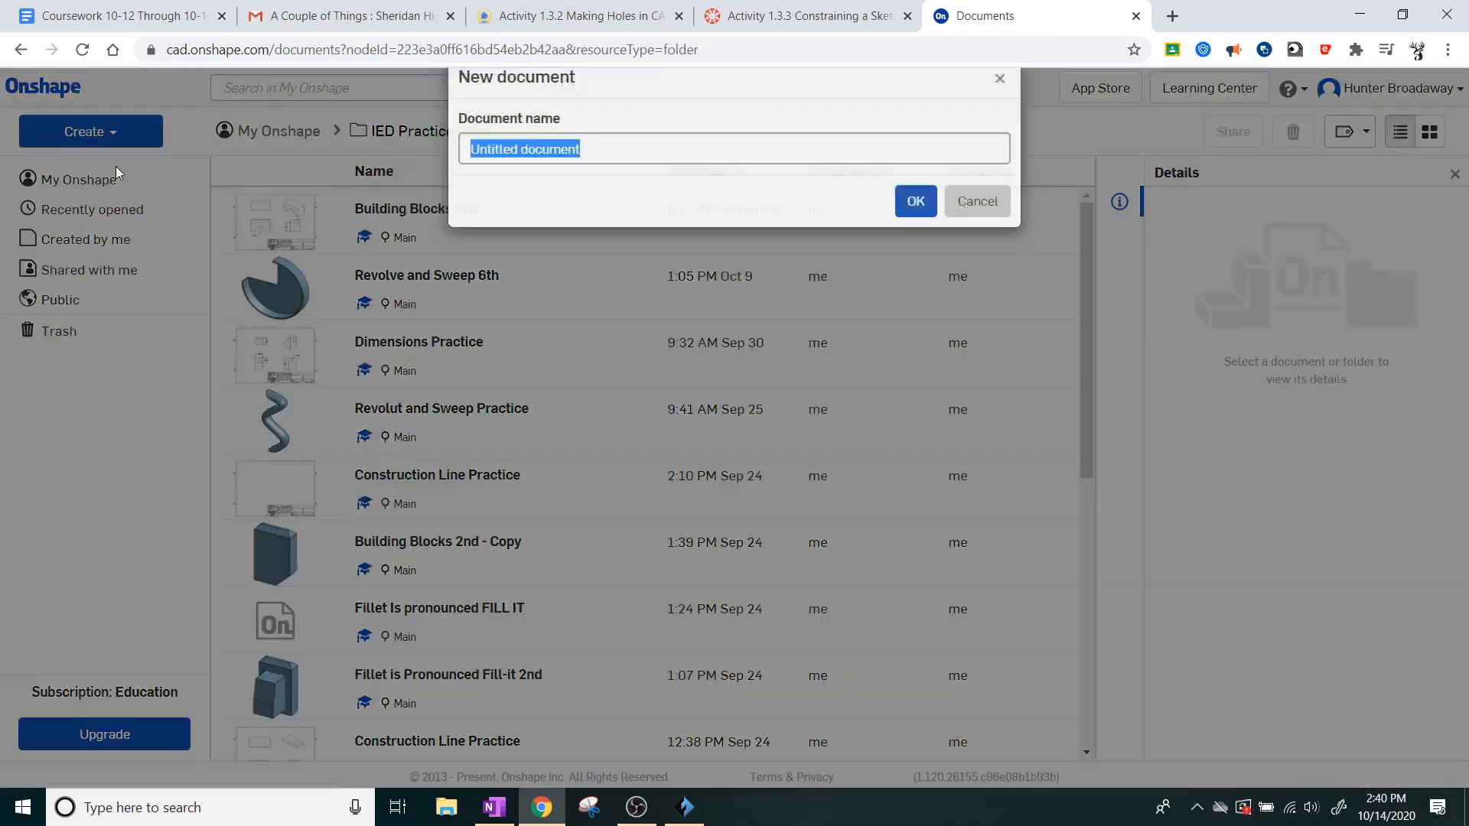
pyautogui.write('Constraint Pract')
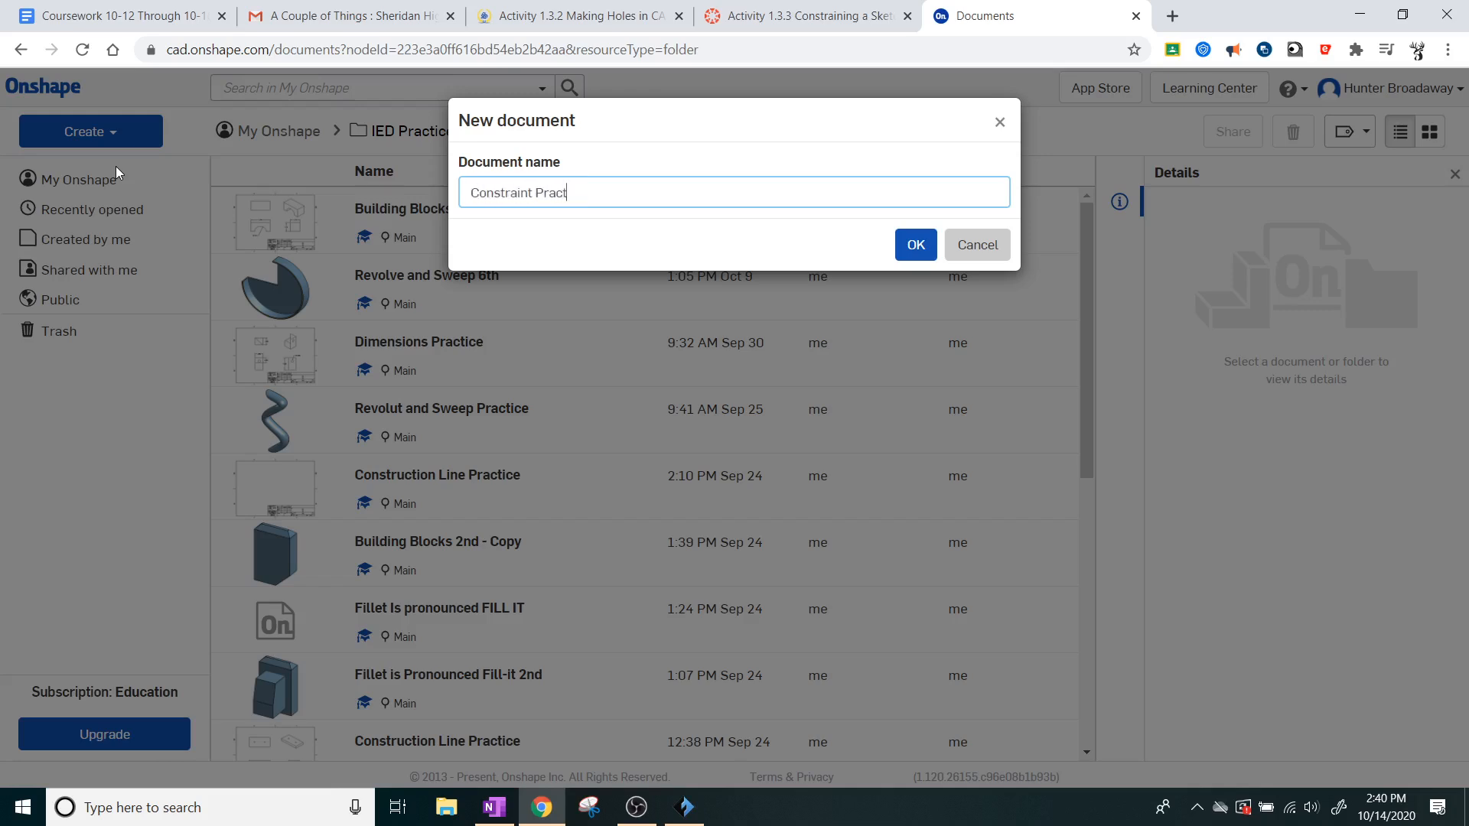
pyautogui.write('ice')
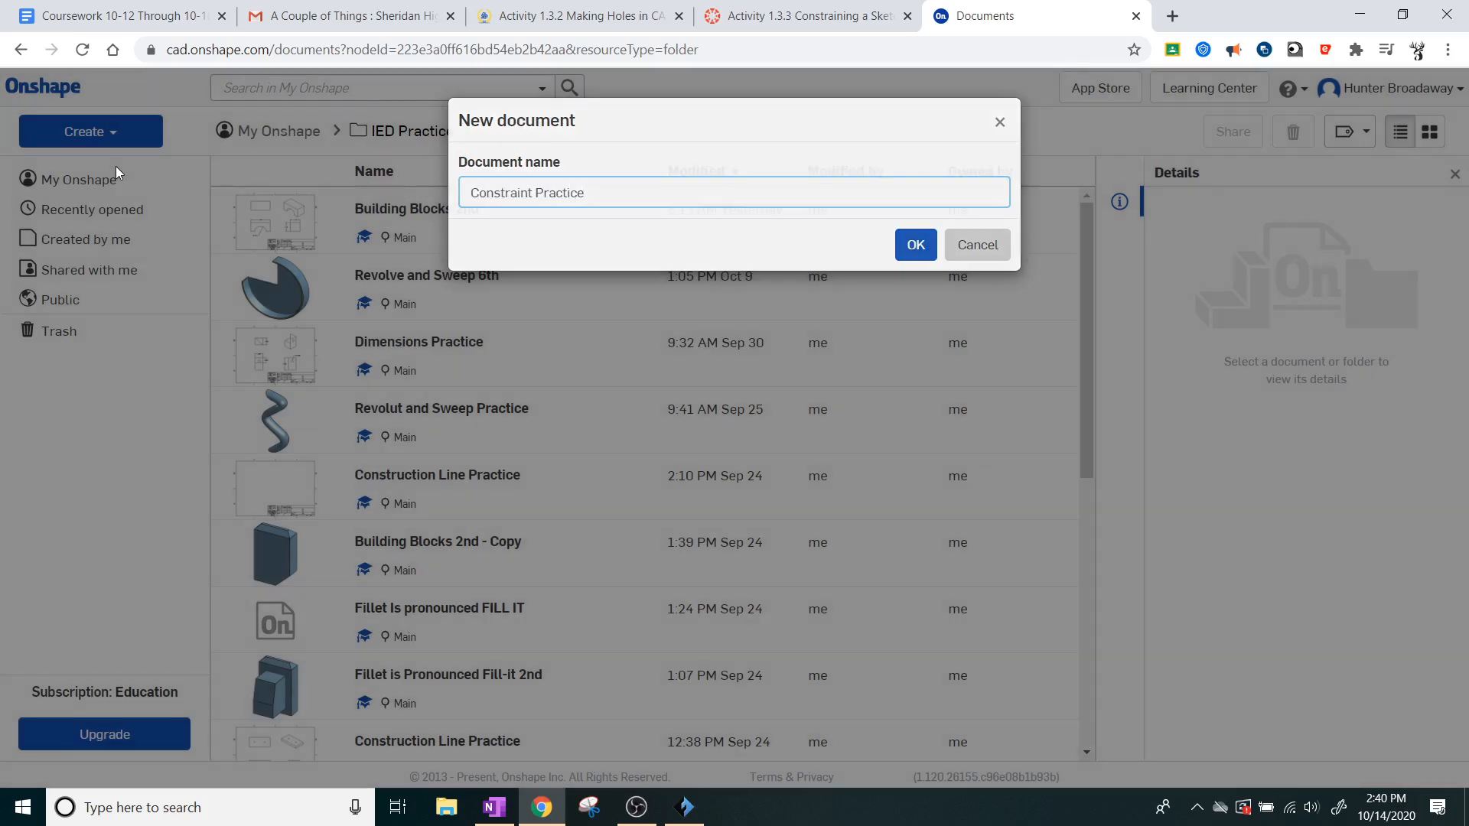
pyautogui.click(915, 245)
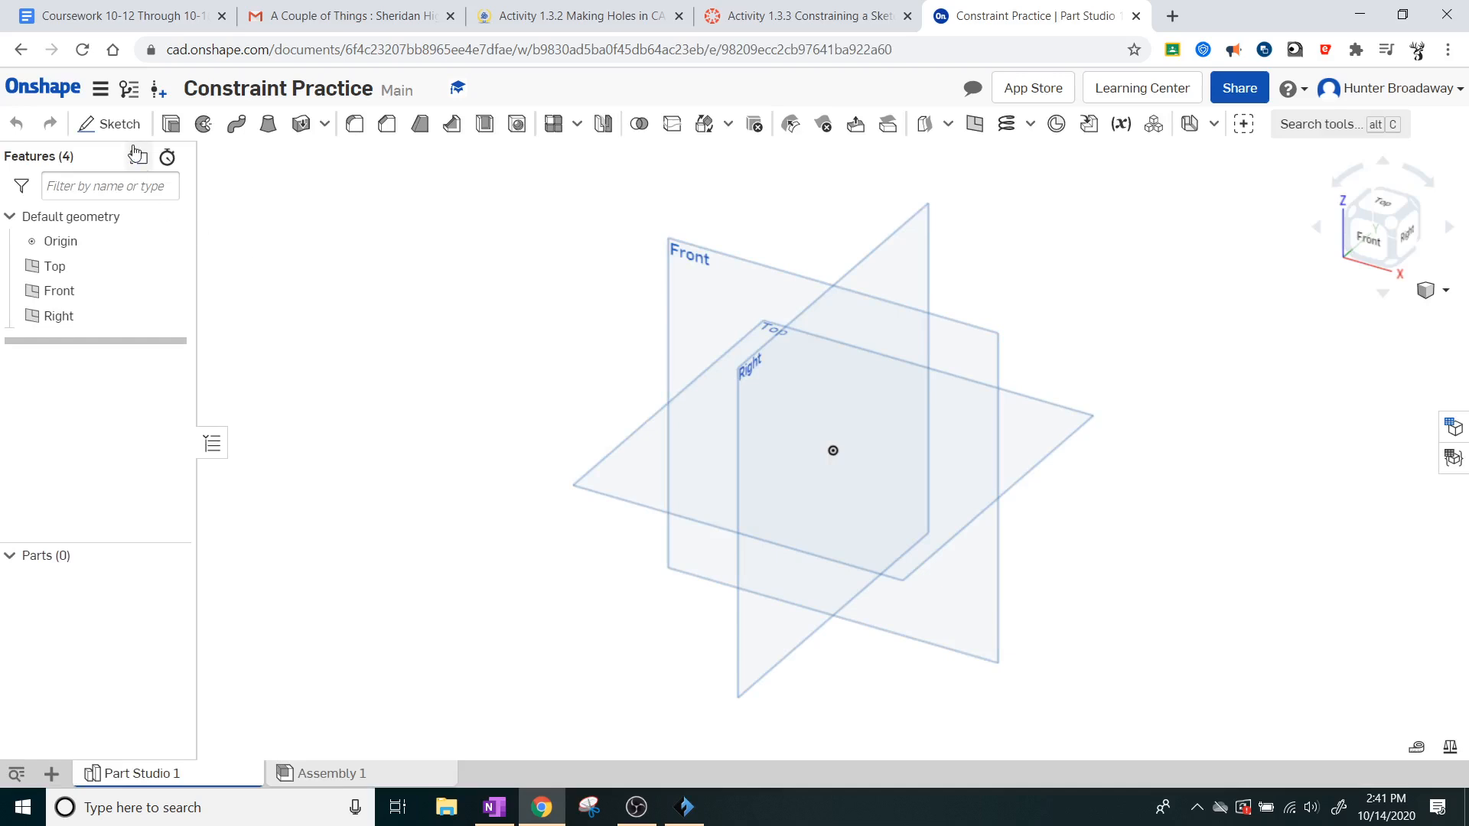
# Step: Start a Top-plane sketch and draw the closed concave polygon's edges with the Line tool, matching the reference figure
pyautogui.click(108, 122)
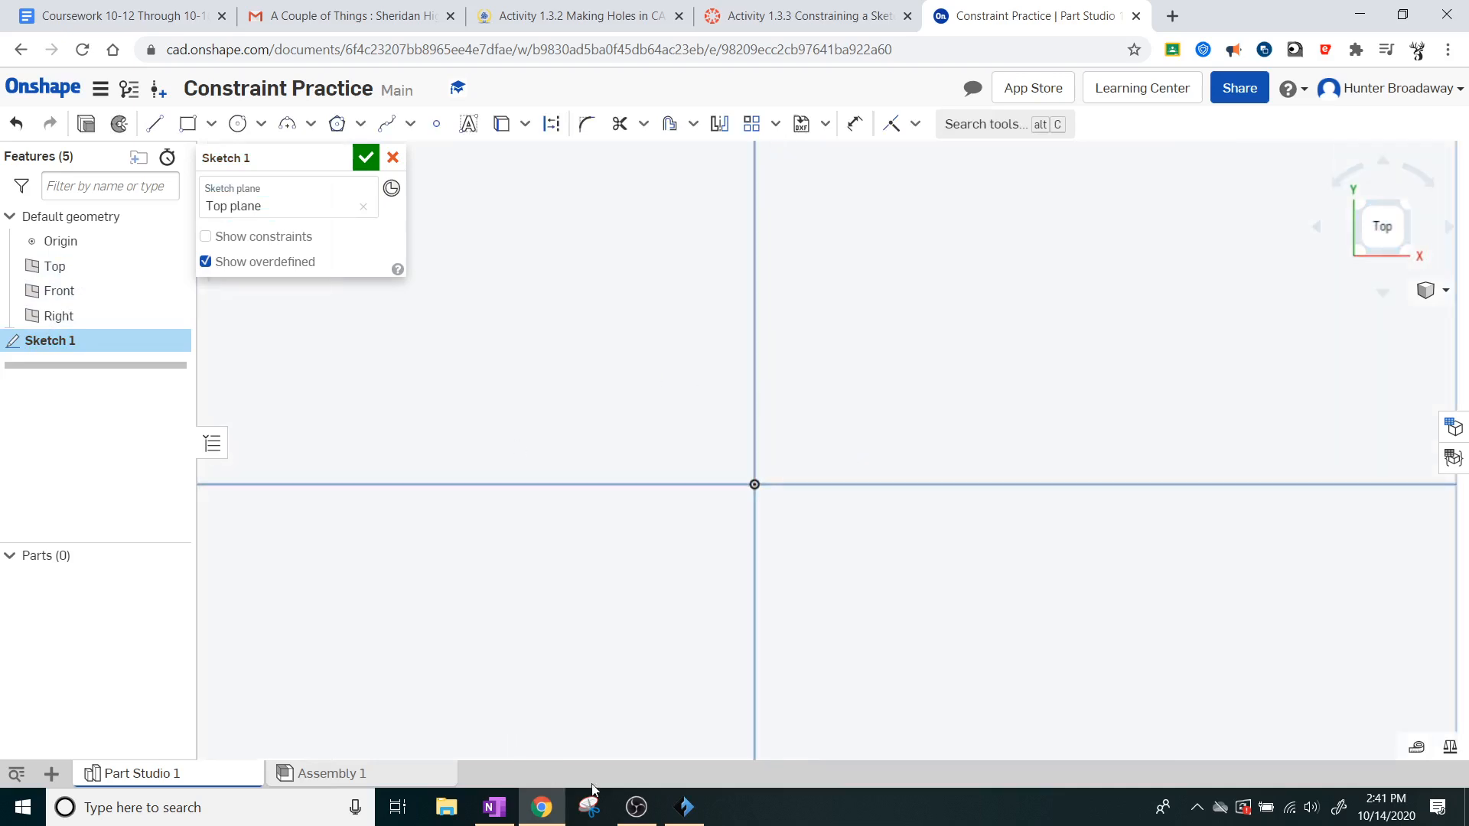
pyautogui.click(802, 15)
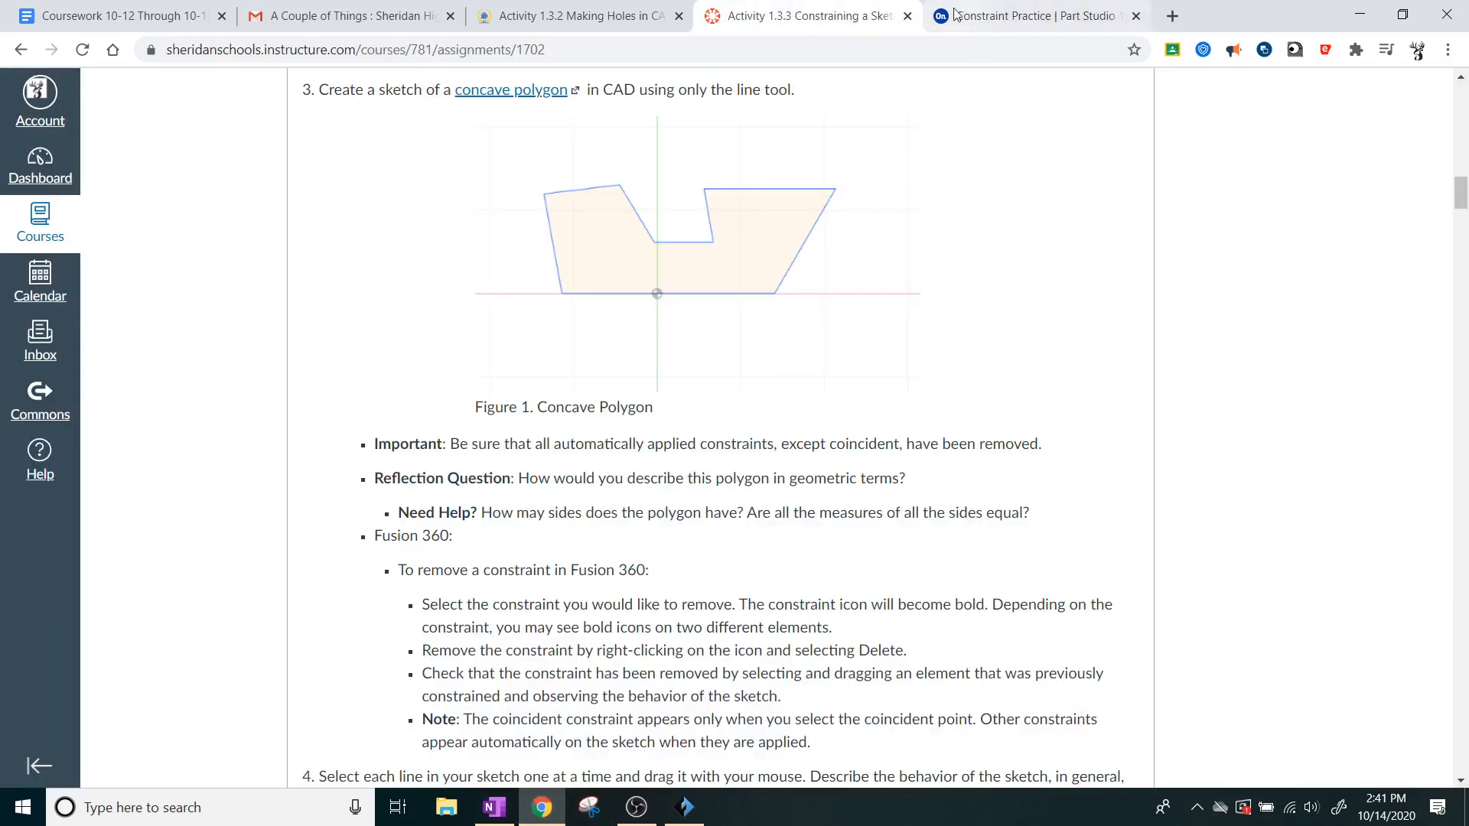
pyautogui.moveTo(1030, 15)
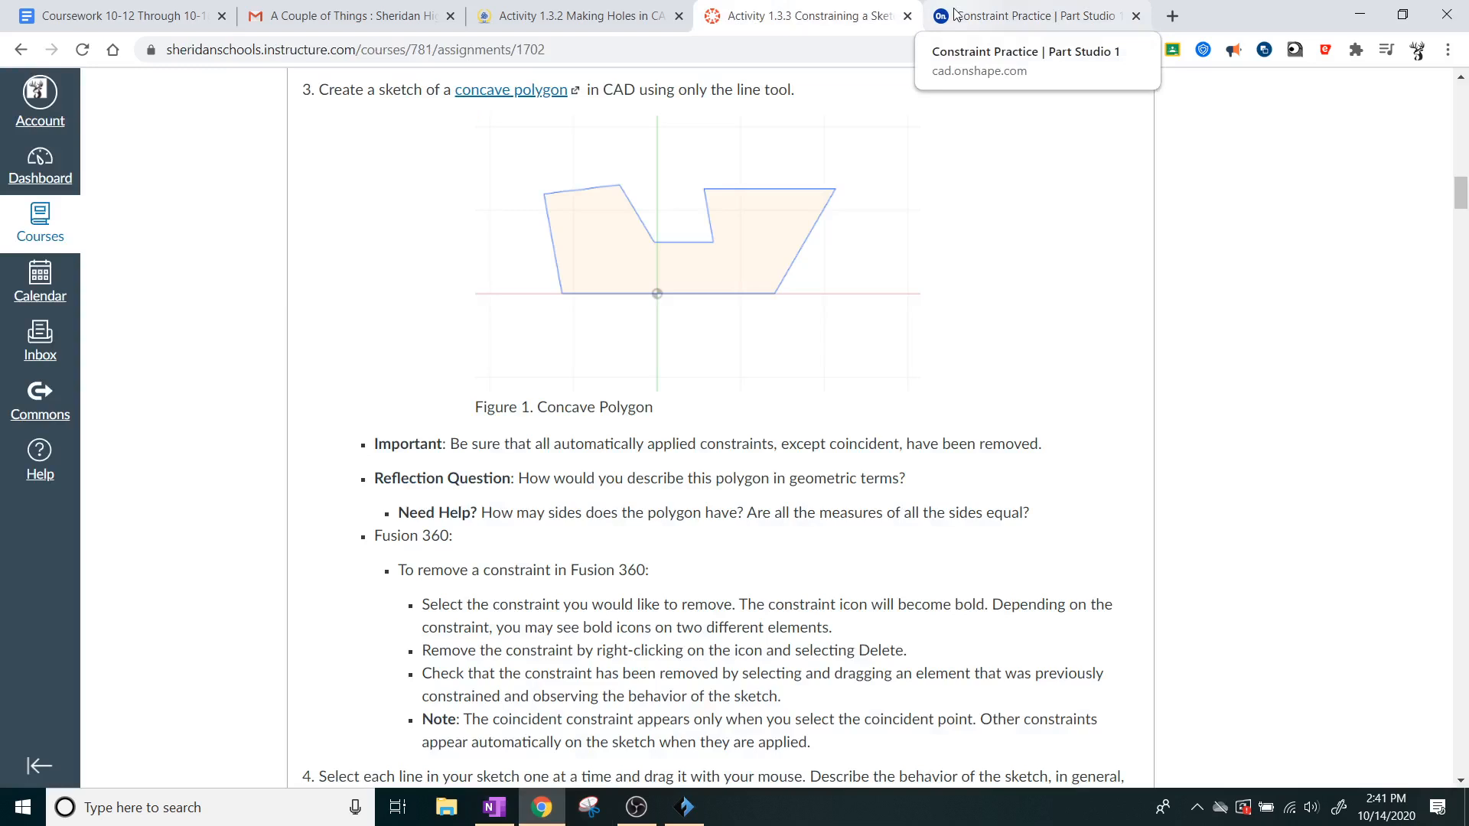
pyautogui.click(1030, 15)
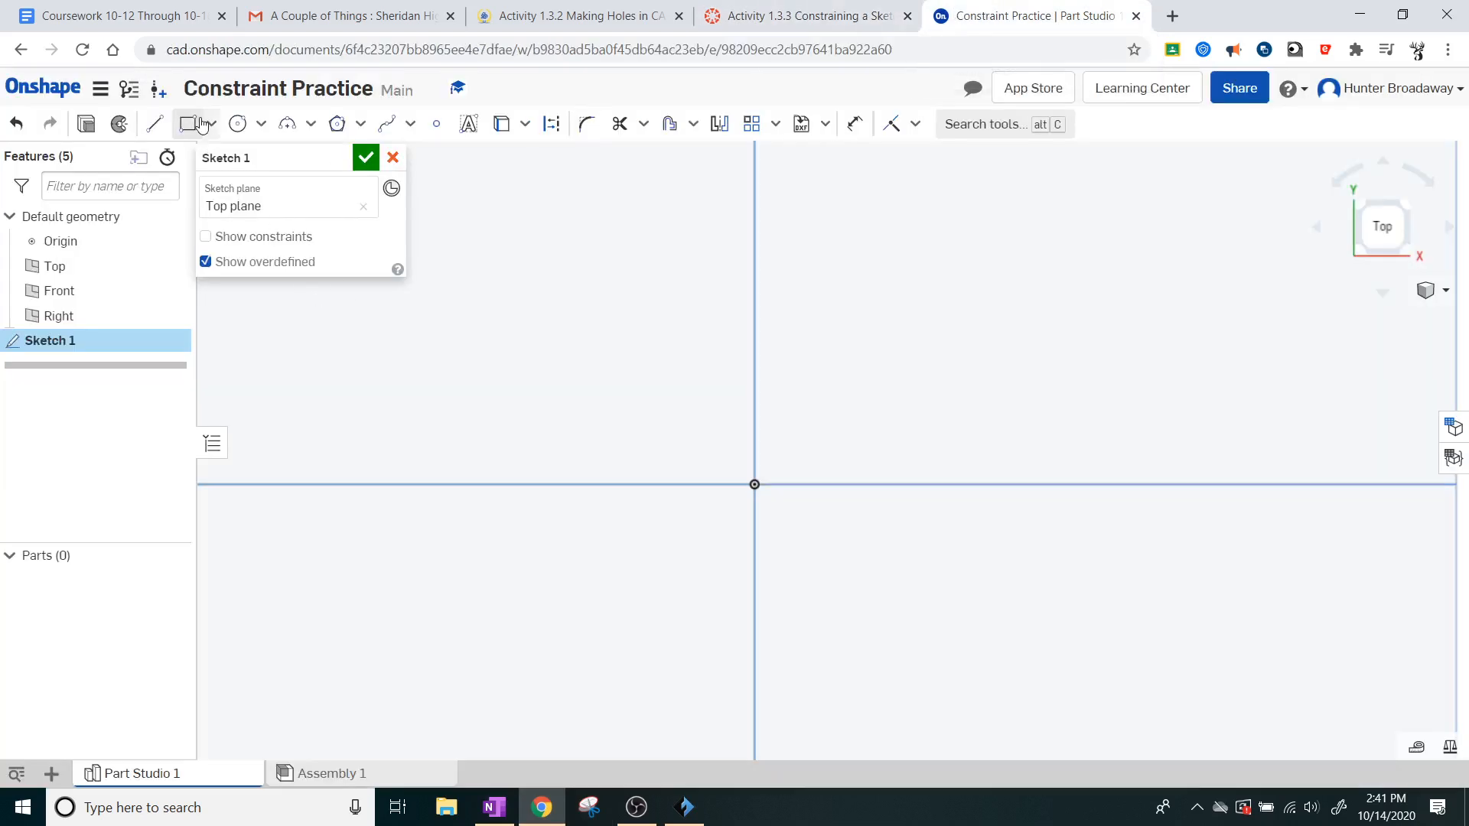
pyautogui.click(153, 124)
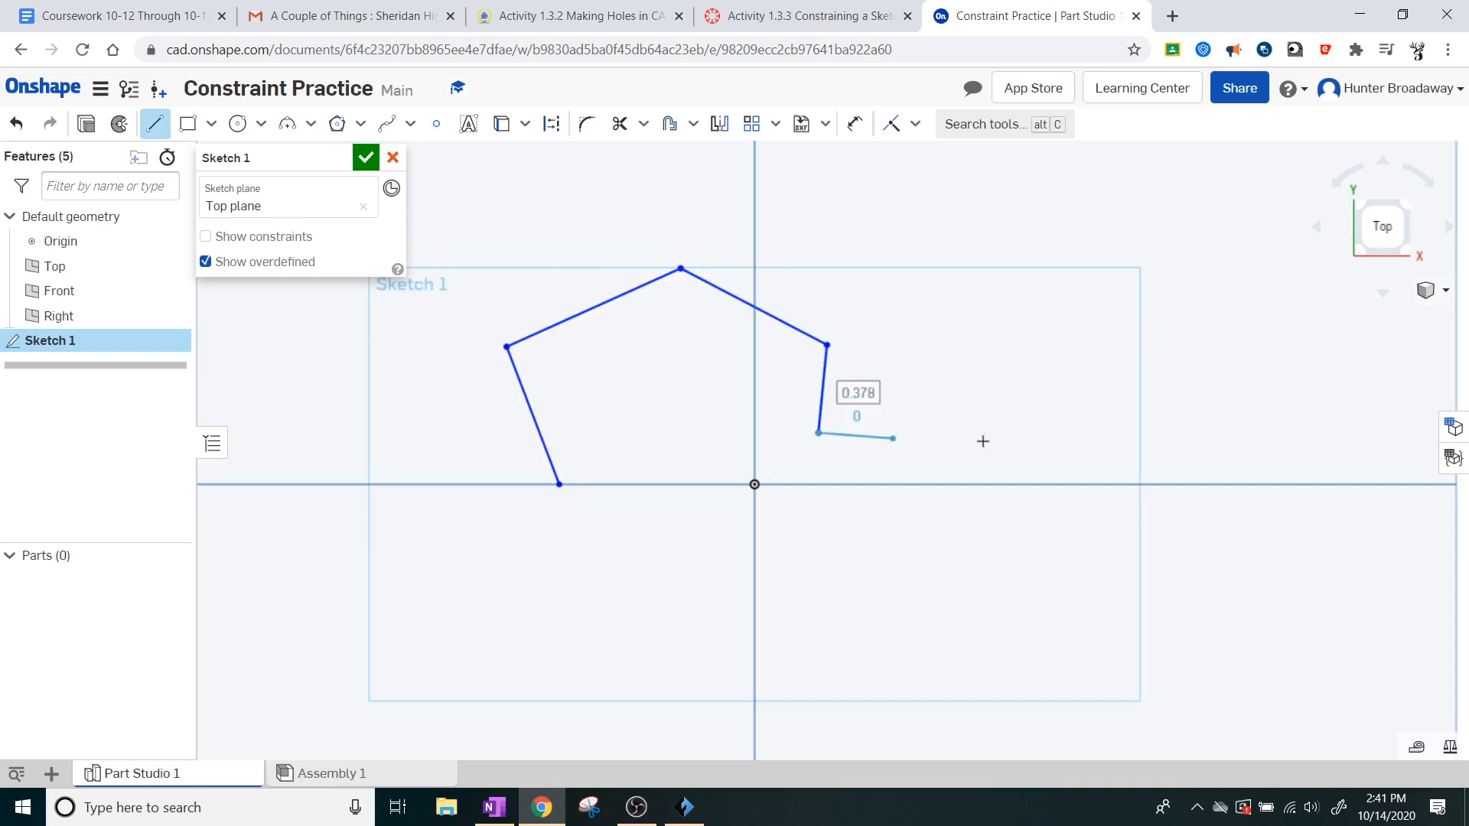
pyautogui.moveTo(892, 438); pyautogui.dragTo(1103, 330)
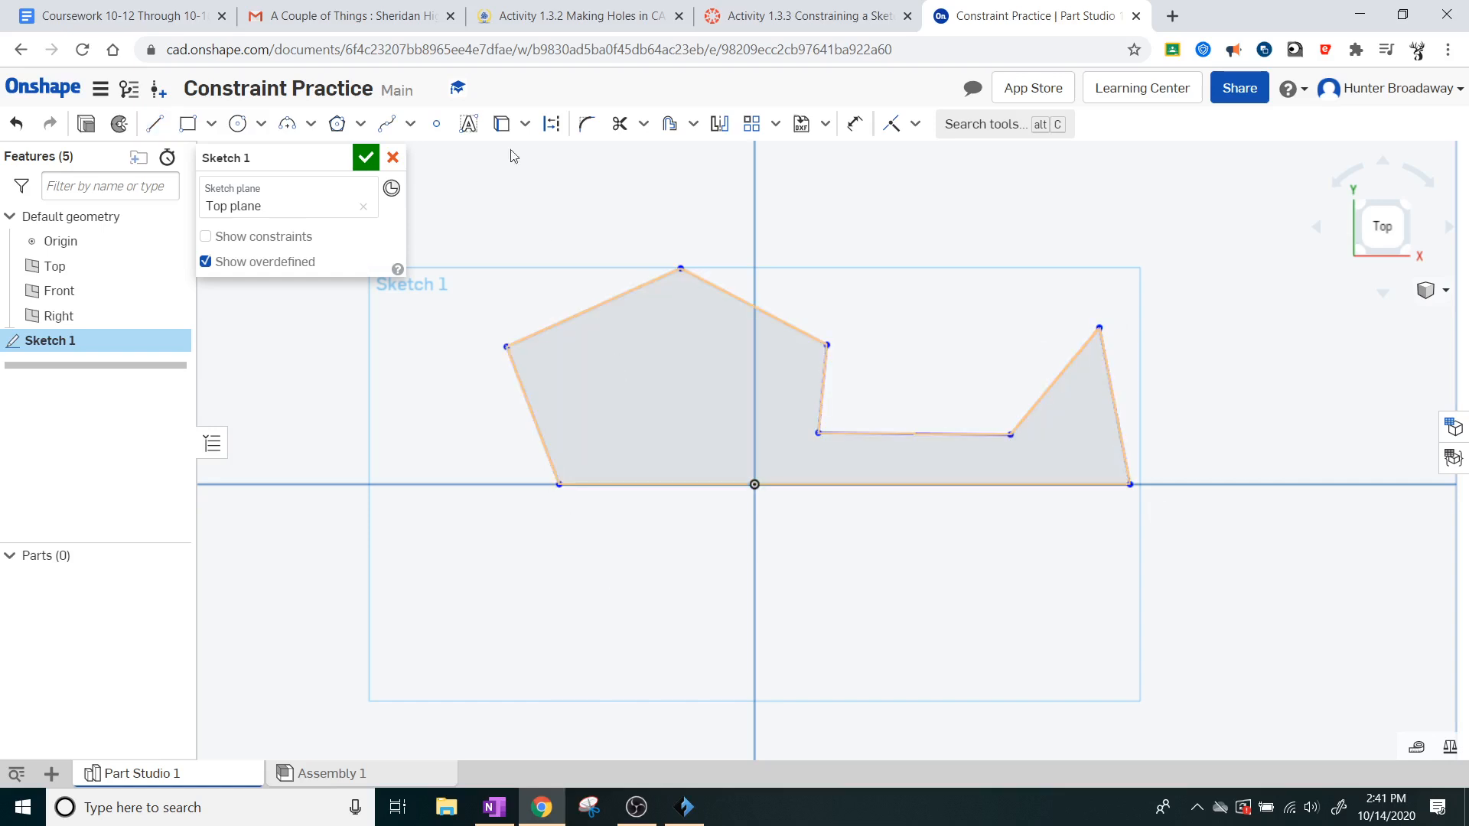
pyautogui.click(807, 15)
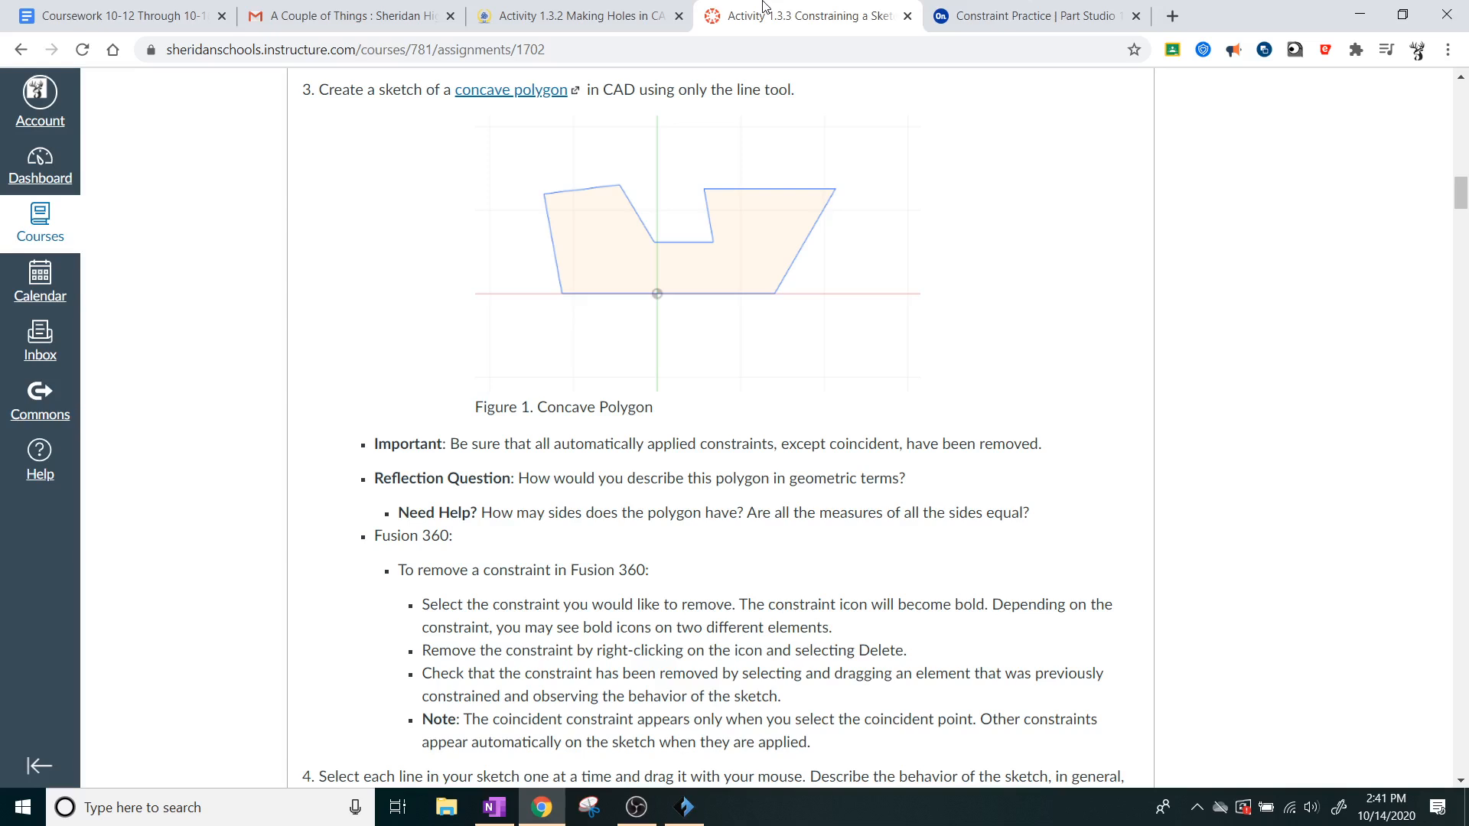
pyautogui.click(1030, 15)
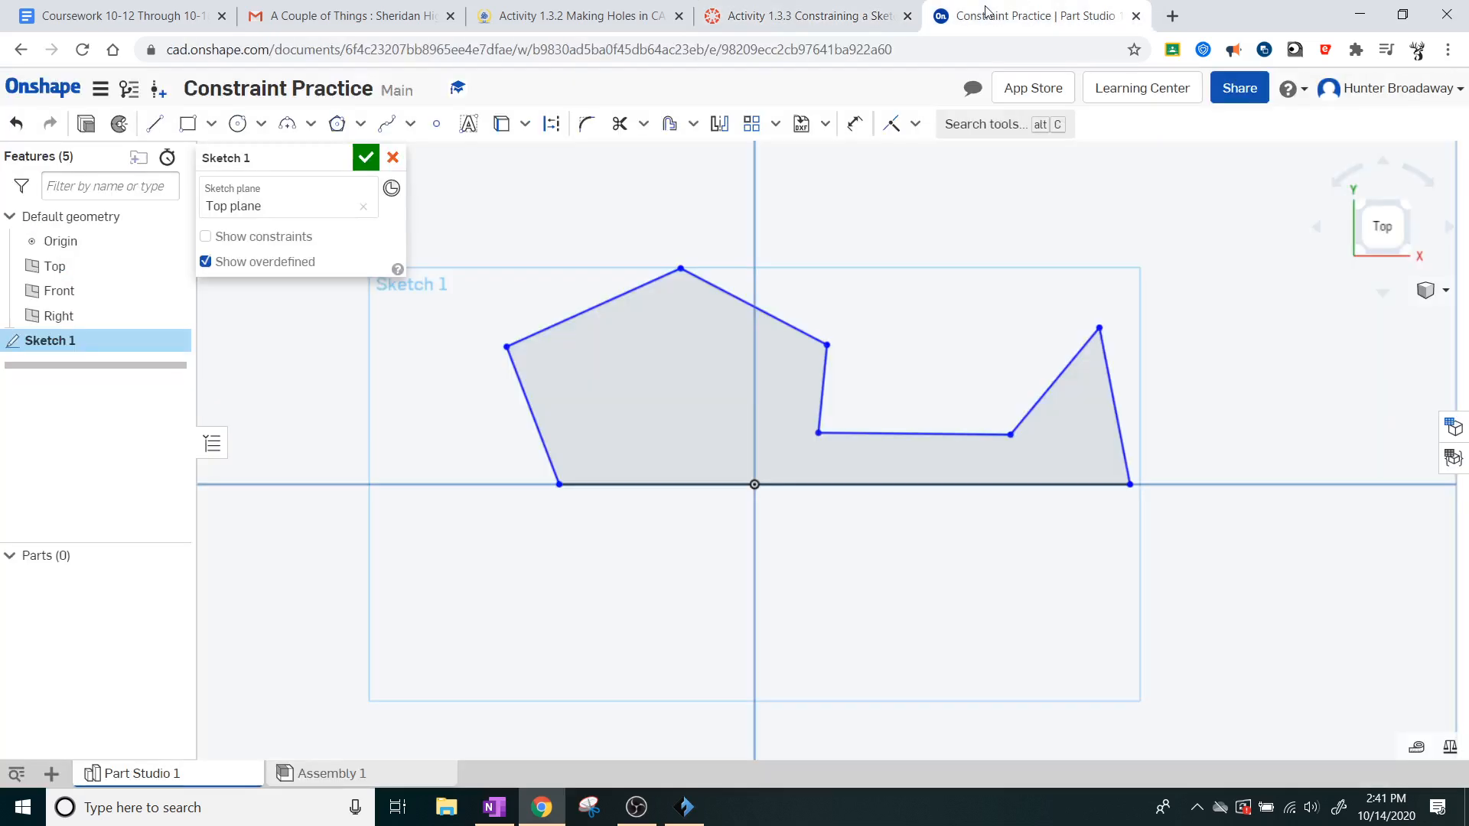
pyautogui.click(804, 16)
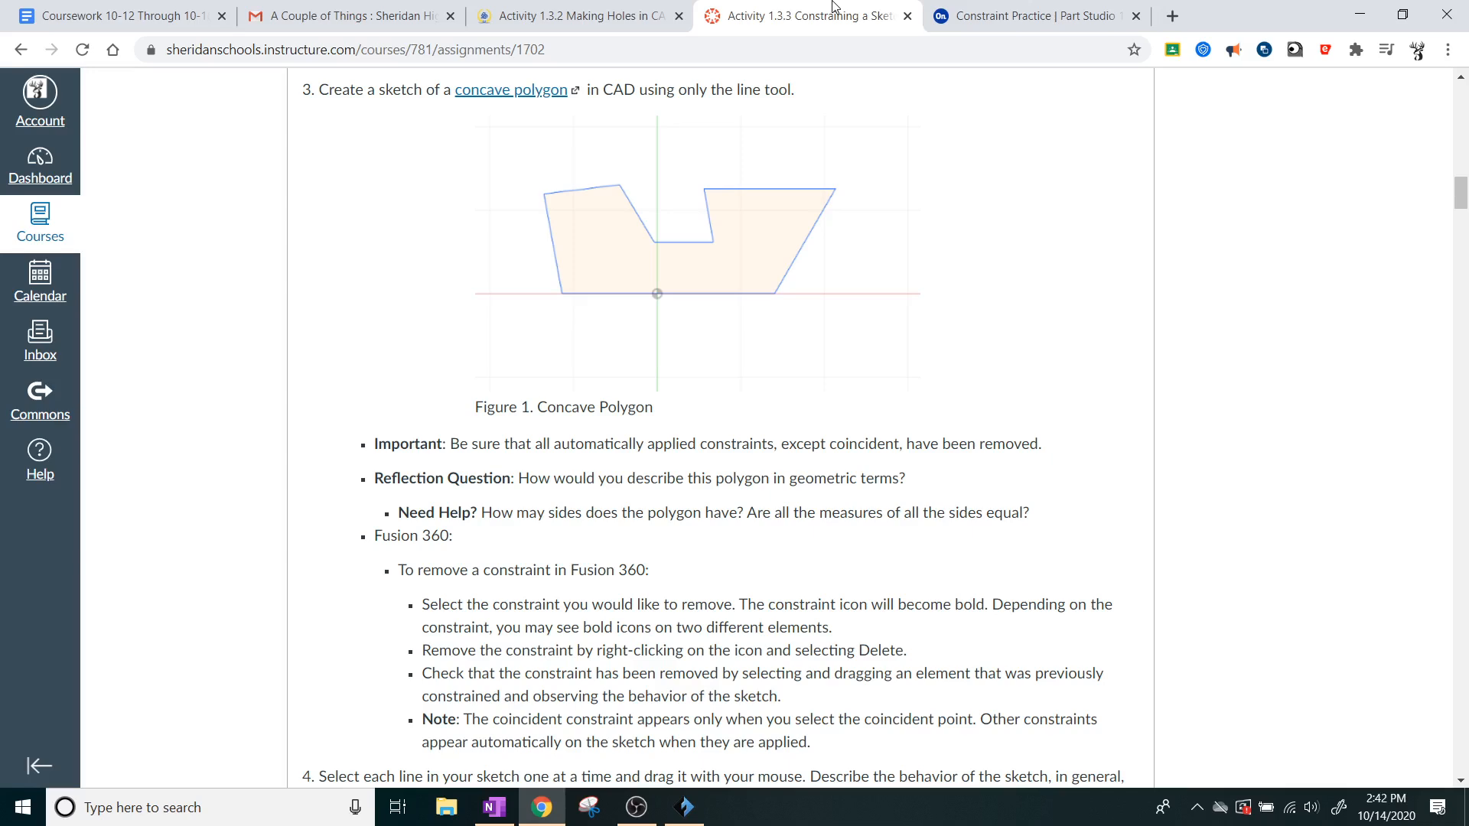
pyautogui.moveTo(952, 141)
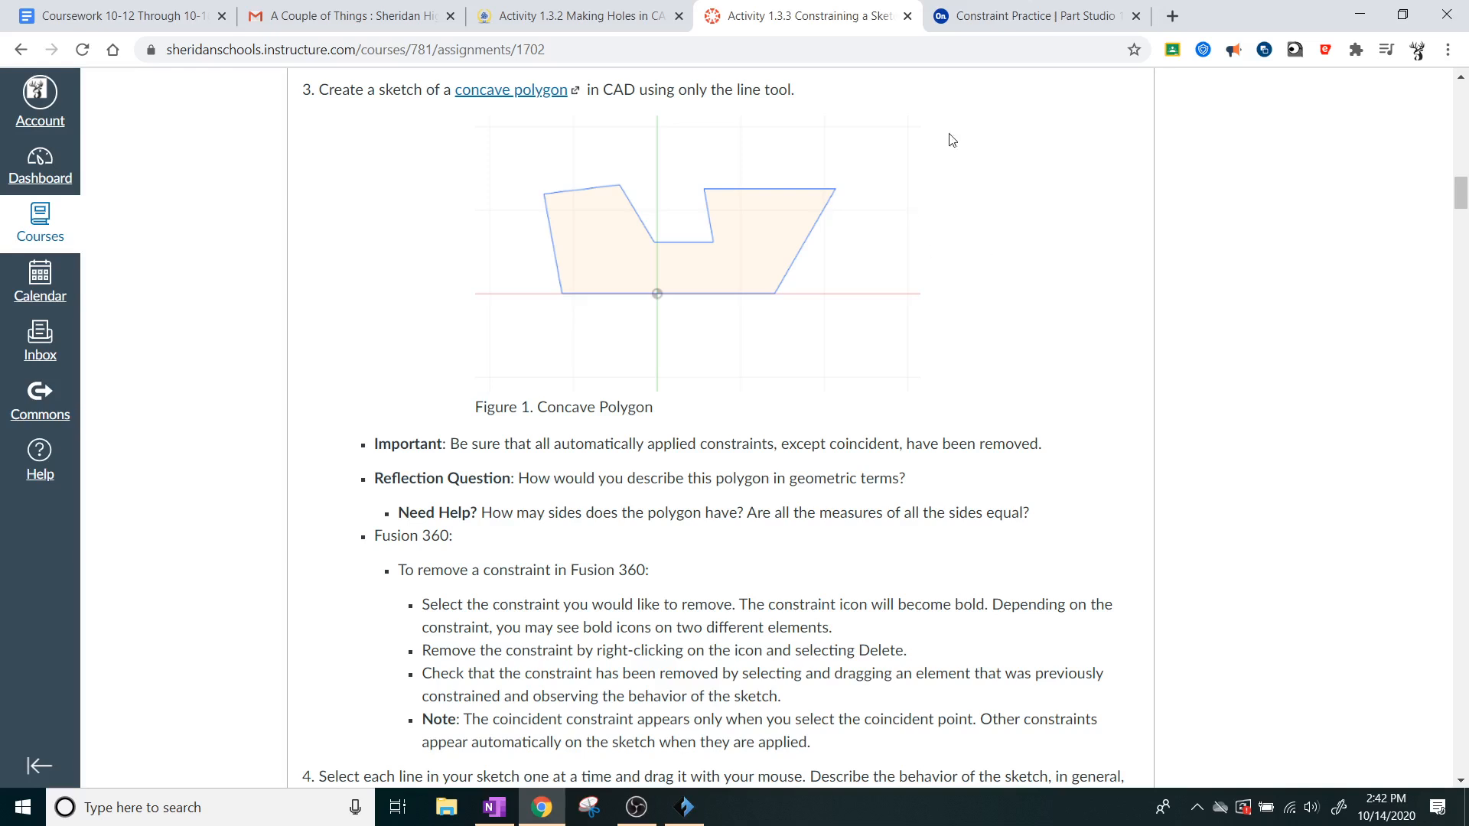
pyautogui.click(1025, 15)
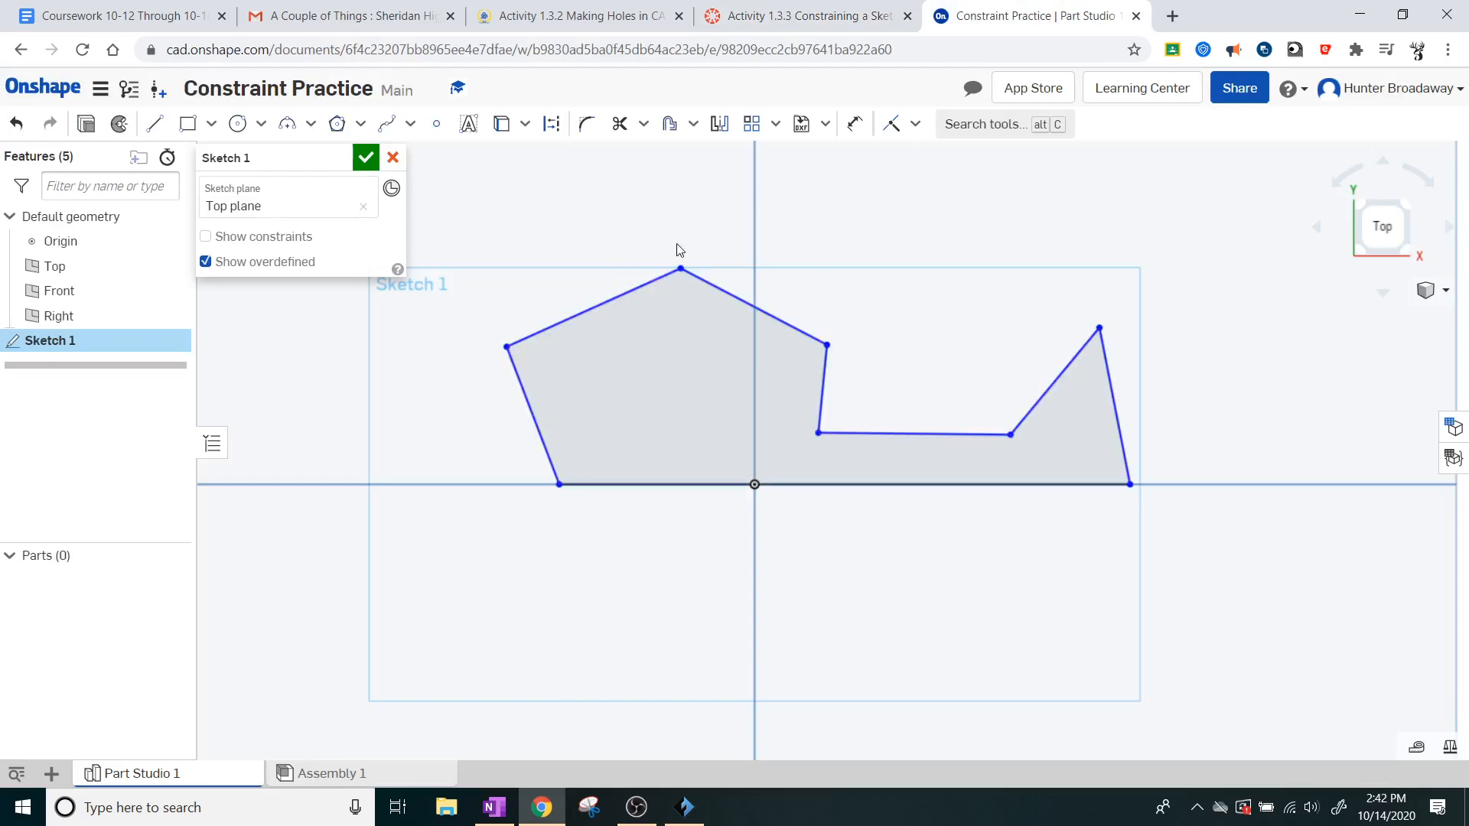
pyautogui.click(820, 385)
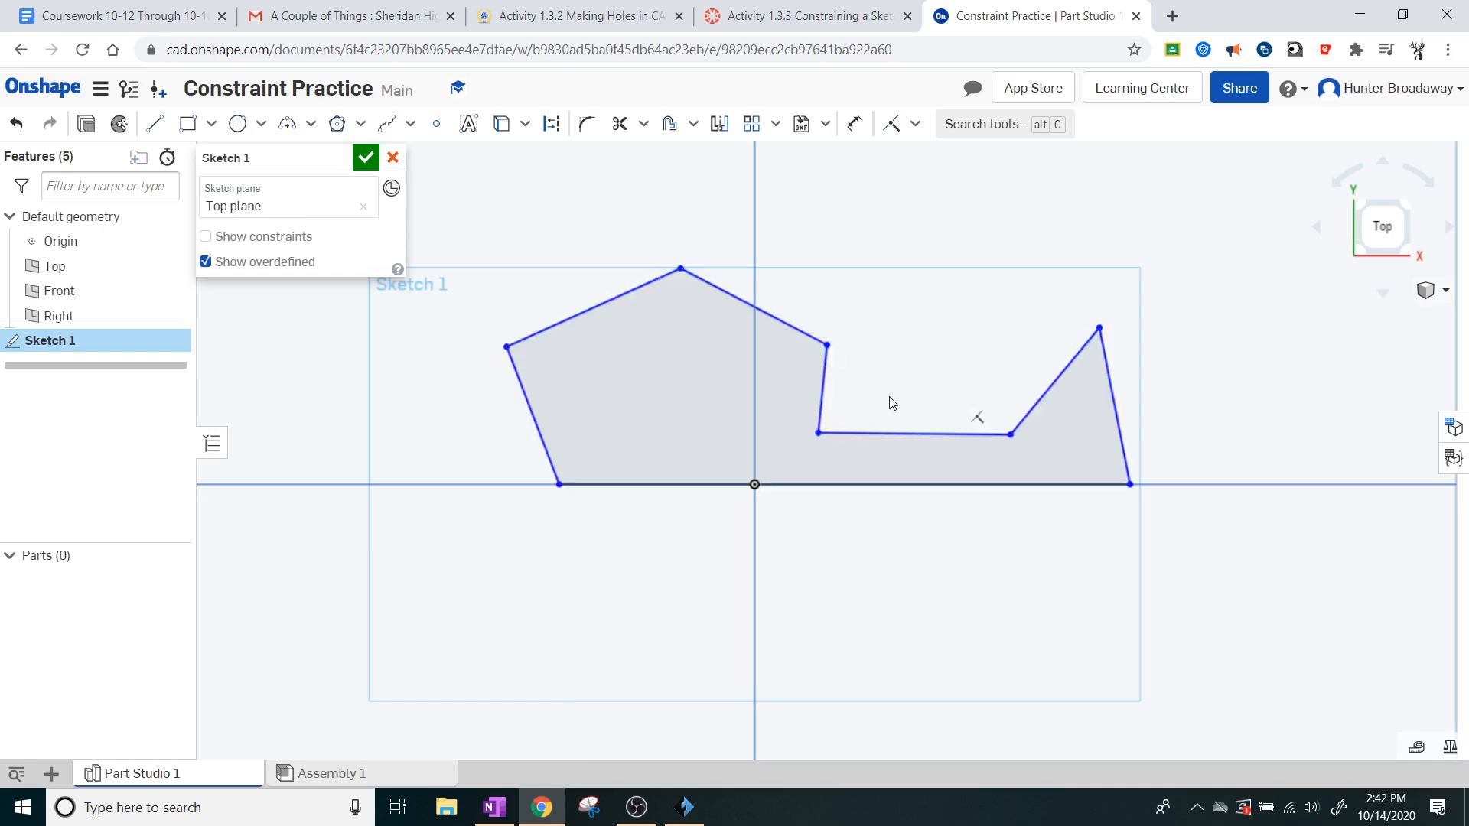
pyautogui.moveTo(1081, 269)
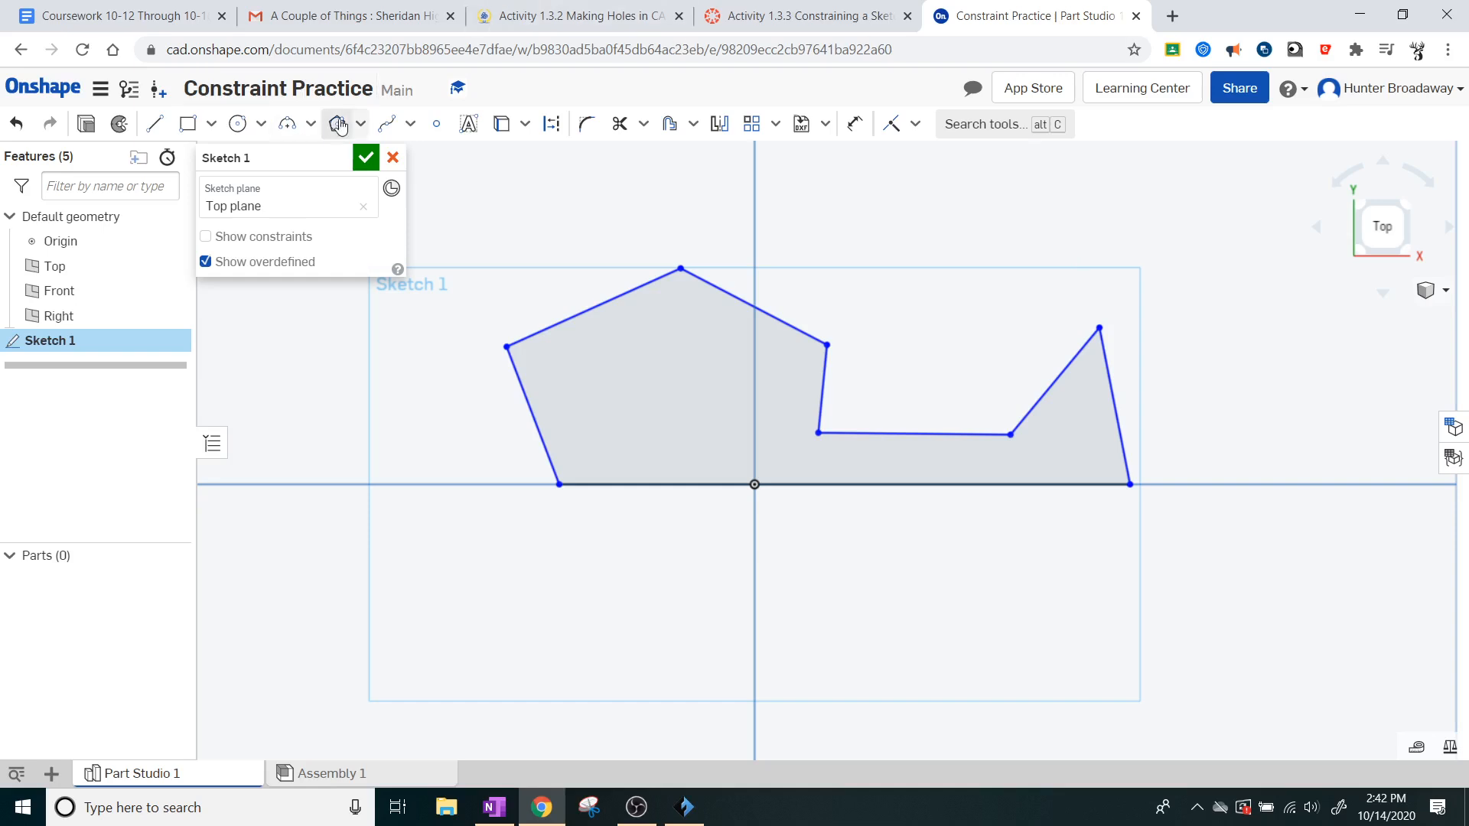
pyautogui.click(335, 123)
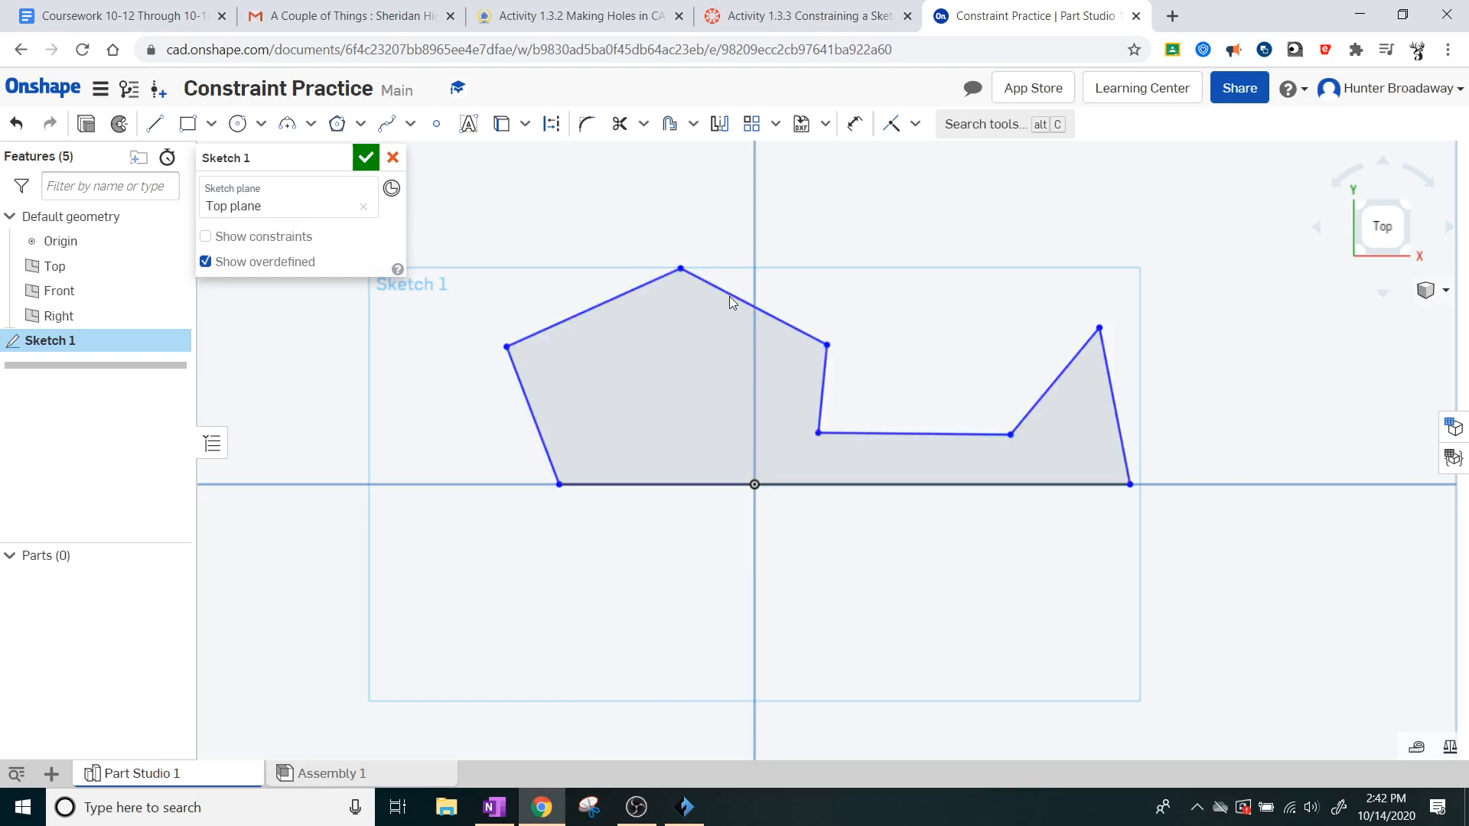
pyautogui.moveTo(886, 433)
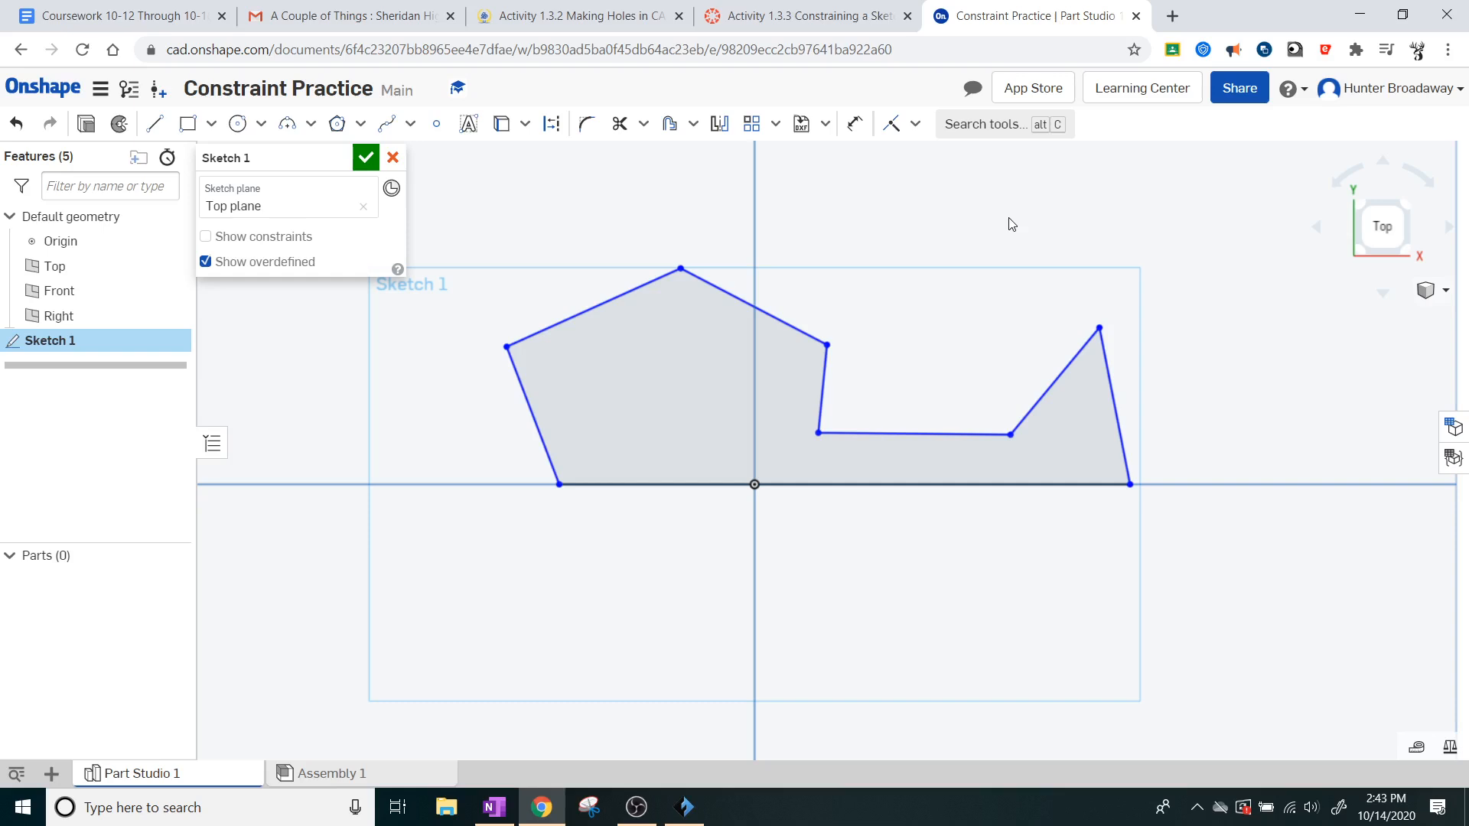
pyautogui.moveTo(998, 202)
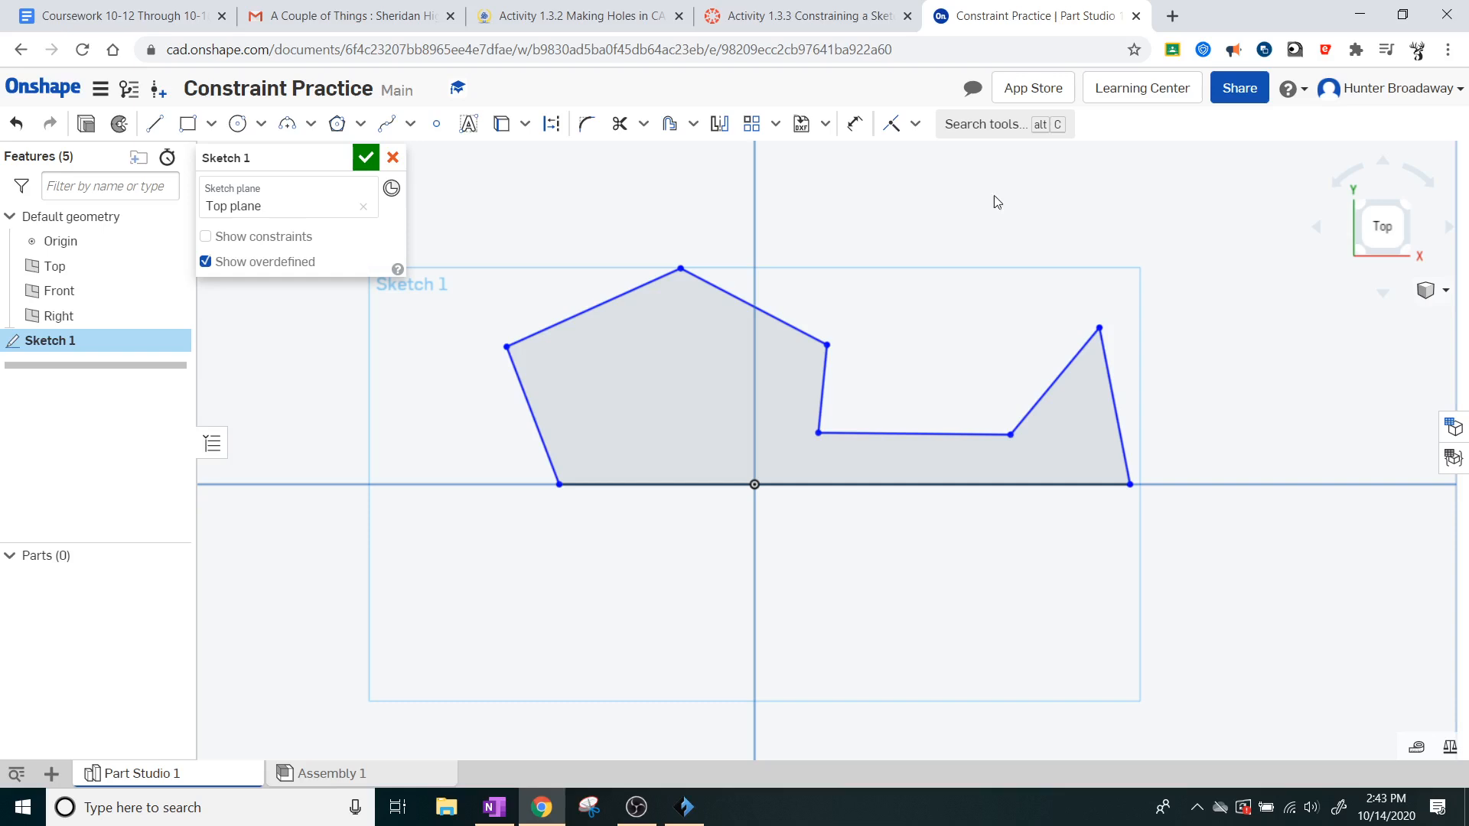
# Step: Review the constraint-removal and extrude steps in Canvas, then return to the Constraint Practice Part Studio
pyautogui.click(807, 15)
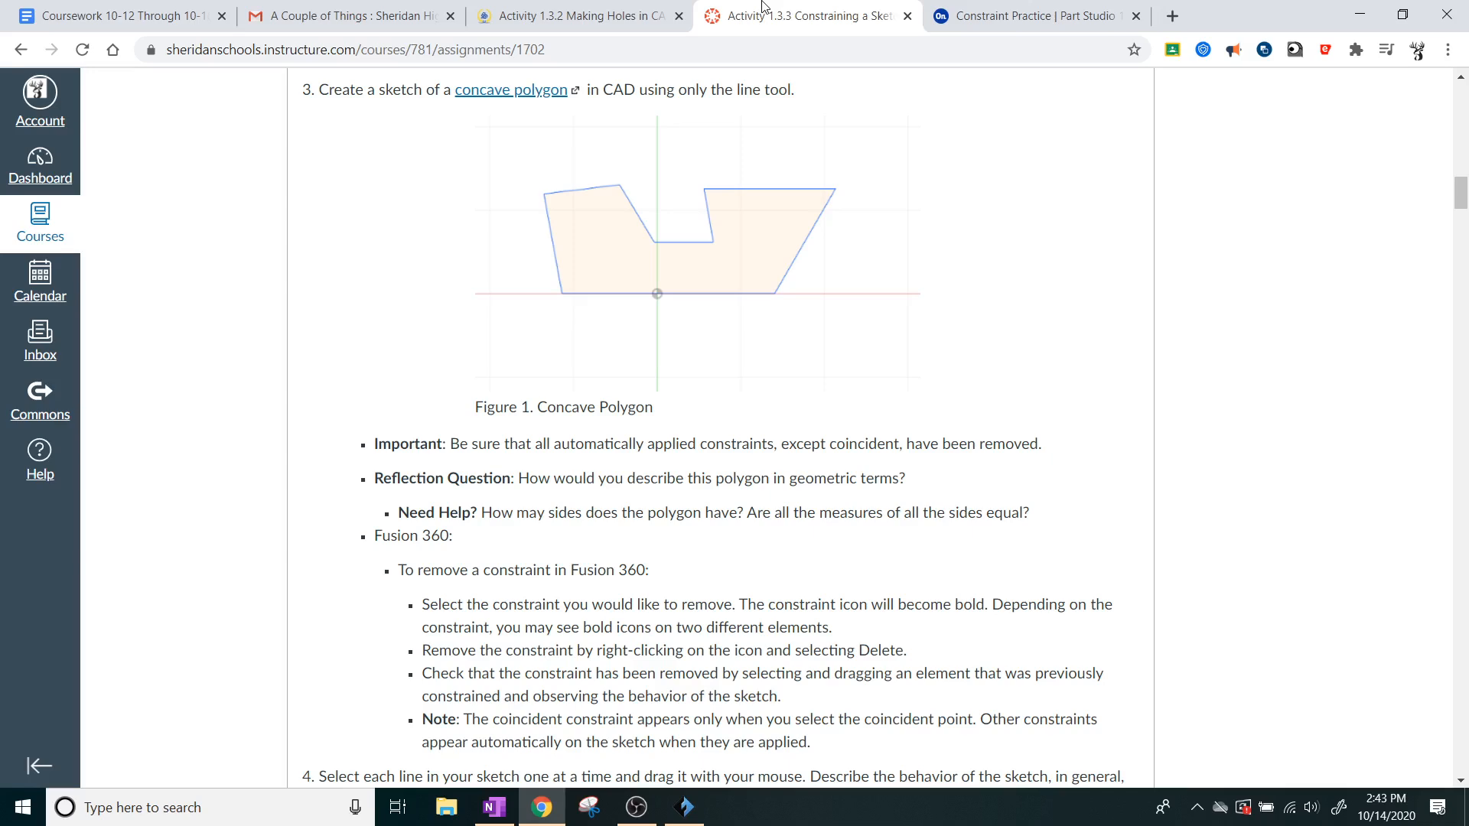
pyautogui.scroll(-3)
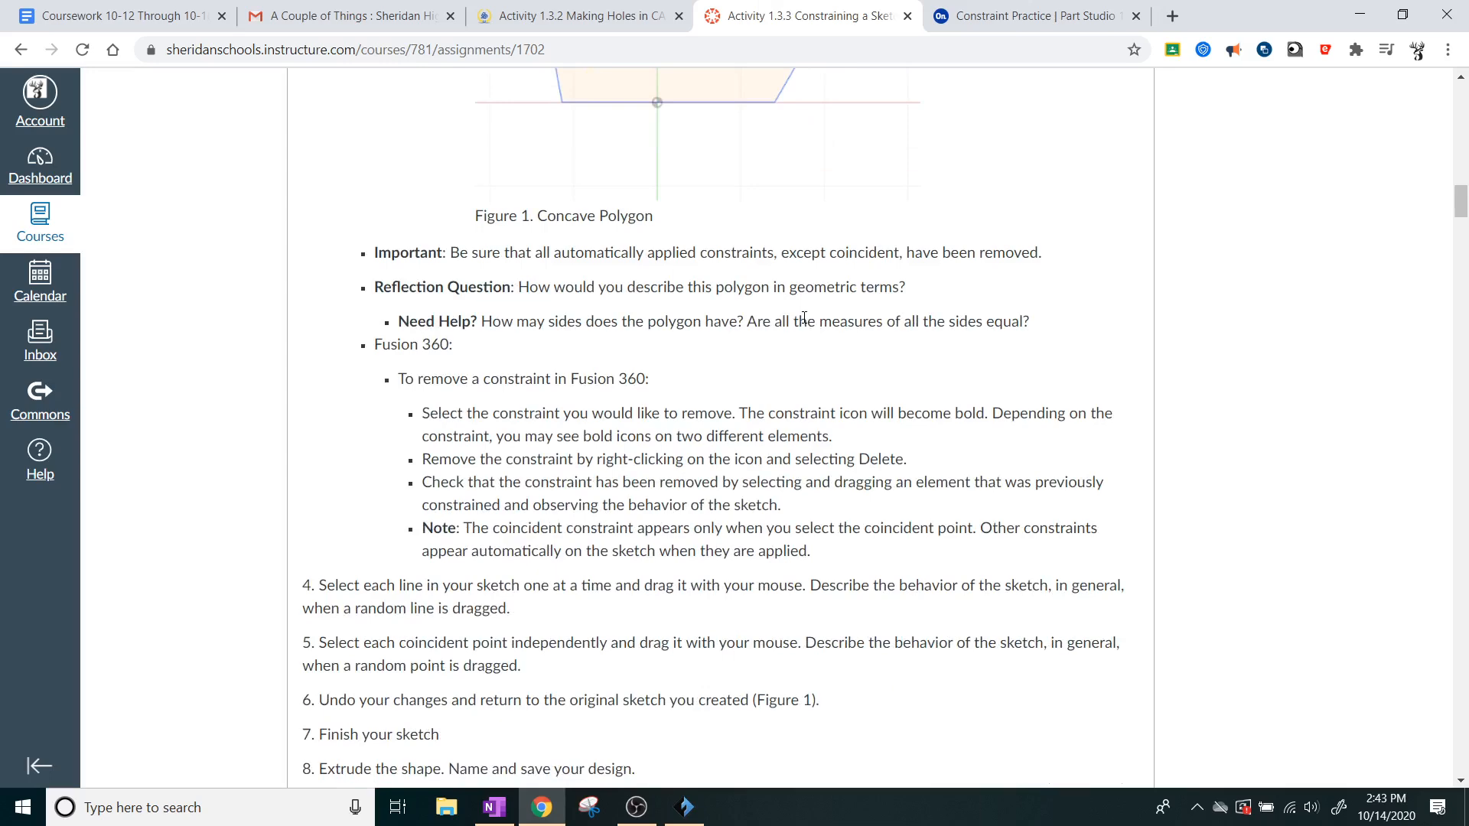
pyautogui.moveTo(560, 274)
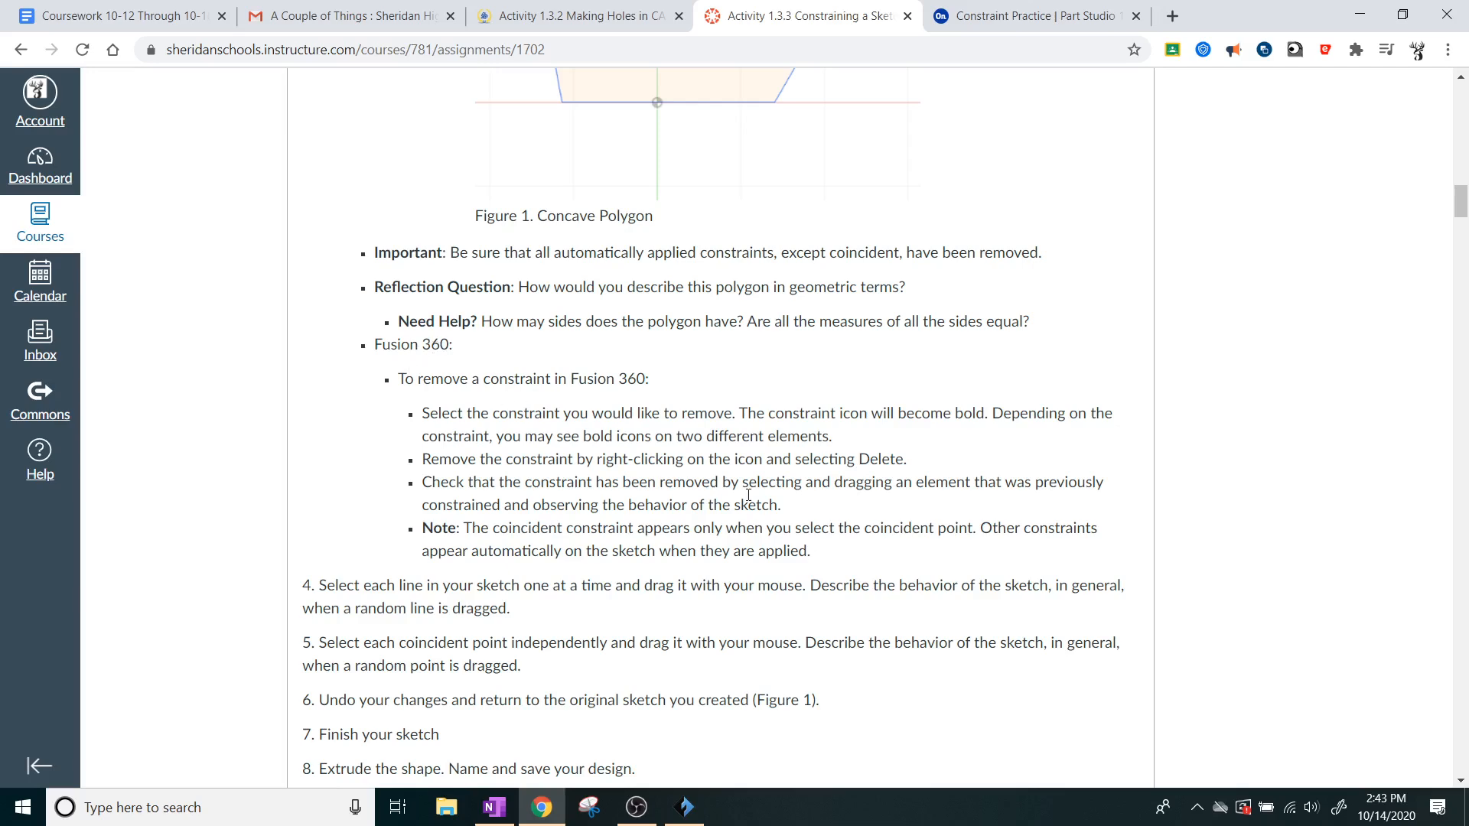
pyautogui.moveTo(564, 407)
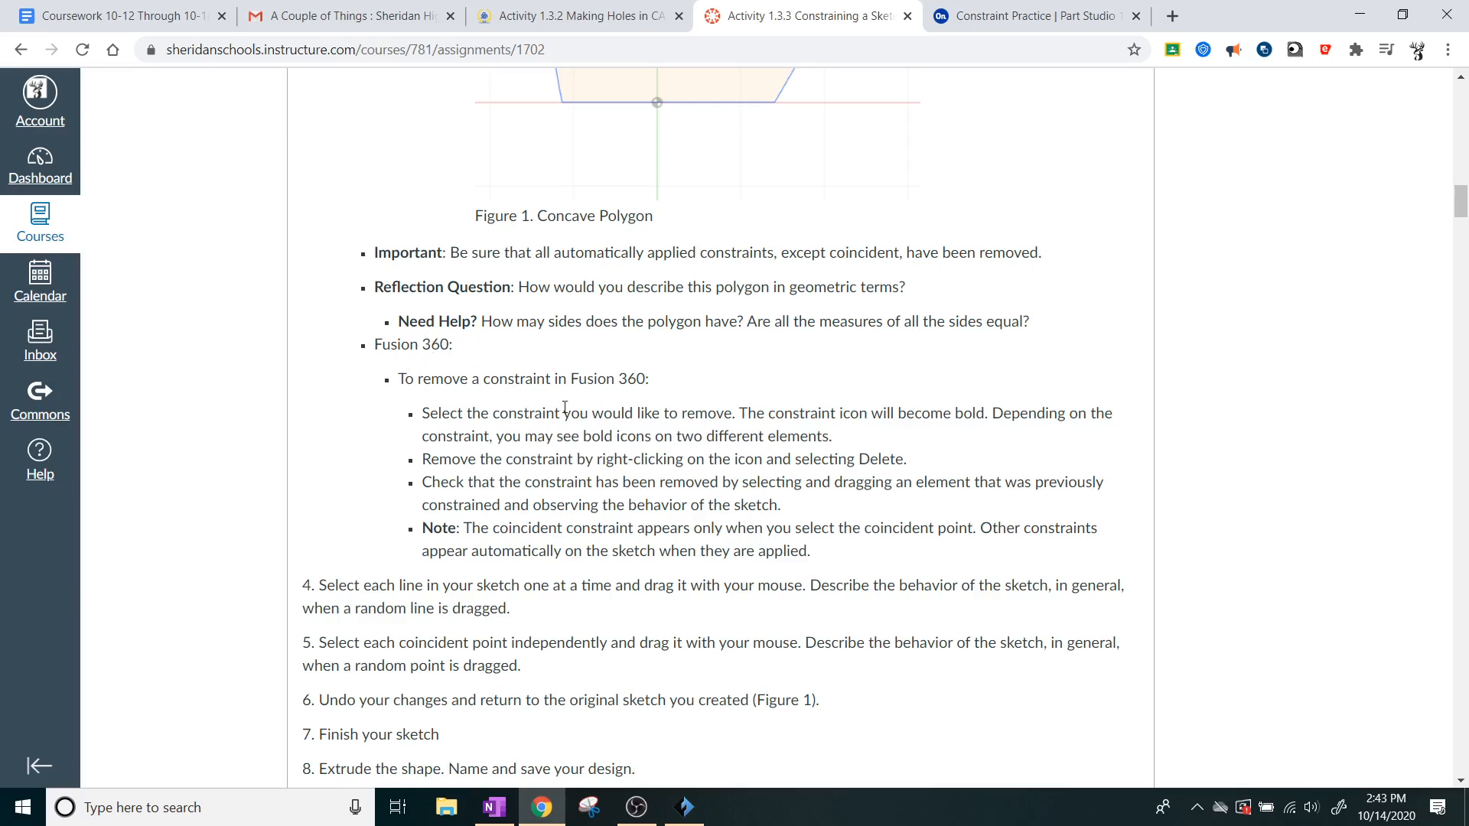
pyautogui.click(1030, 15)
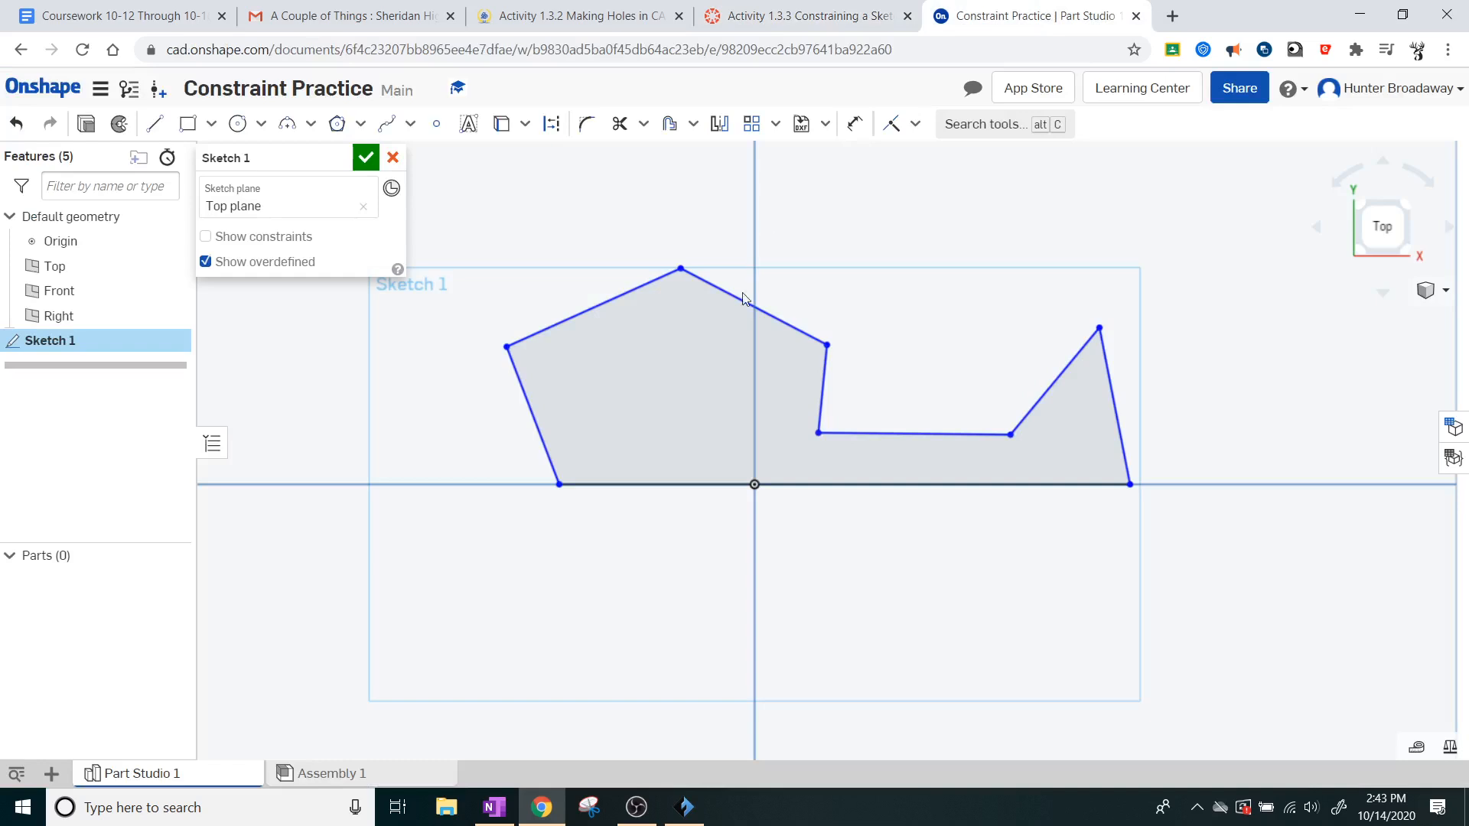
pyautogui.click(913, 432)
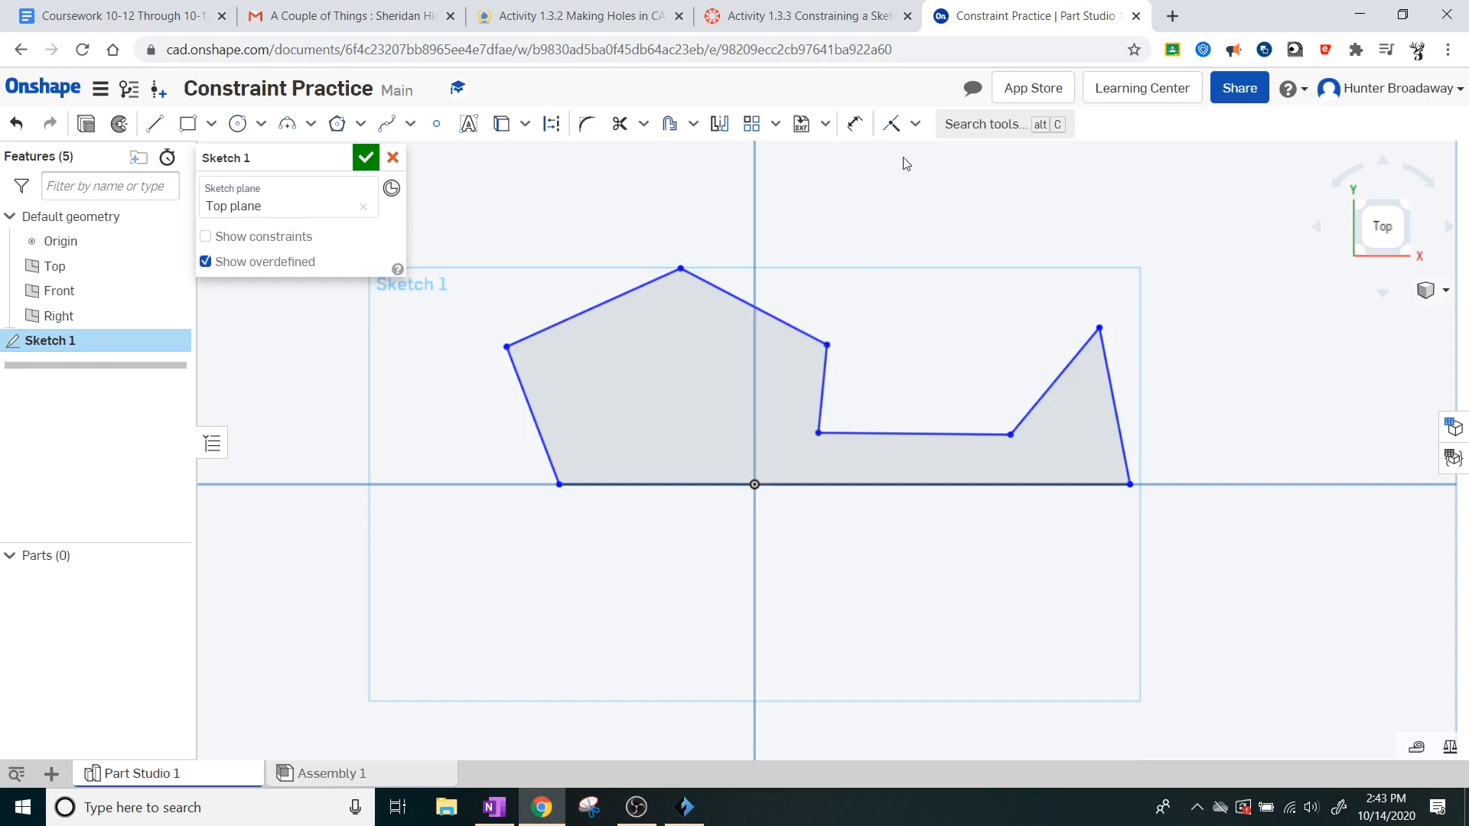
pyautogui.moveTo(891, 123)
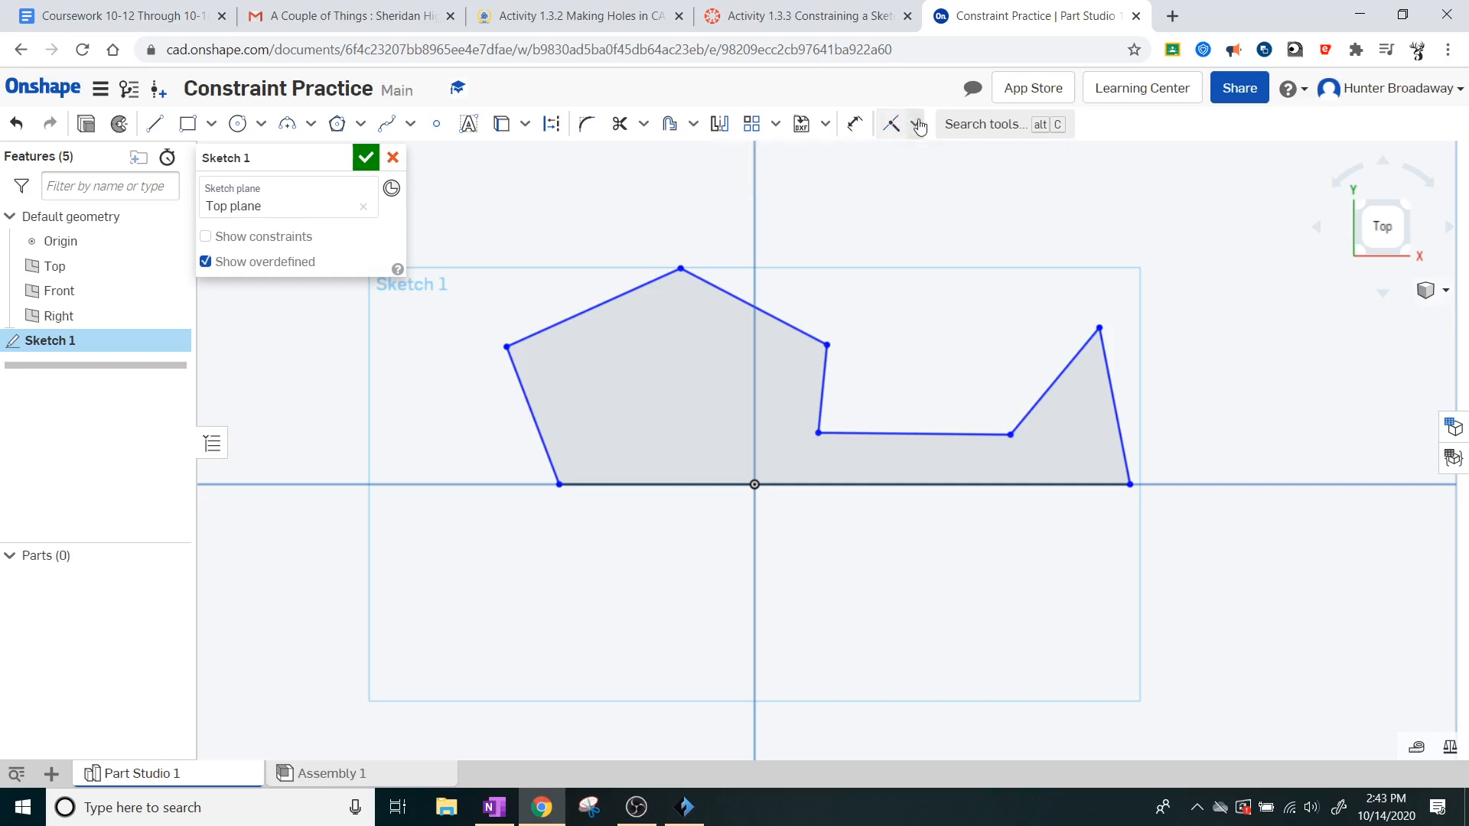
# Step: Apply the Equal constraint from the sketch constraint list to several polygon sides
pyautogui.click(916, 122)
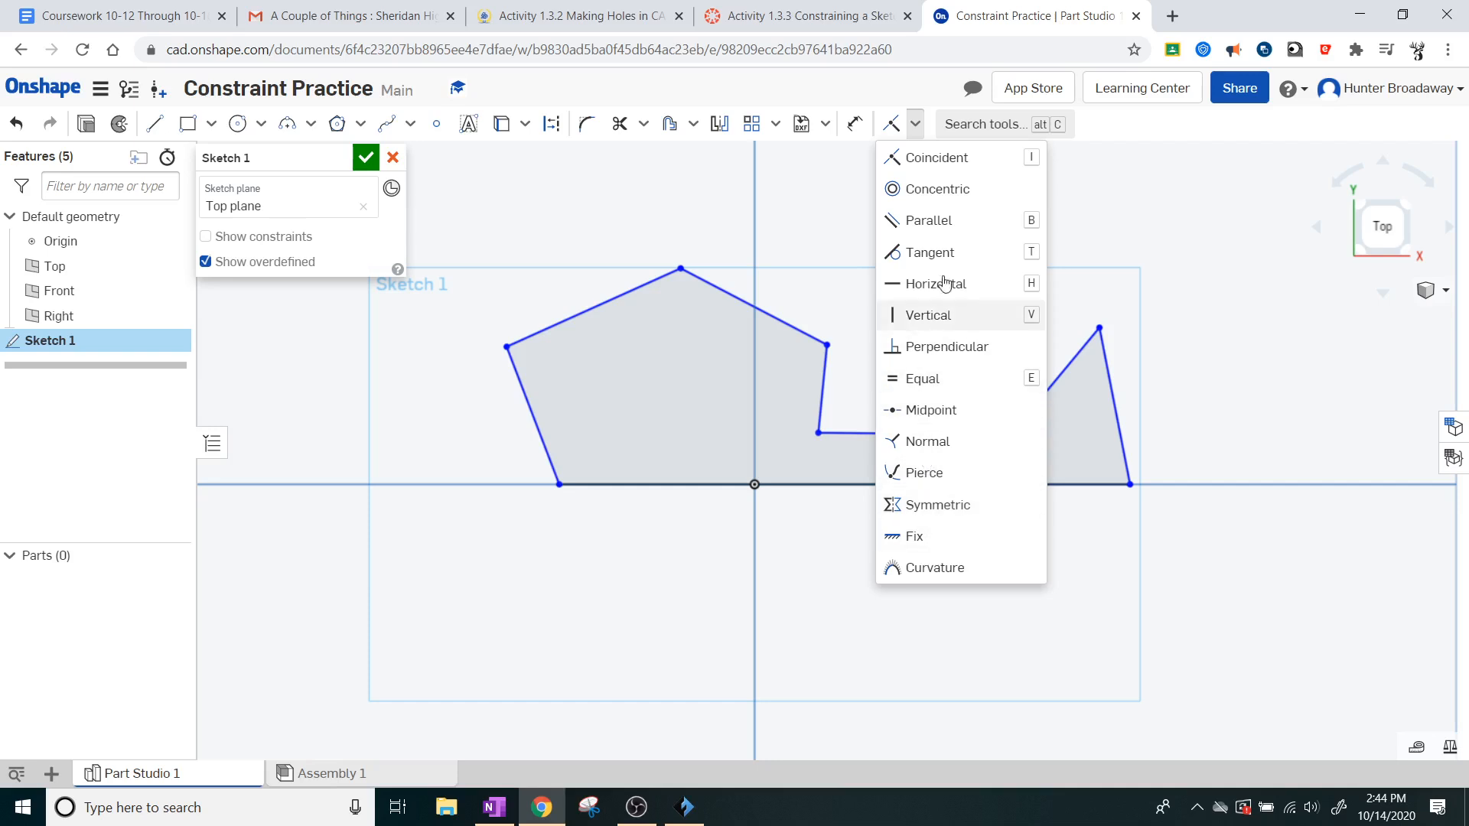
pyautogui.moveTo(953, 269)
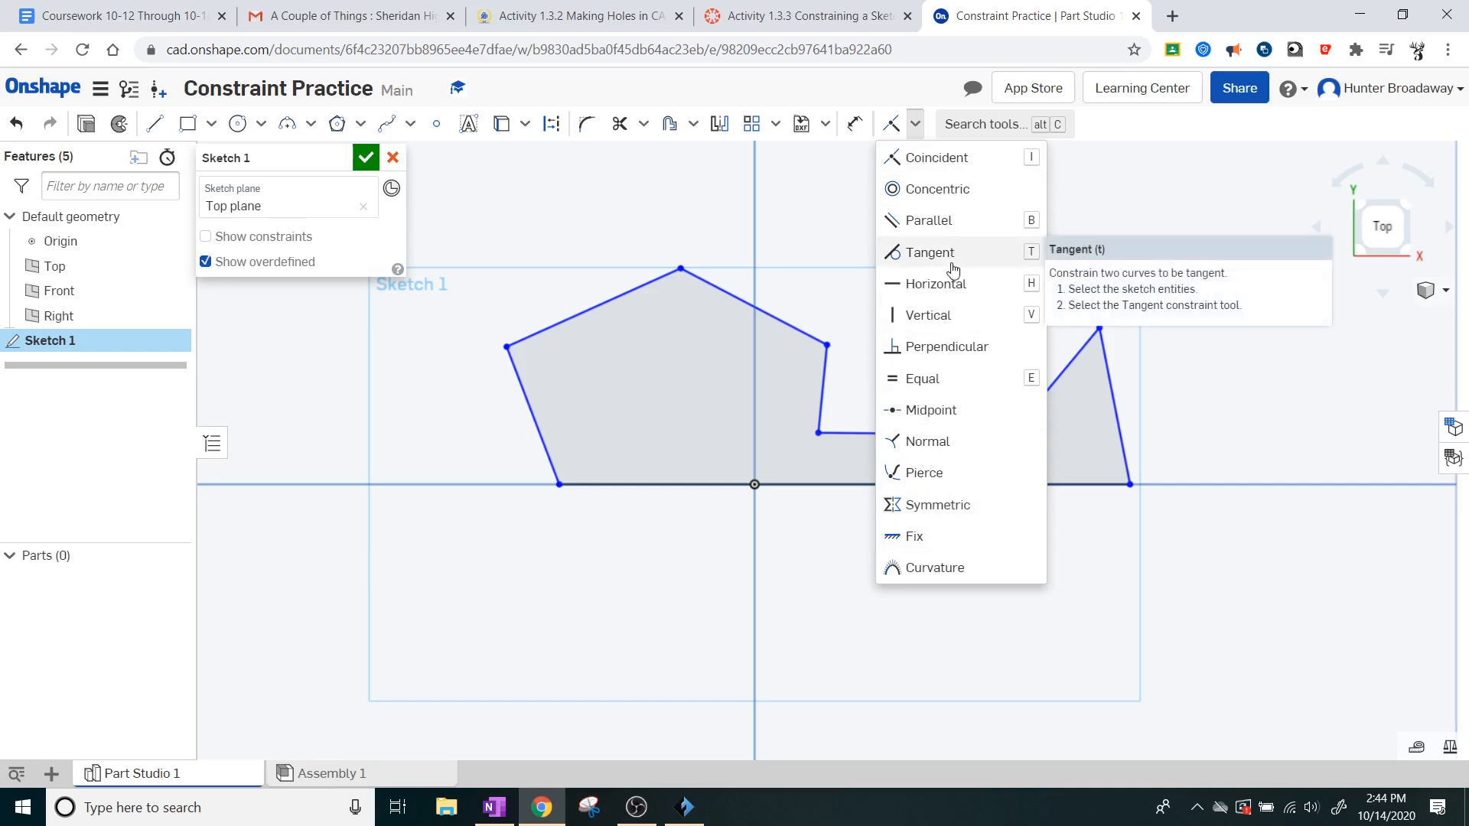
pyautogui.moveTo(944, 315)
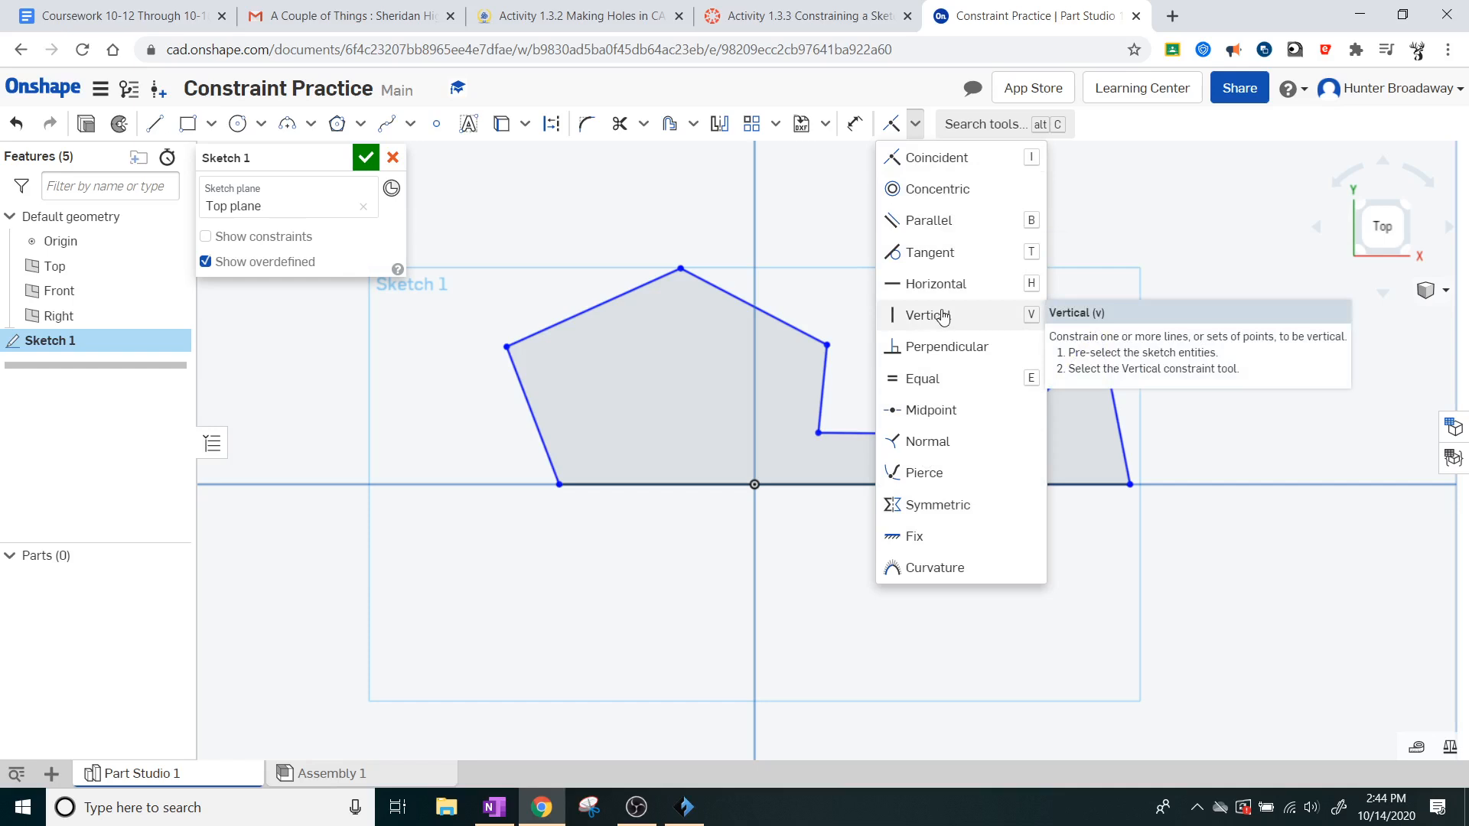
pyautogui.moveTo(941, 285)
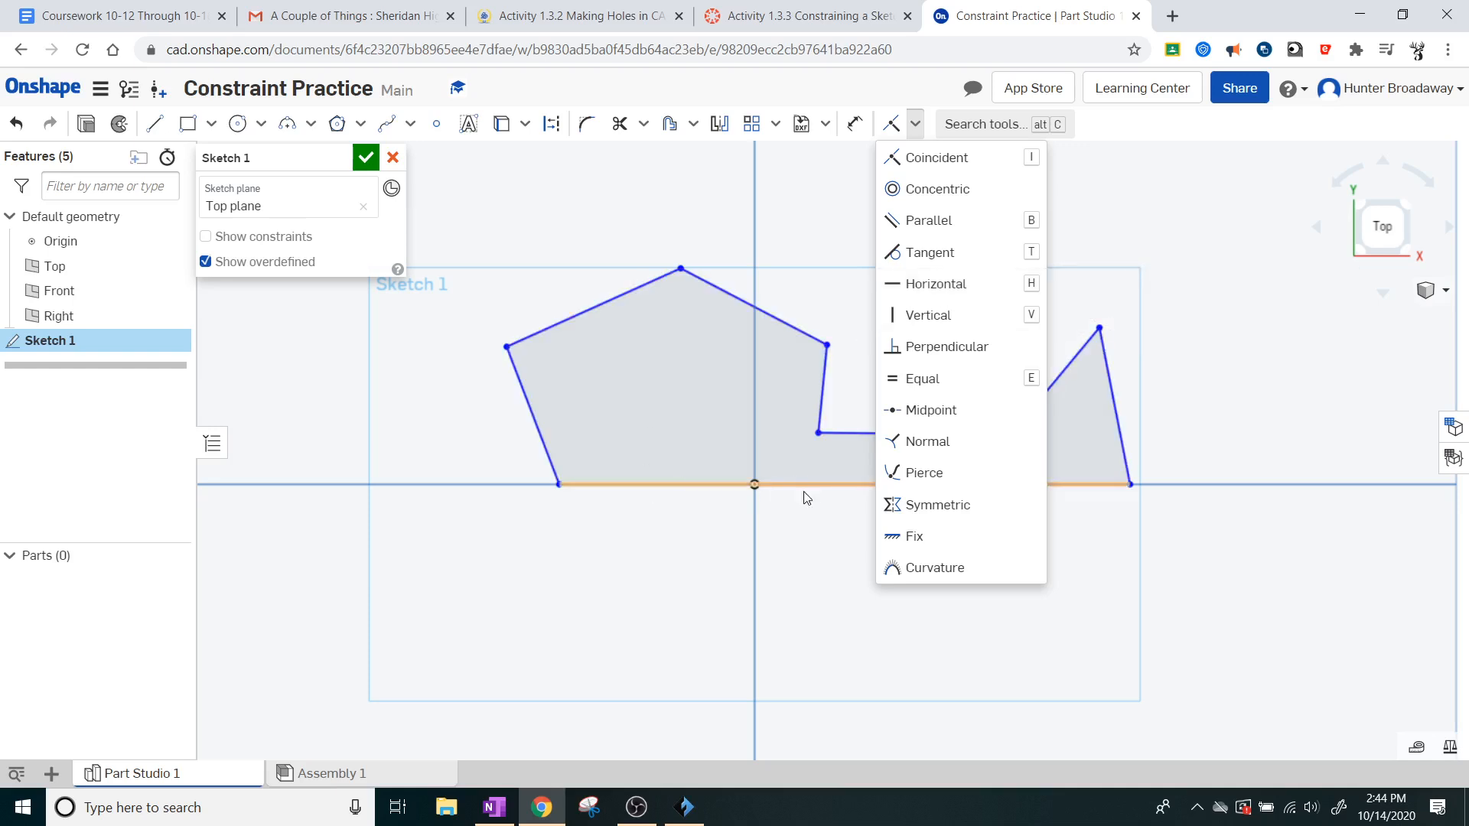
pyautogui.moveTo(686, 489)
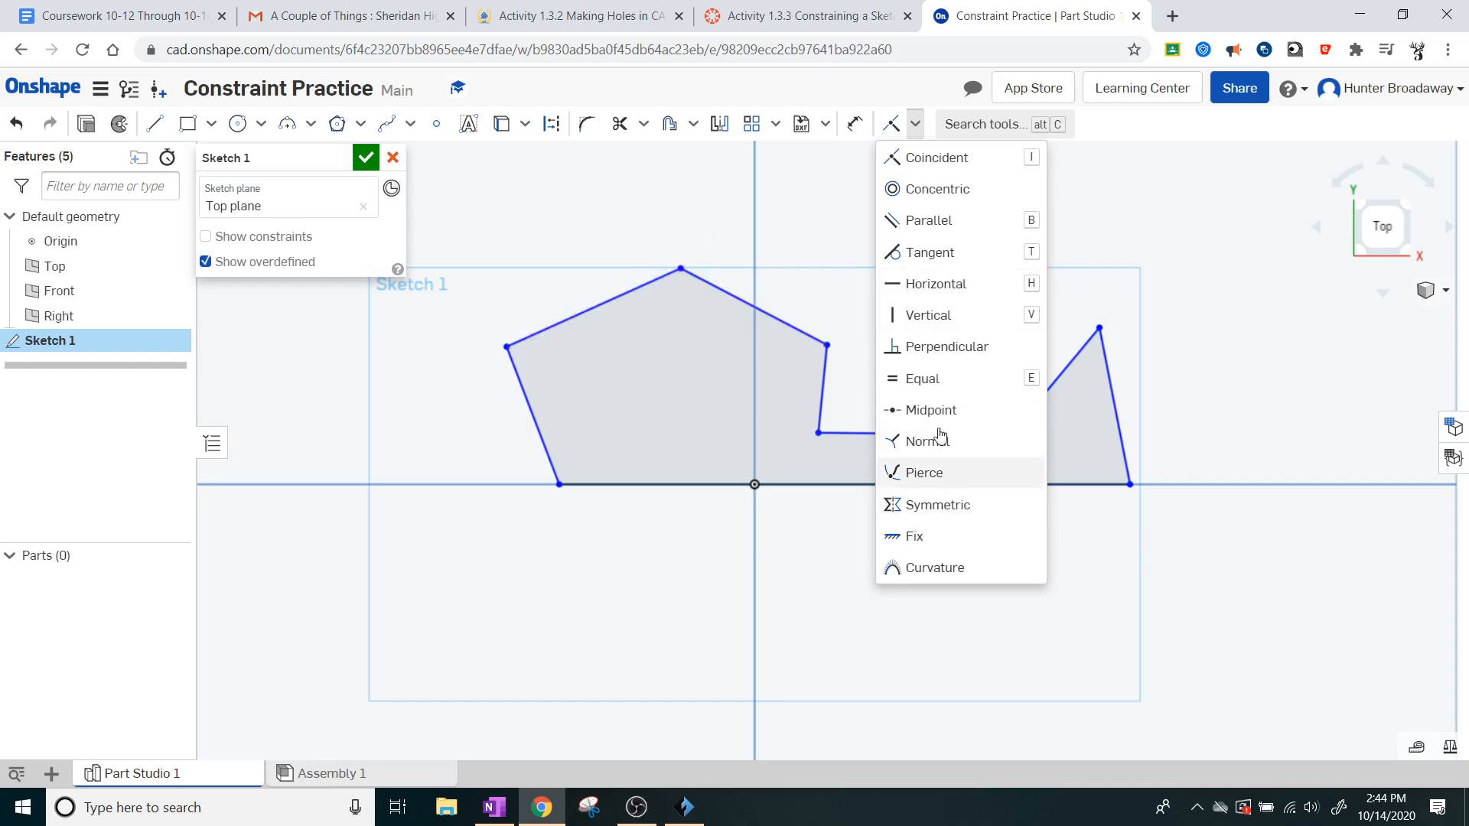
pyautogui.moveTo(779, 341)
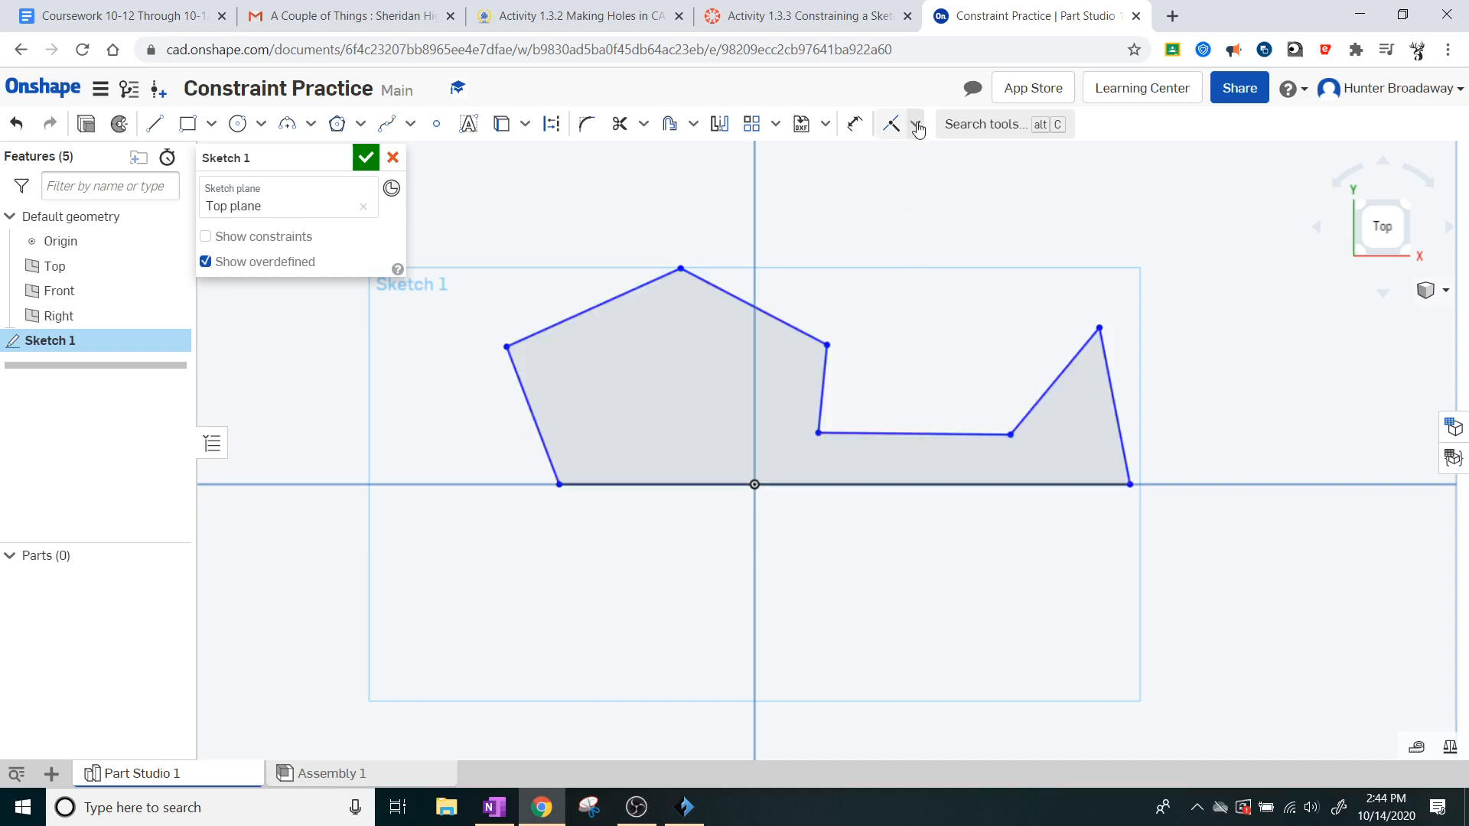
pyautogui.click(917, 124)
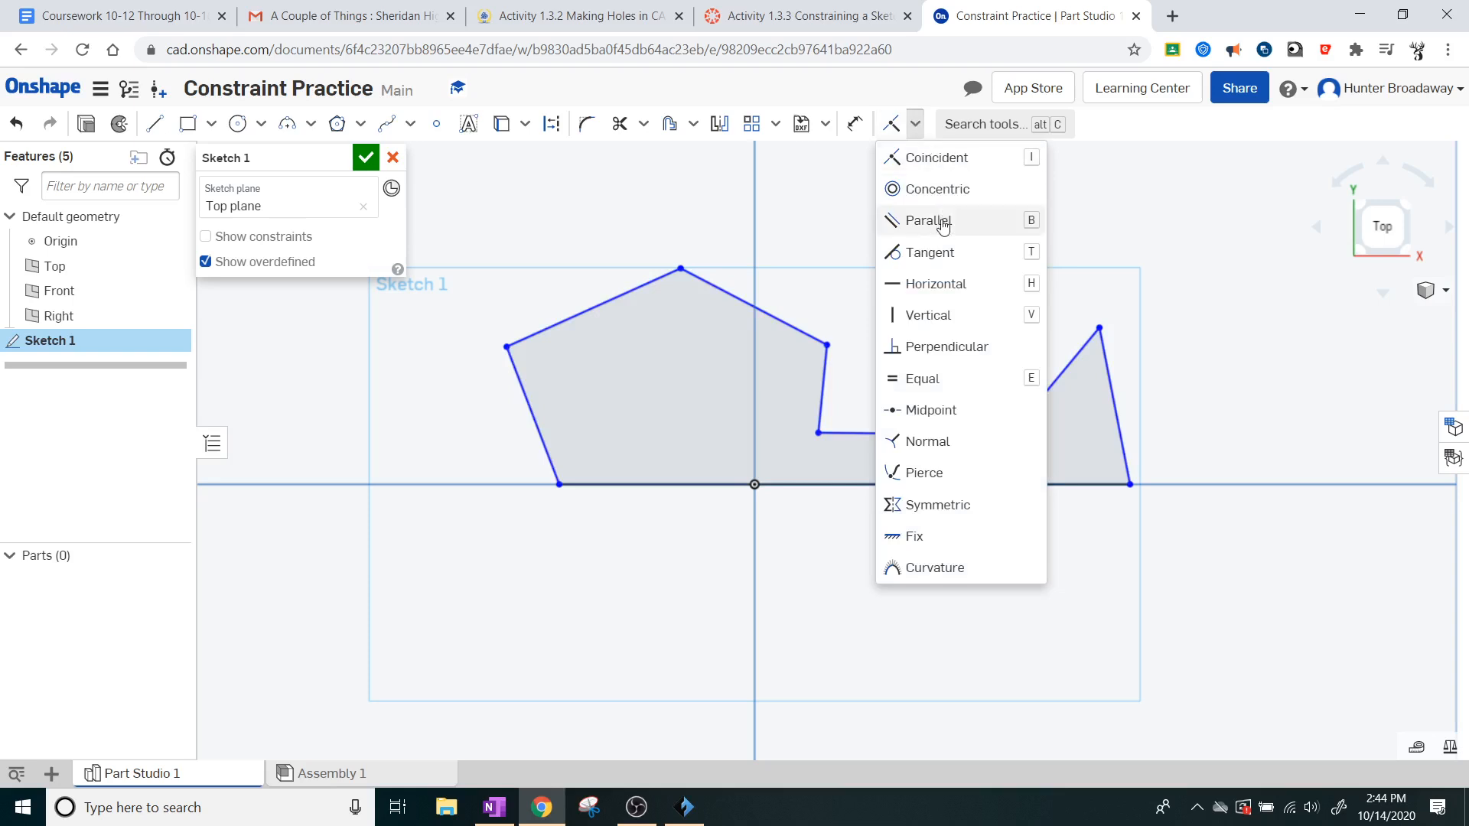
pyautogui.moveTo(750, 309)
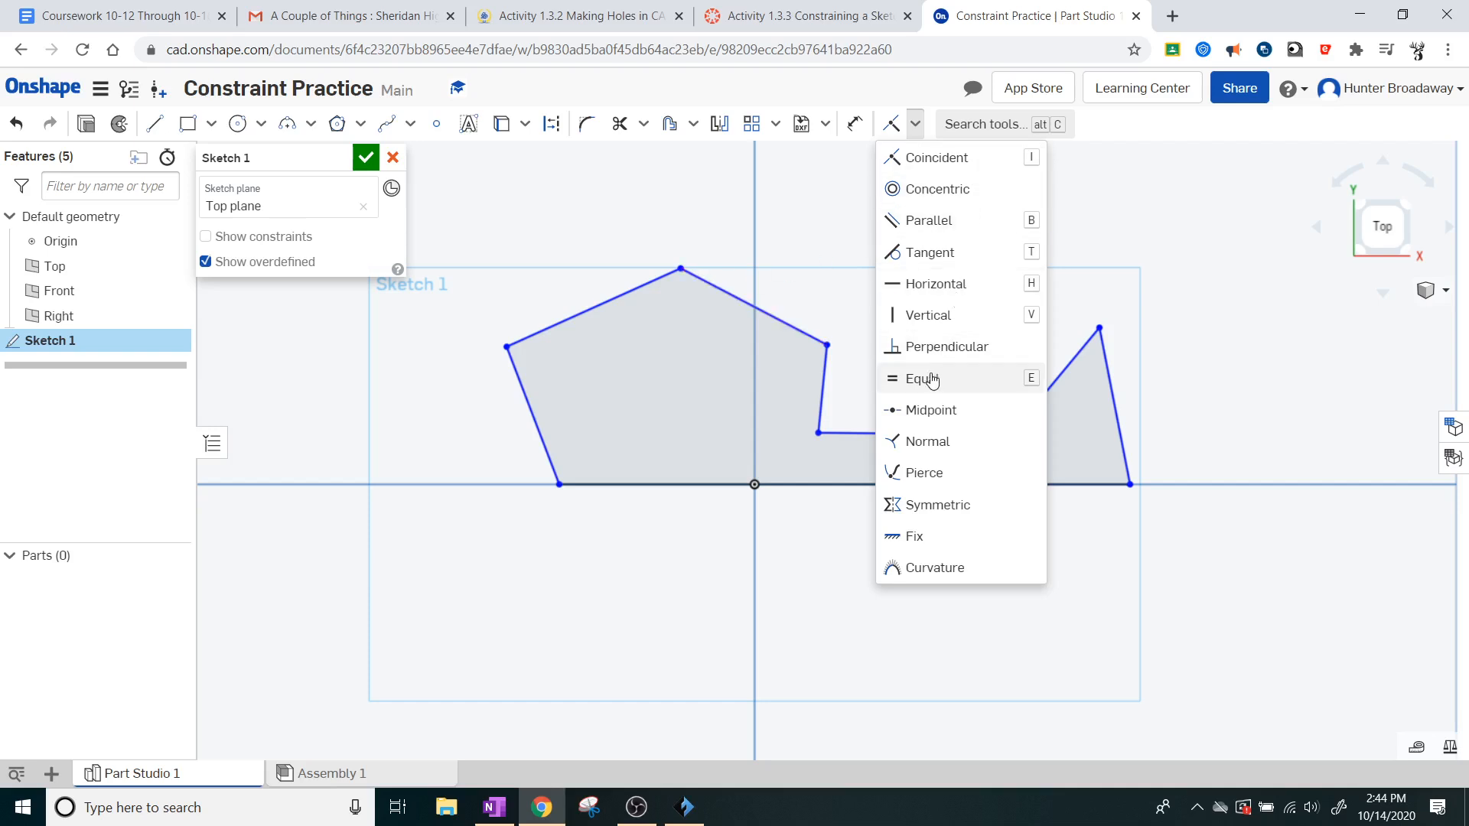
pyautogui.click(921, 378)
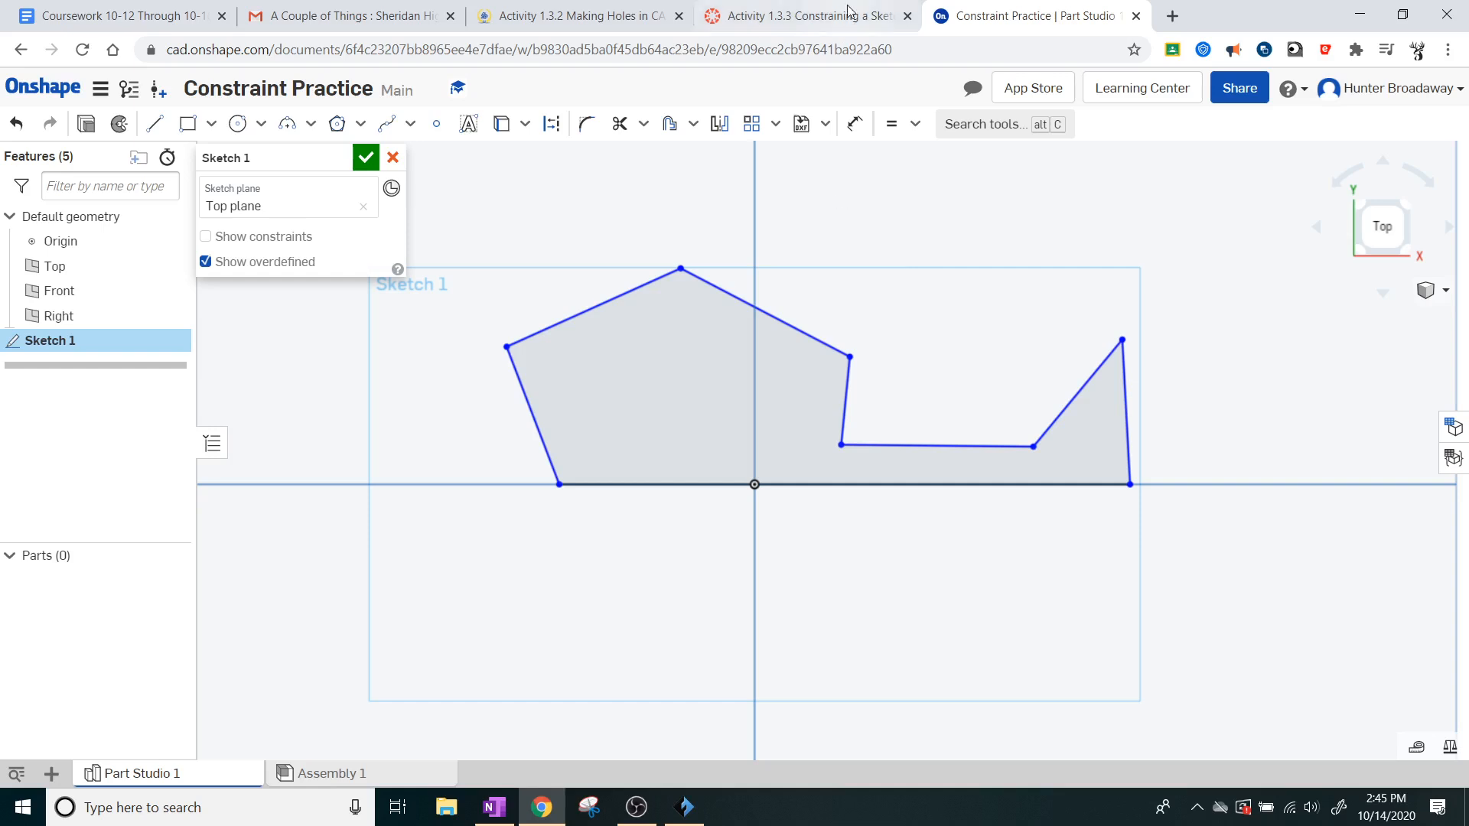
# Step: Reread steps 7–8 on finishing and extruding in Canvas, then return to the Part Studio sketch
pyautogui.click(806, 16)
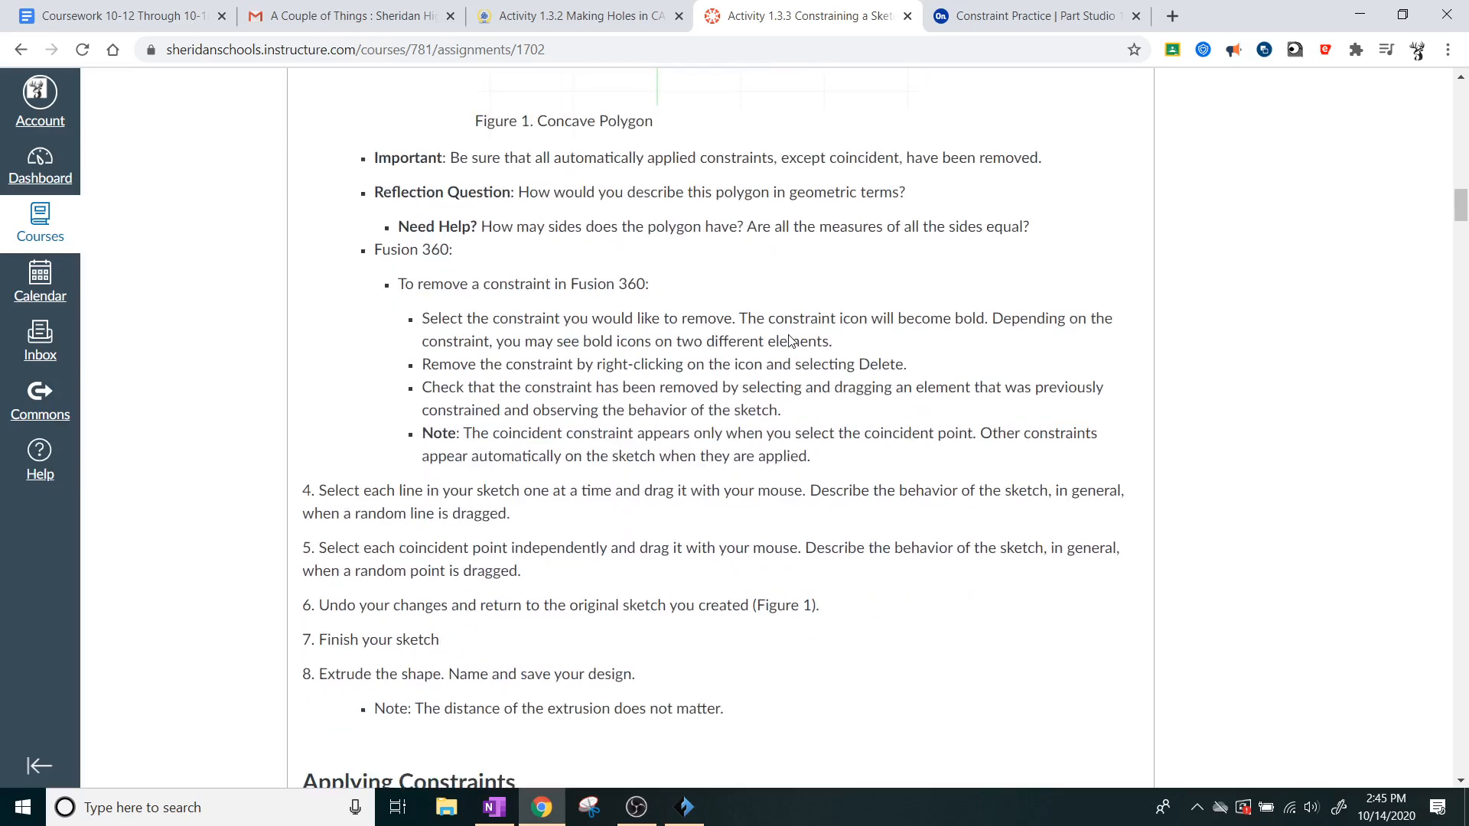
pyautogui.scroll(-3)
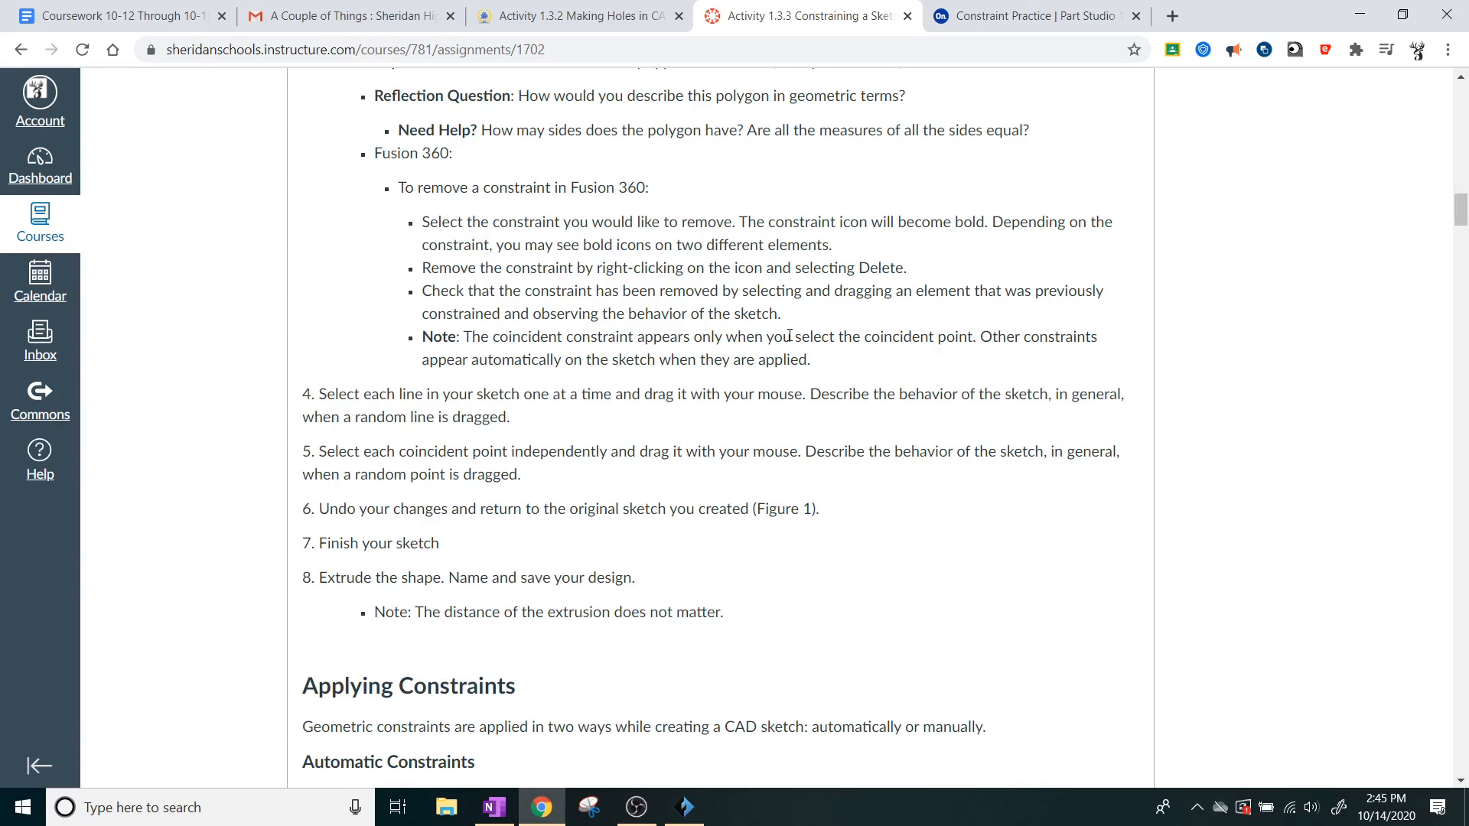
pyautogui.click(1025, 15)
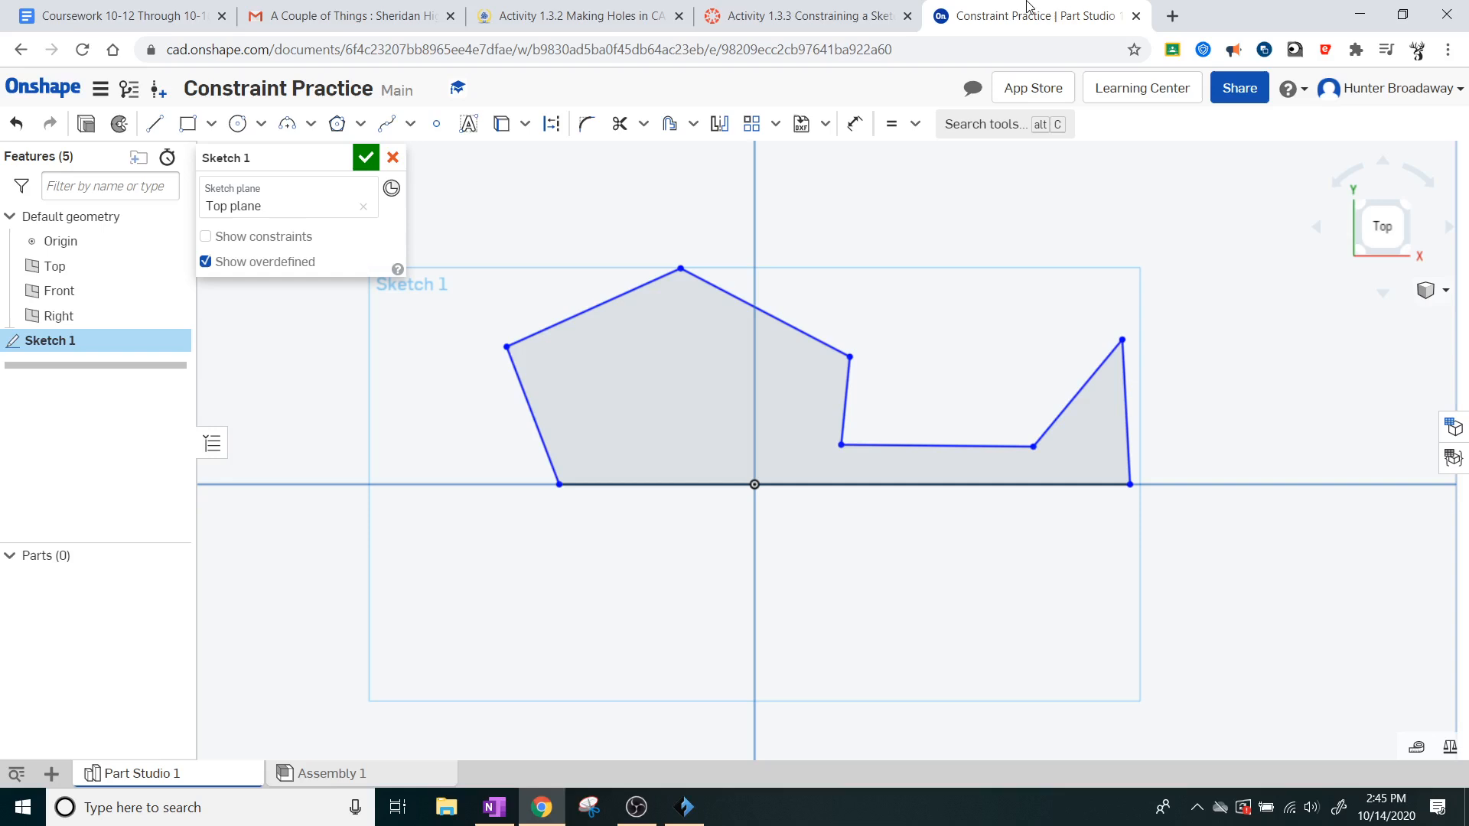
# Step: Finish the sketch and extrude the concave polygon 1 in into a solid part
pyautogui.click(366, 156)
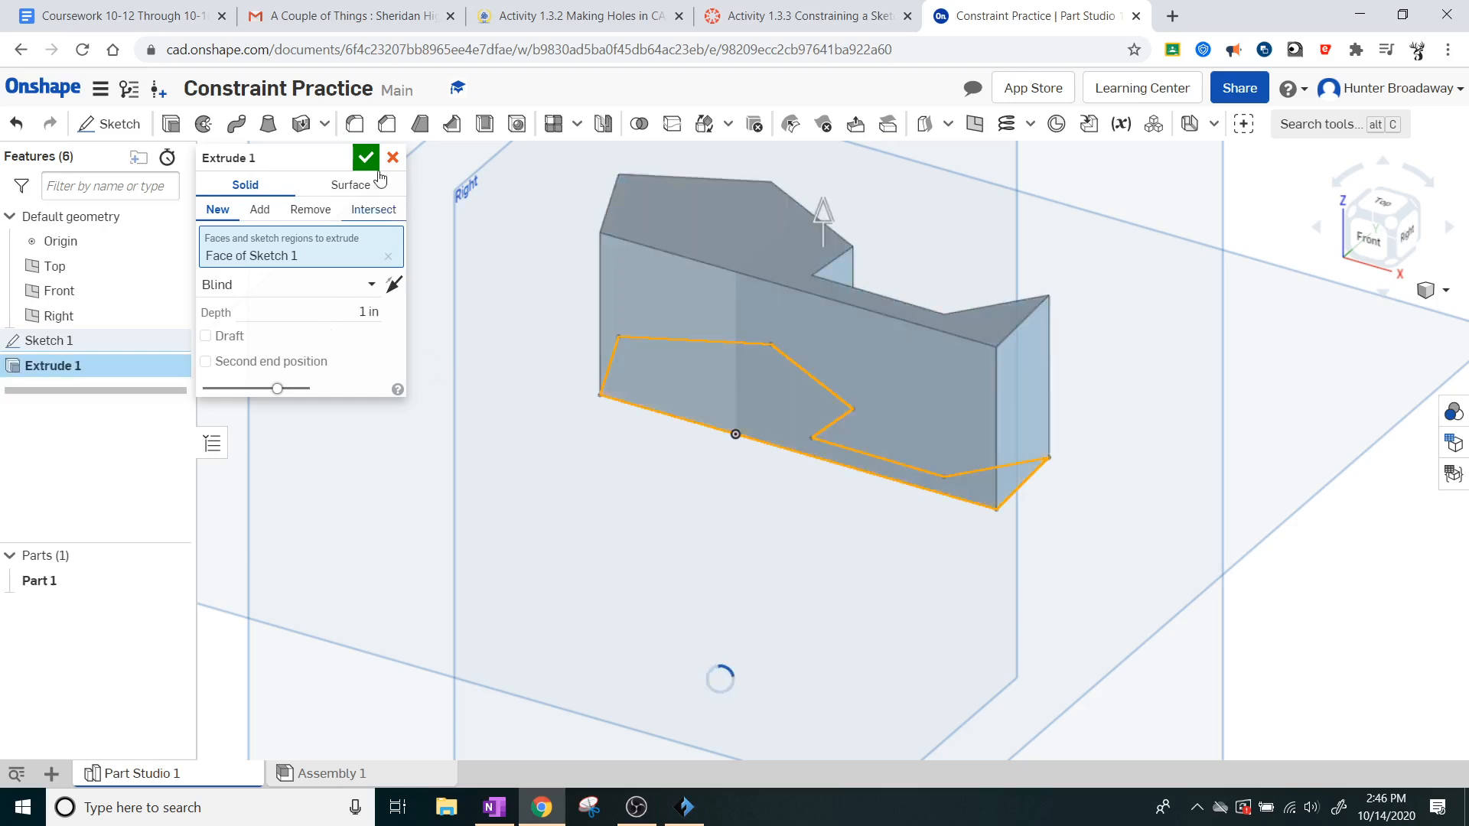
pyautogui.click(366, 158)
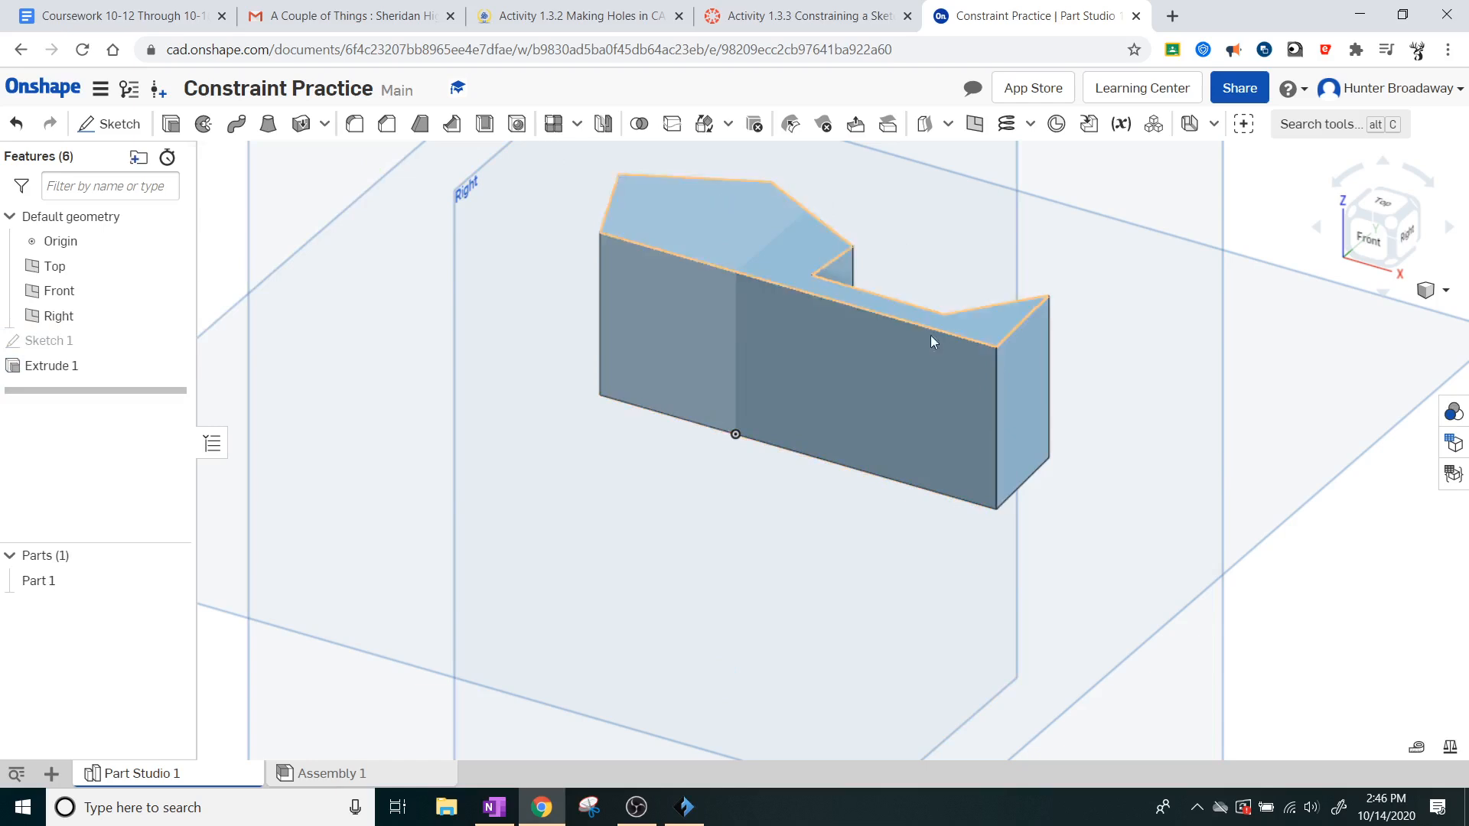
pyautogui.moveTo(714, 245)
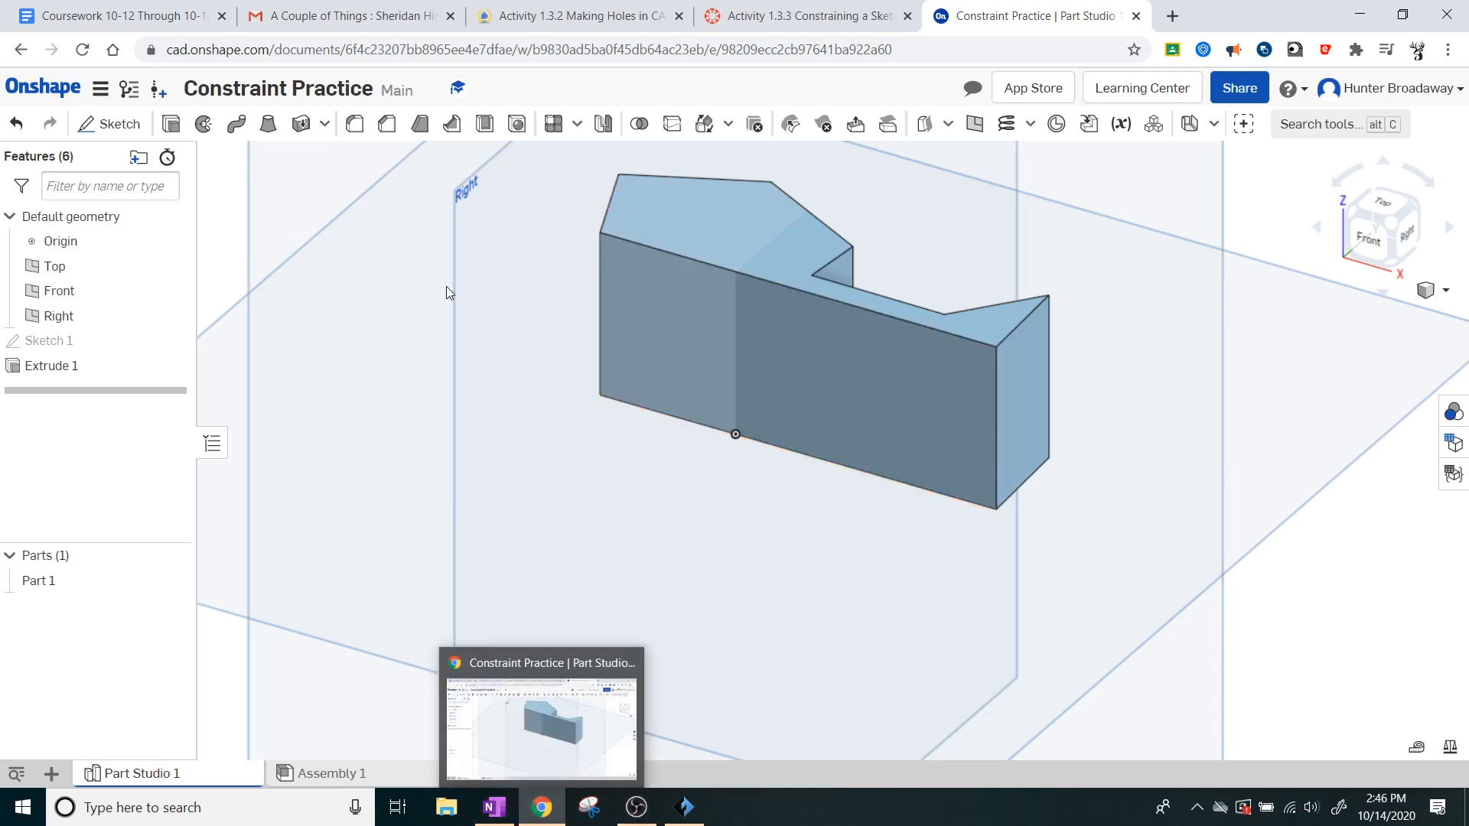
# Step: Return to the Activity 1.3.3 Canvas tab and scroll to the finish-sketch and extrude steps
pyautogui.click(800, 16)
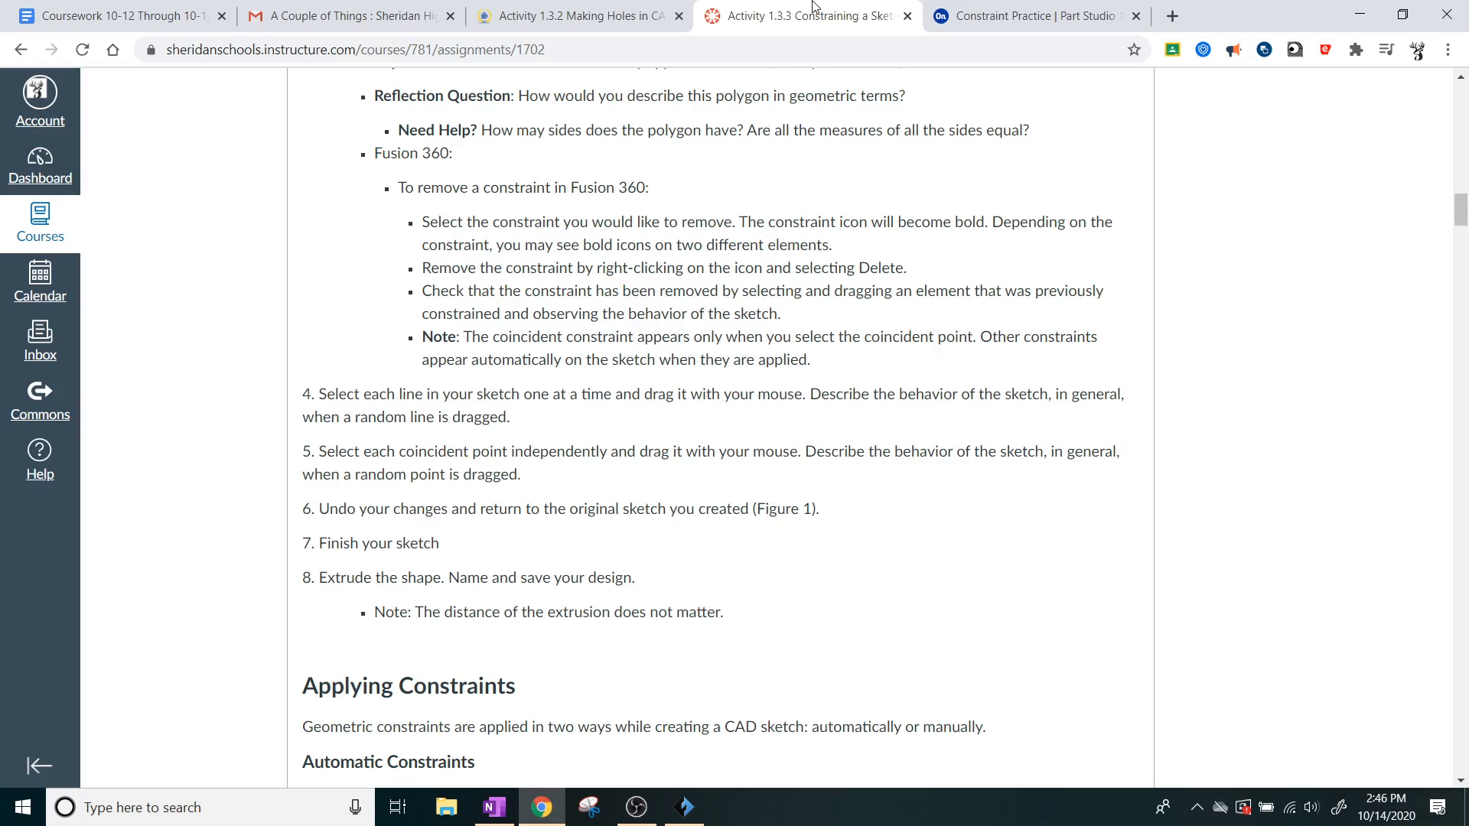
pyautogui.moveTo(854, 601)
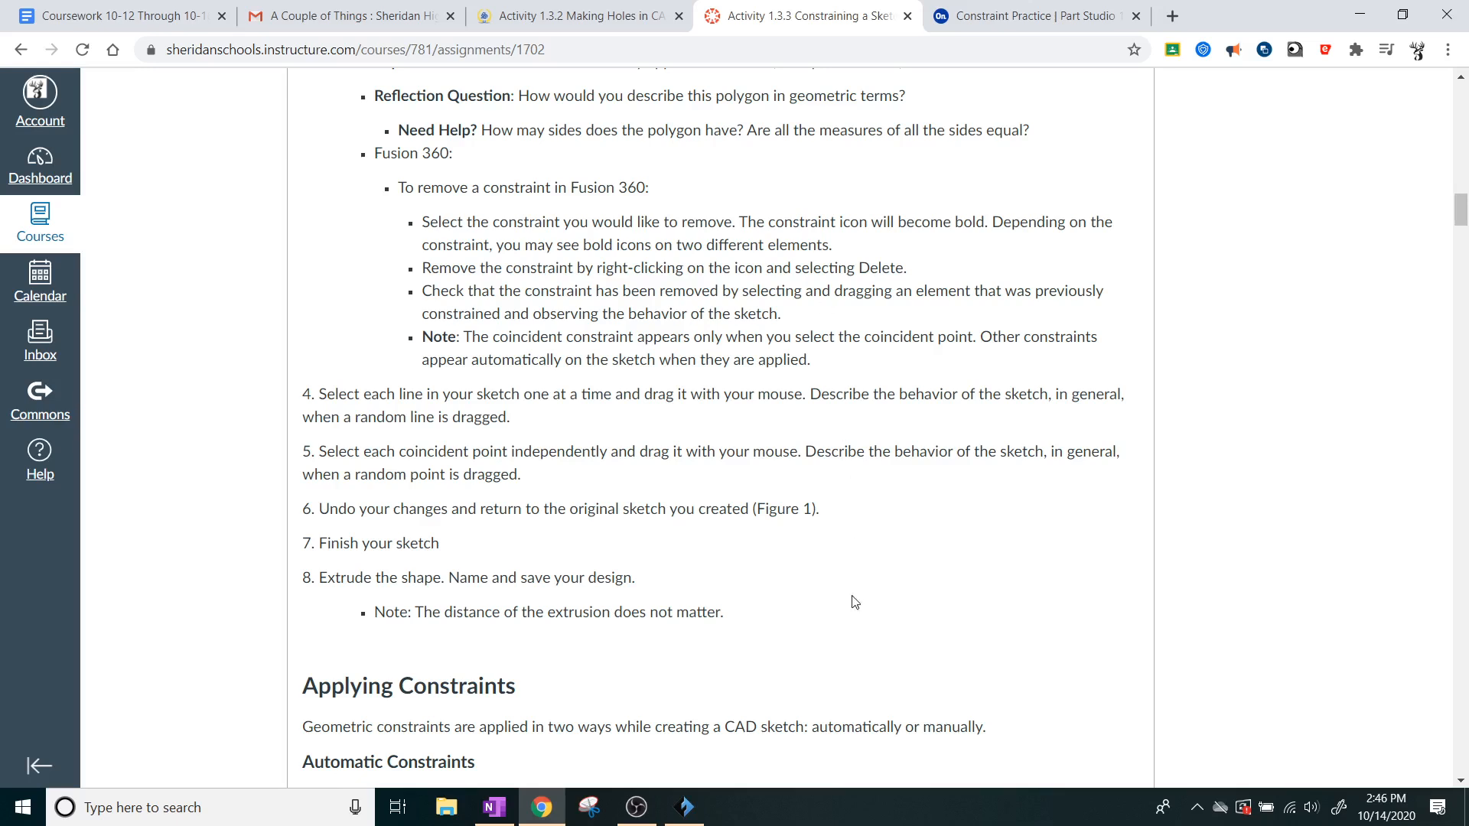
pyautogui.moveTo(655, 553)
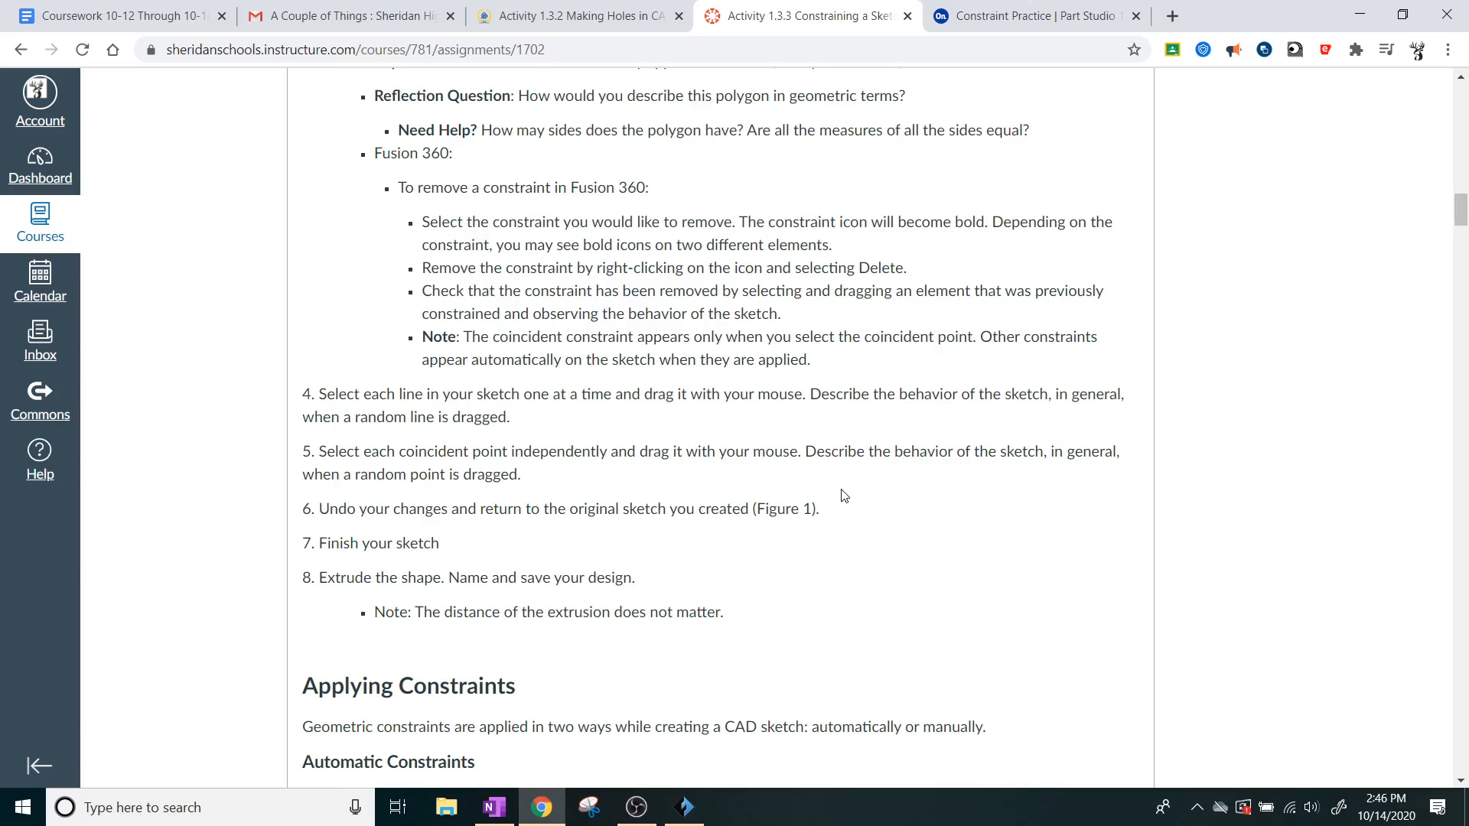
pyautogui.scroll(-3)
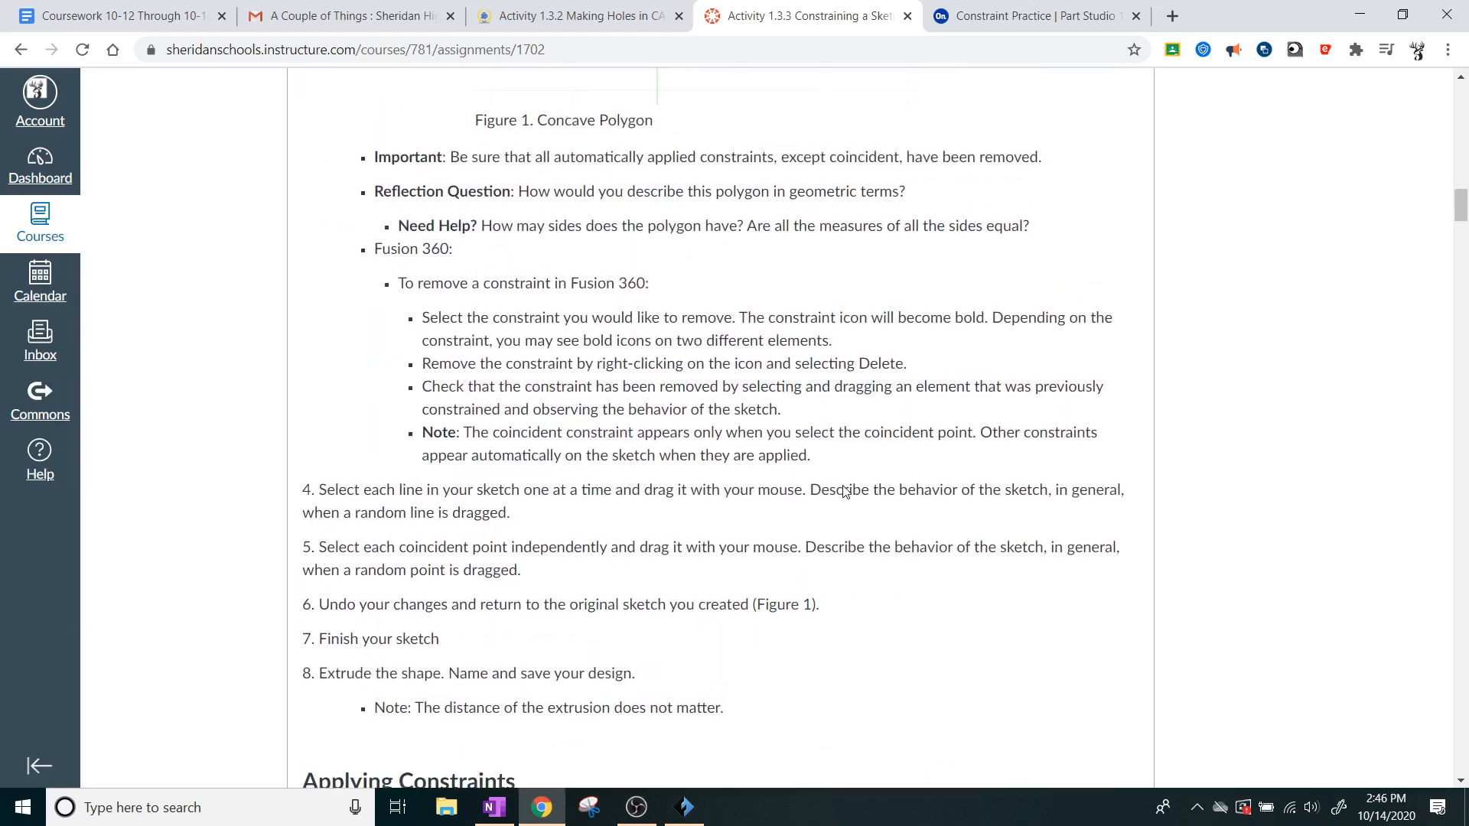
pyautogui.moveTo(710, 528)
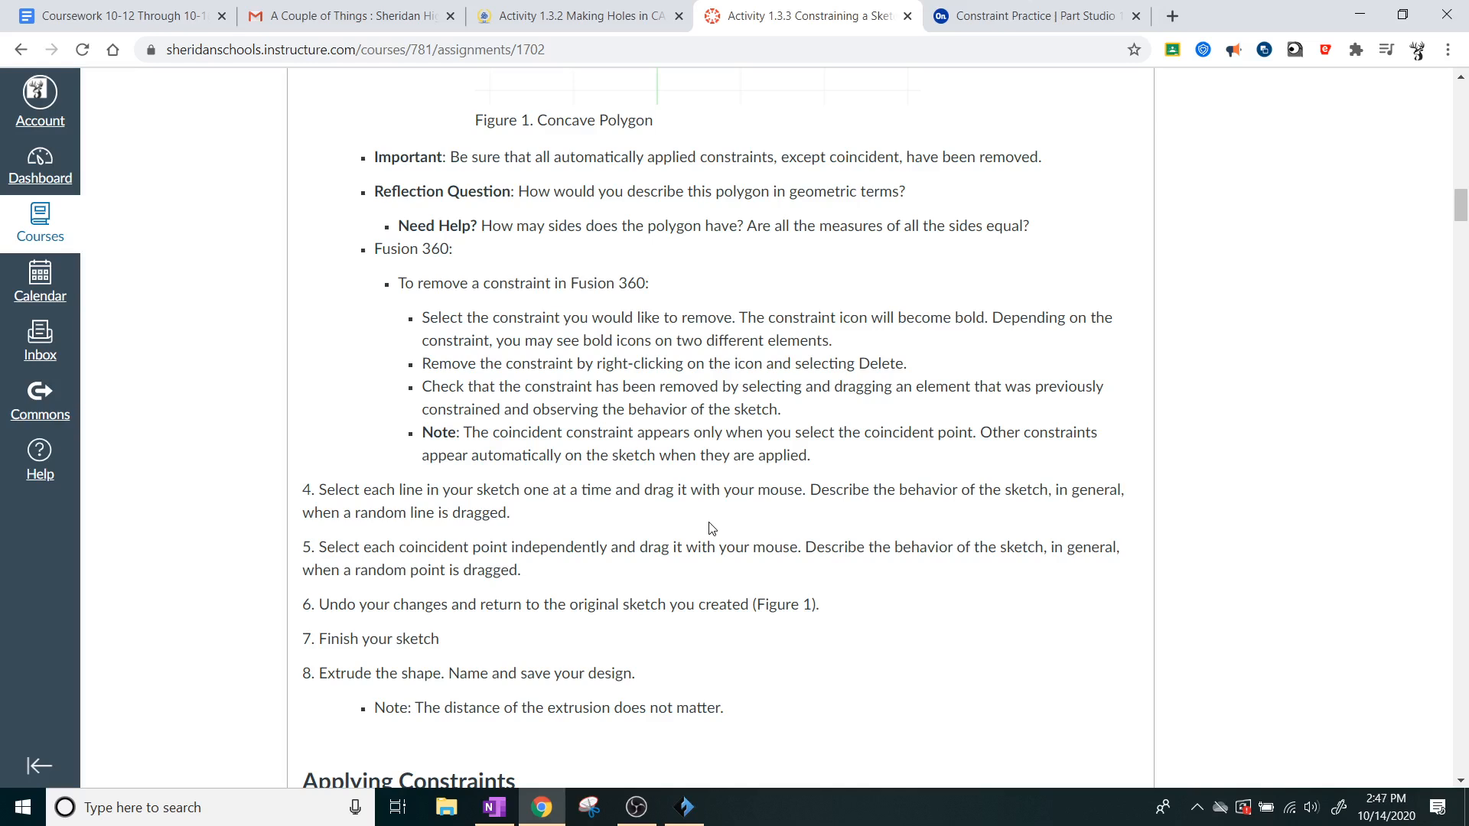
pyautogui.moveTo(724, 522)
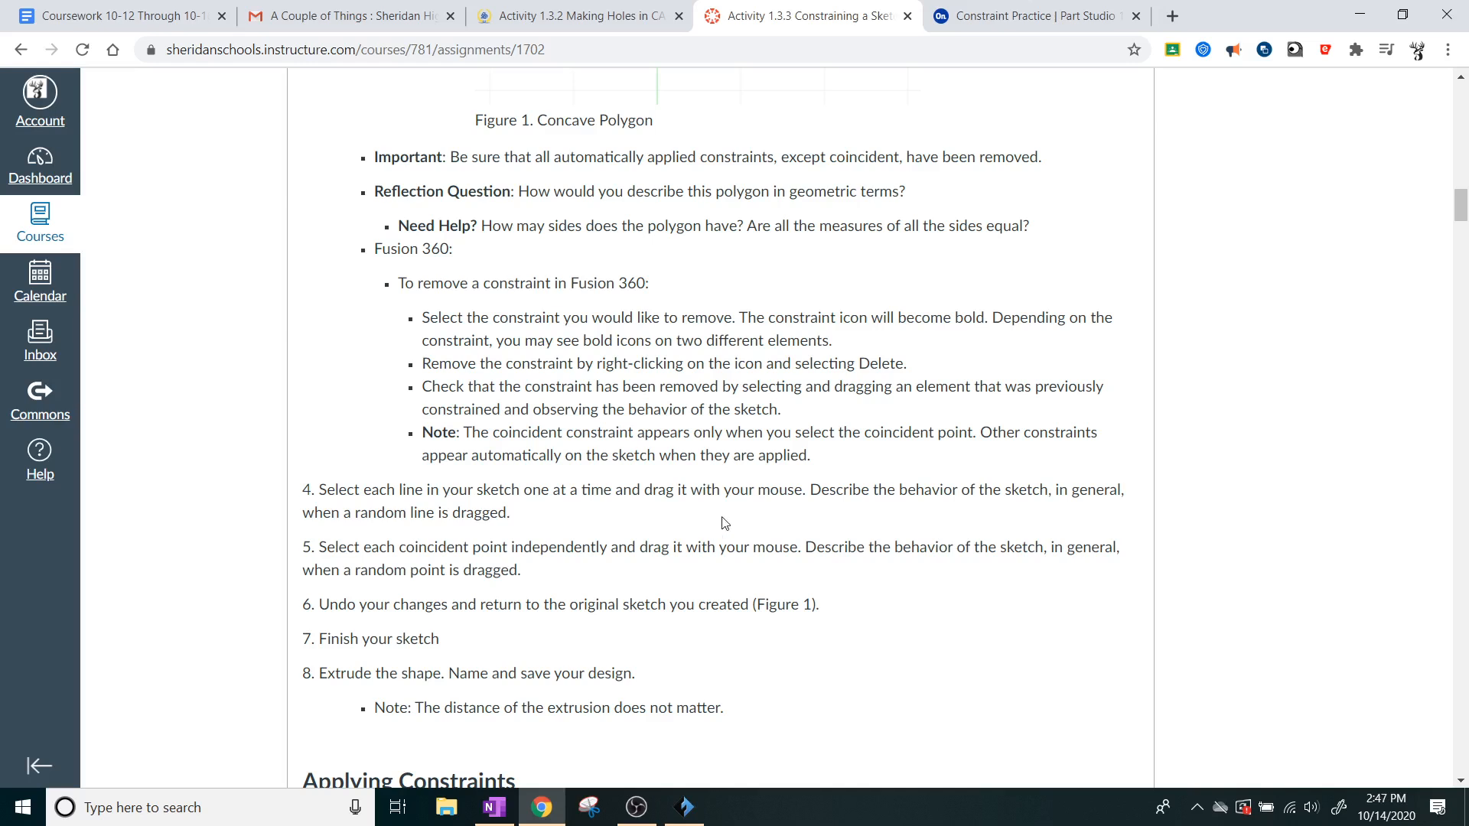